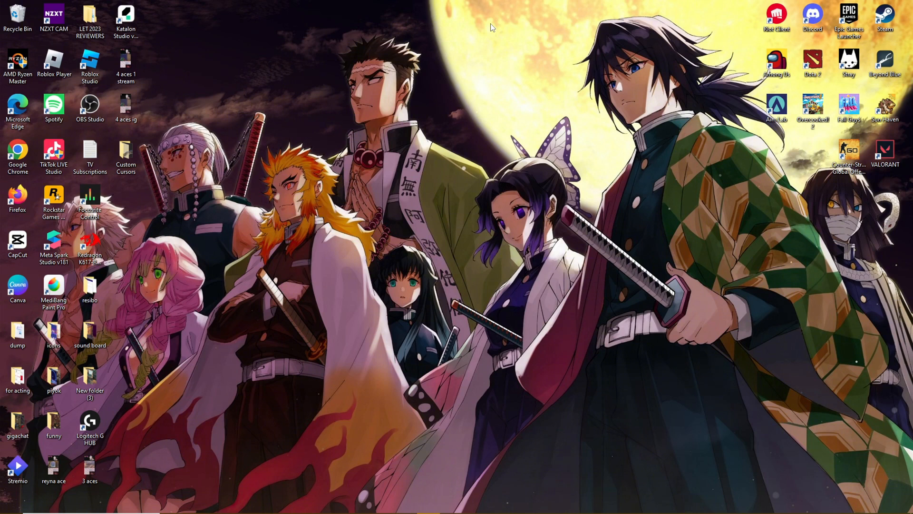
{"action": "mouse_move", "coordinate": [291, 479]}
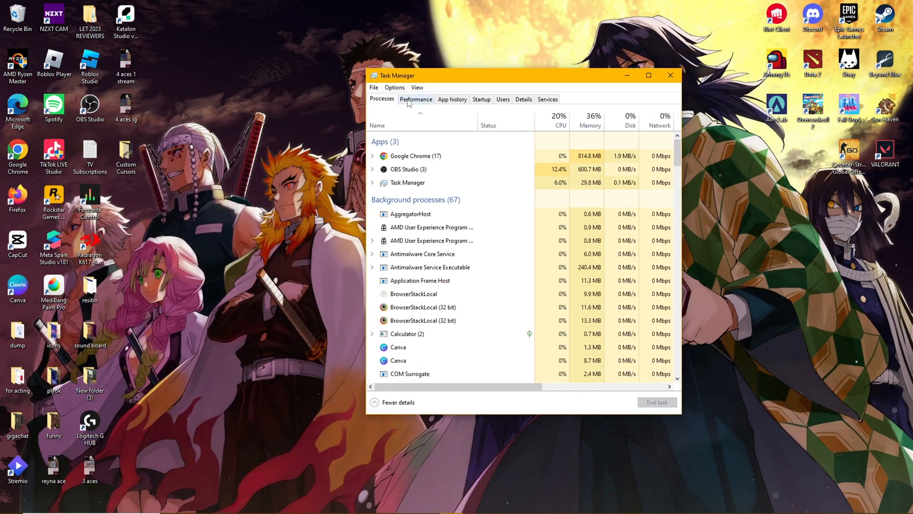
Step: Show the CPU performance details, revealing the Ryzen 5 3600 with virtualization enabled
{"action": "left_click", "coordinate": [416, 99]}
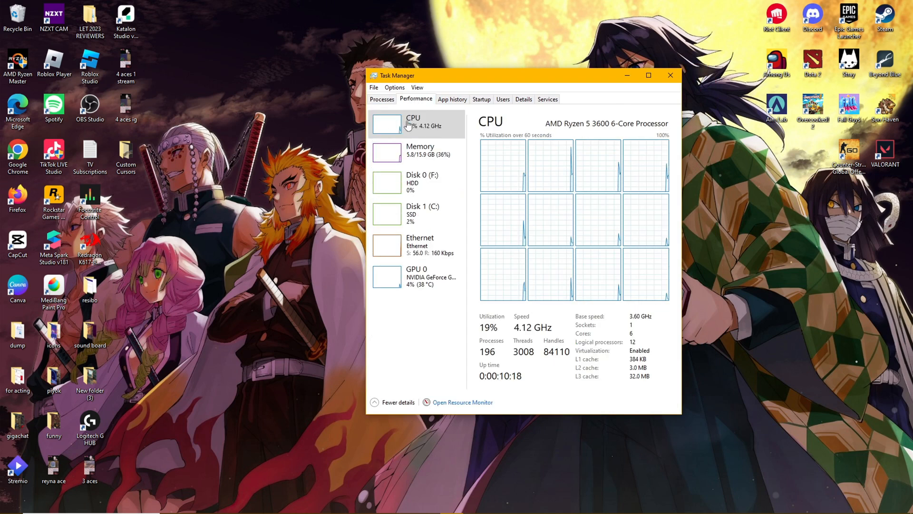
{"action": "mouse_move", "coordinate": [415, 126]}
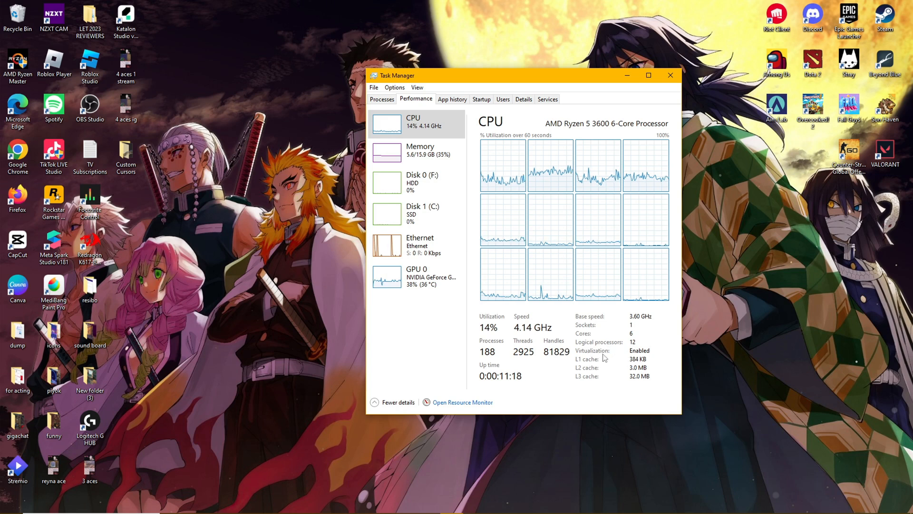
Step: Bring up the Windows Features list scrolled to Virtual Machine Platform, shown ticked
{"action": "left_click", "coordinate": [670, 75]}
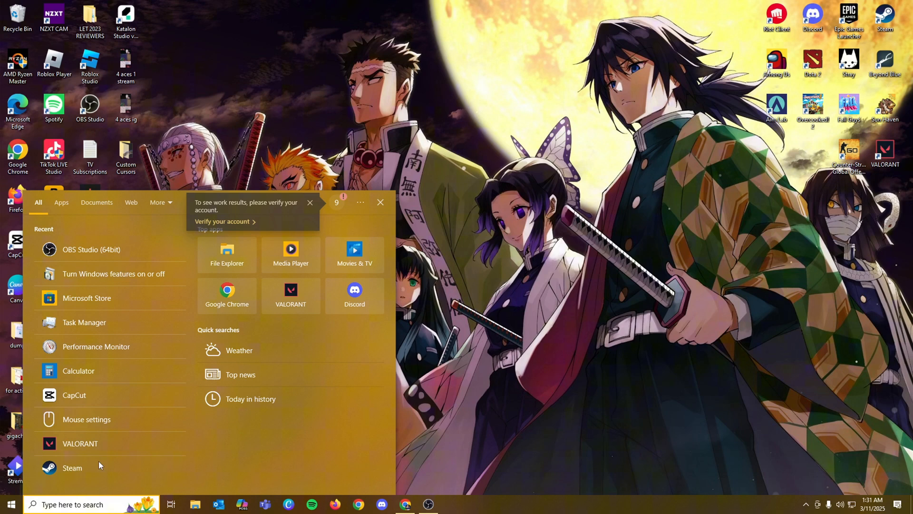
{"action": "mouse_move", "coordinate": [113, 273]}
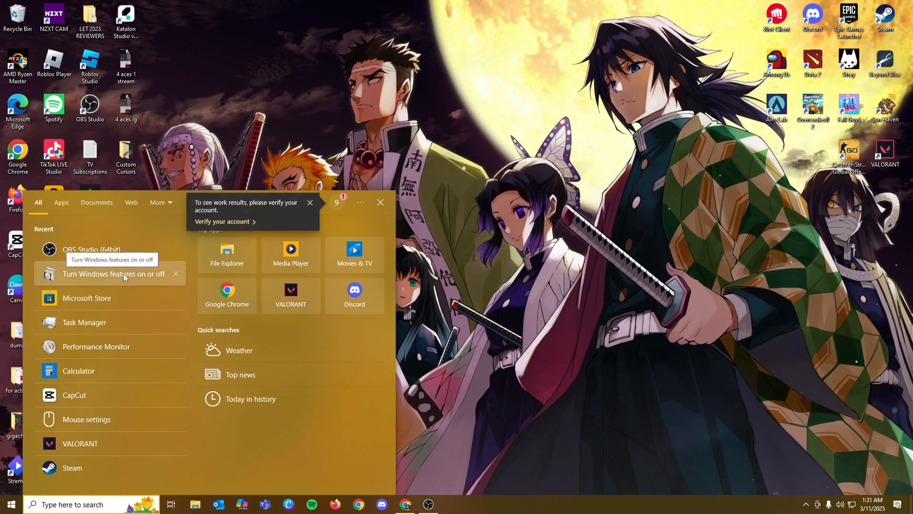
{"action": "mouse_move", "coordinate": [128, 280]}
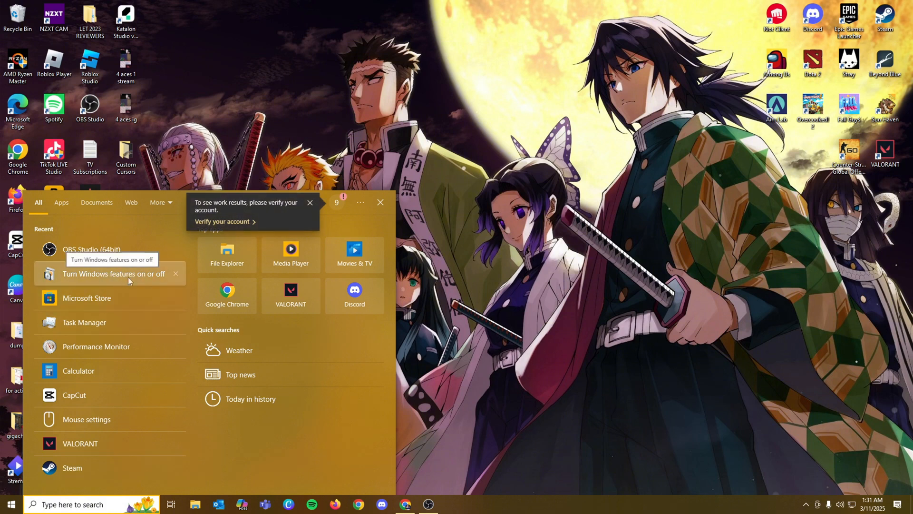
{"action": "left_click", "coordinate": [111, 274]}
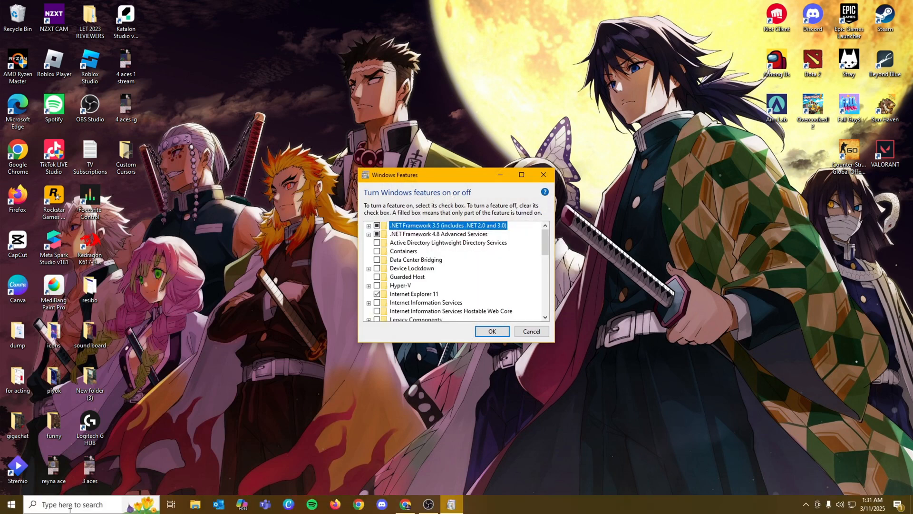
{"action": "mouse_move", "coordinate": [439, 233]}
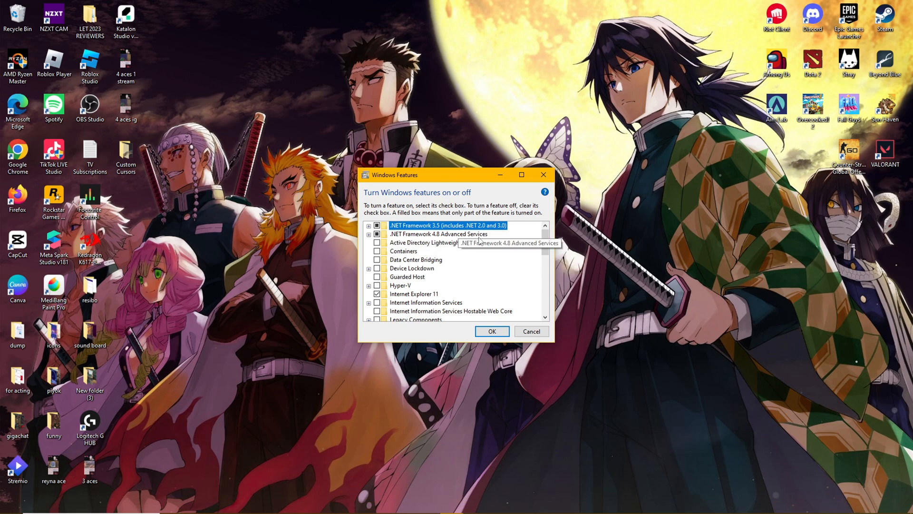
{"action": "scroll", "scroll_direction": "down", "scroll_amount": 3}
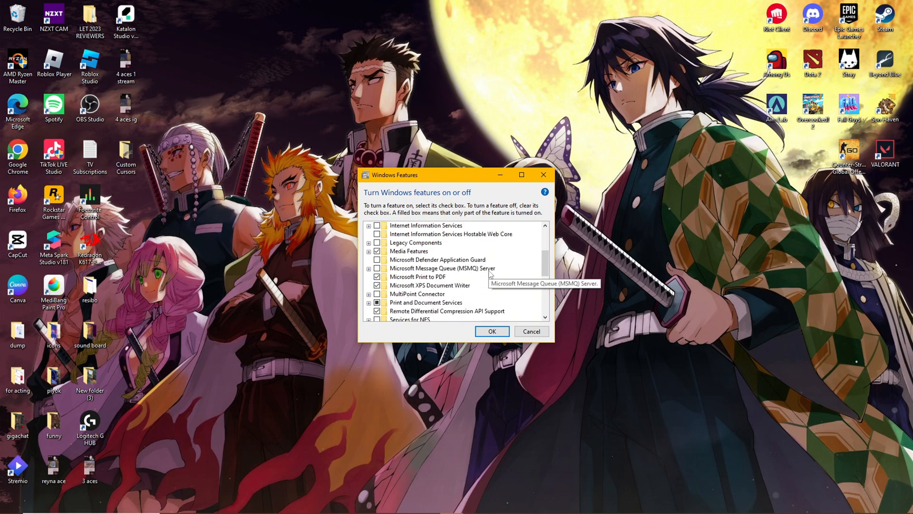
{"action": "scroll", "scroll_direction": "down", "scroll_amount": 3}
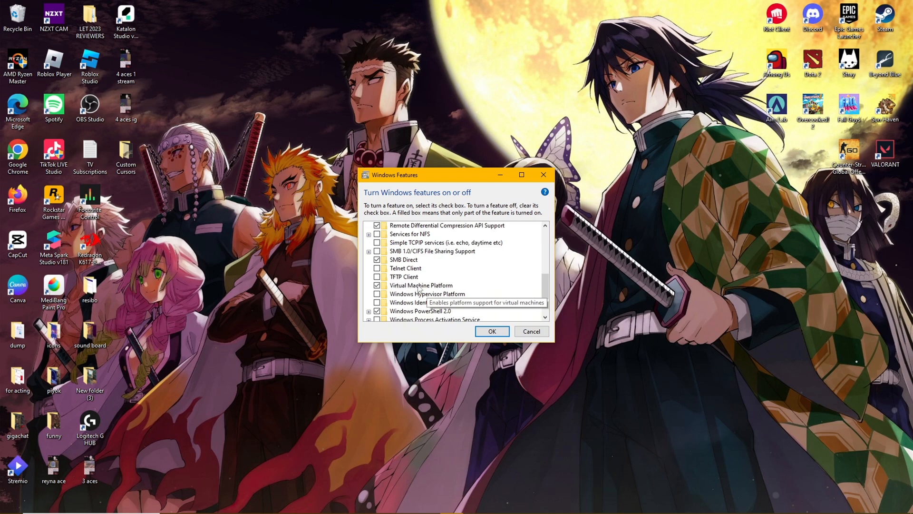
{"action": "mouse_move", "coordinate": [431, 286]}
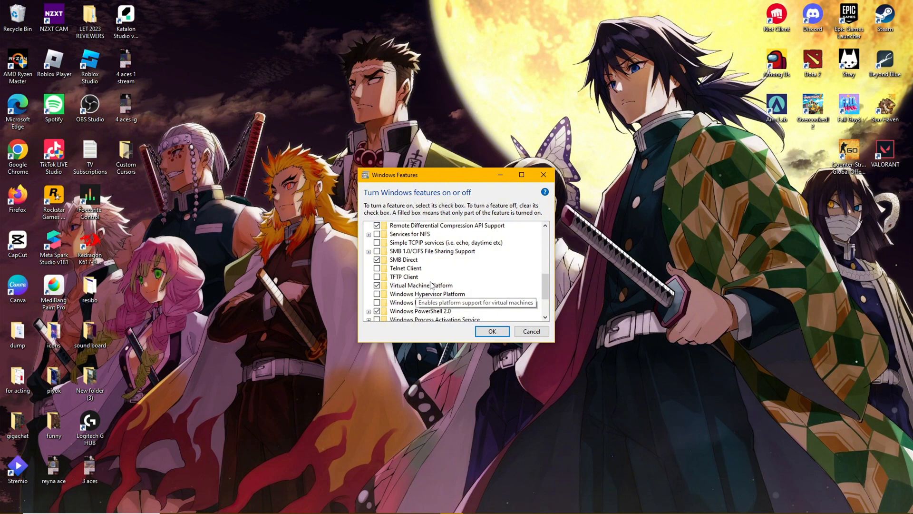
{"action": "mouse_move", "coordinate": [411, 285]}
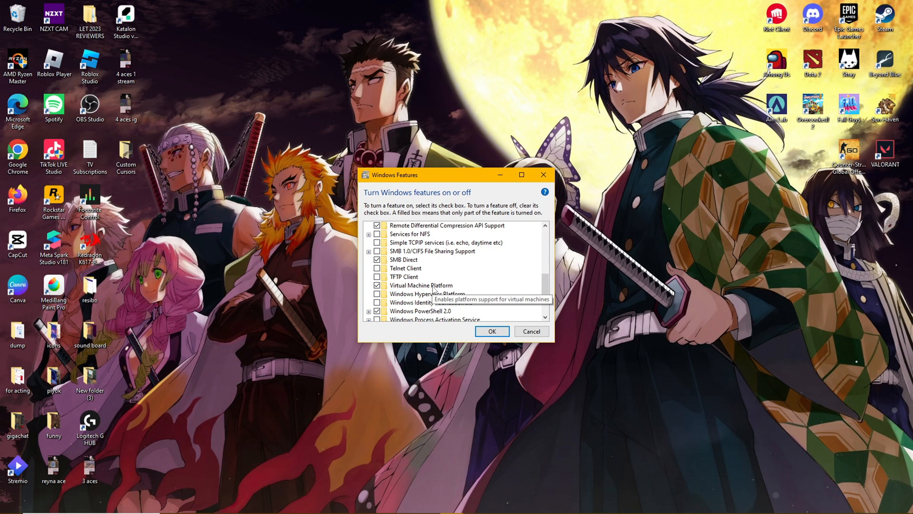
{"action": "mouse_move", "coordinate": [457, 291]}
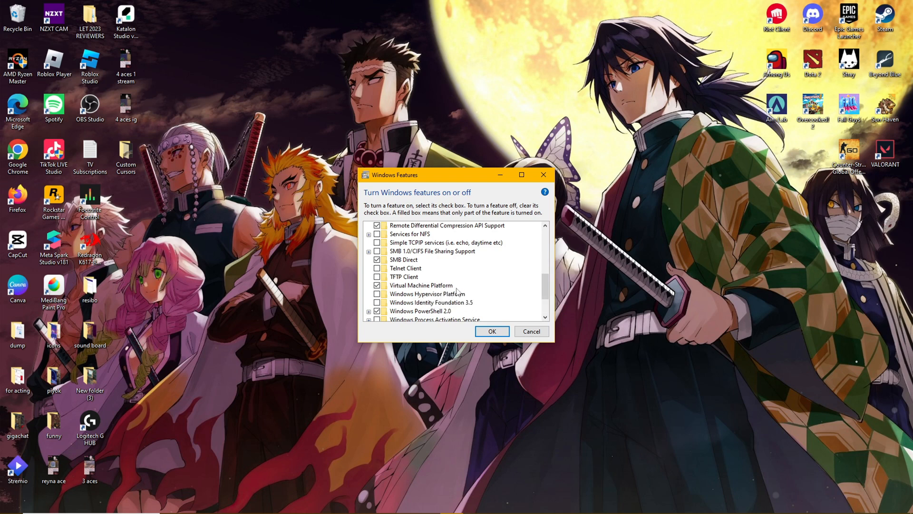
{"action": "mouse_move", "coordinate": [452, 297]}
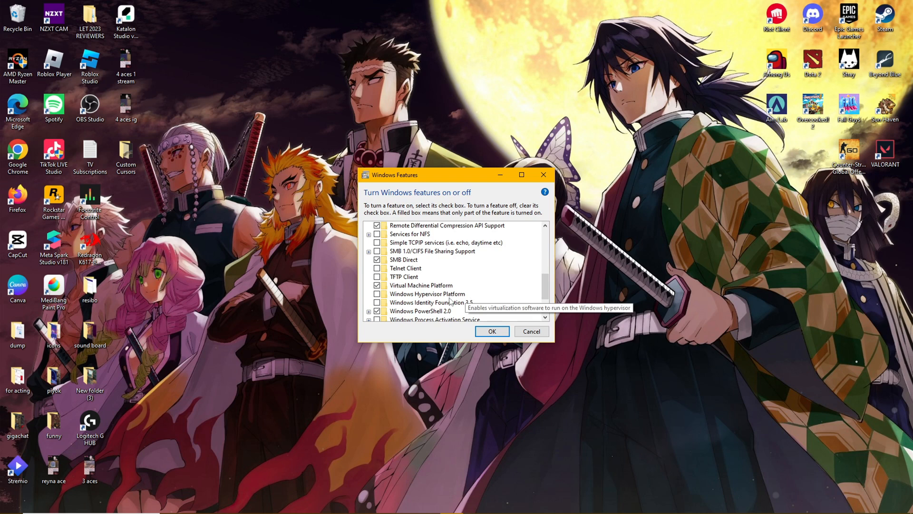
{"action": "mouse_move", "coordinate": [514, 325]}
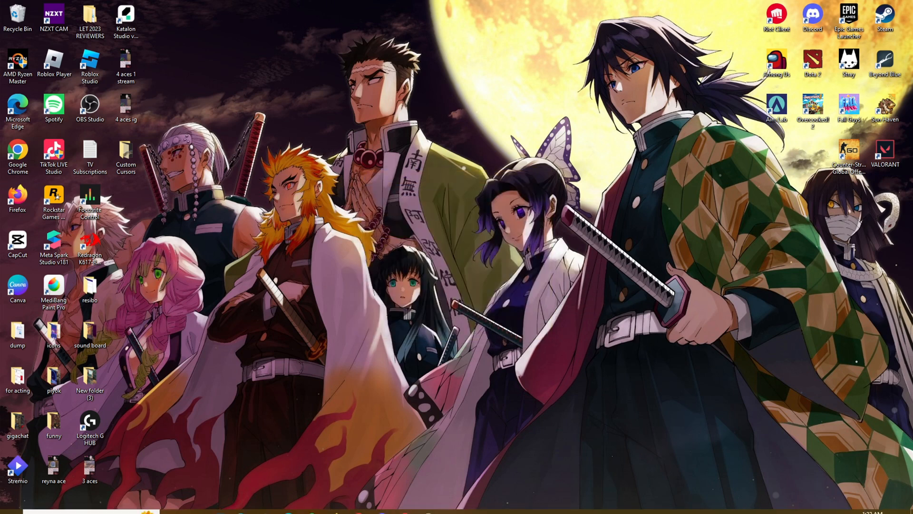
Step: Launch Microsoft Store and run the recent search 'APK Installer on WSA'
{"action": "left_click", "coordinate": [7, 504]}
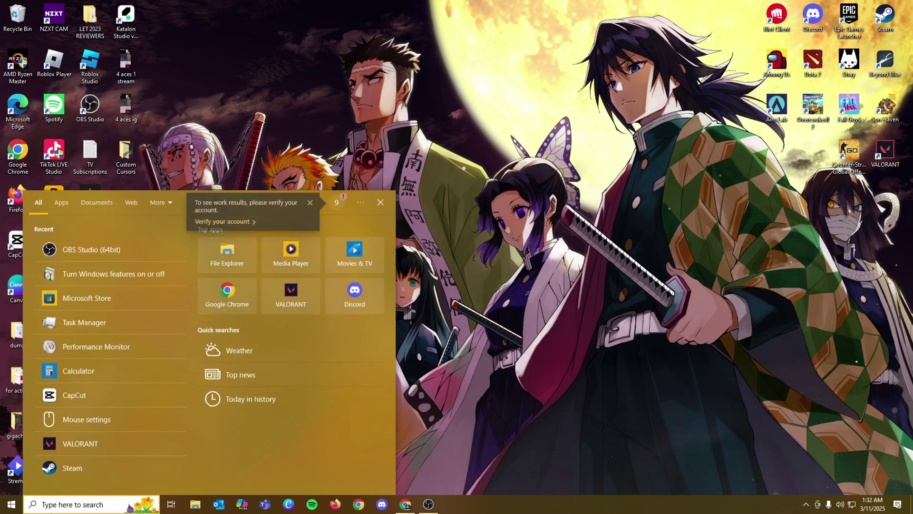
{"action": "mouse_move", "coordinate": [106, 298]}
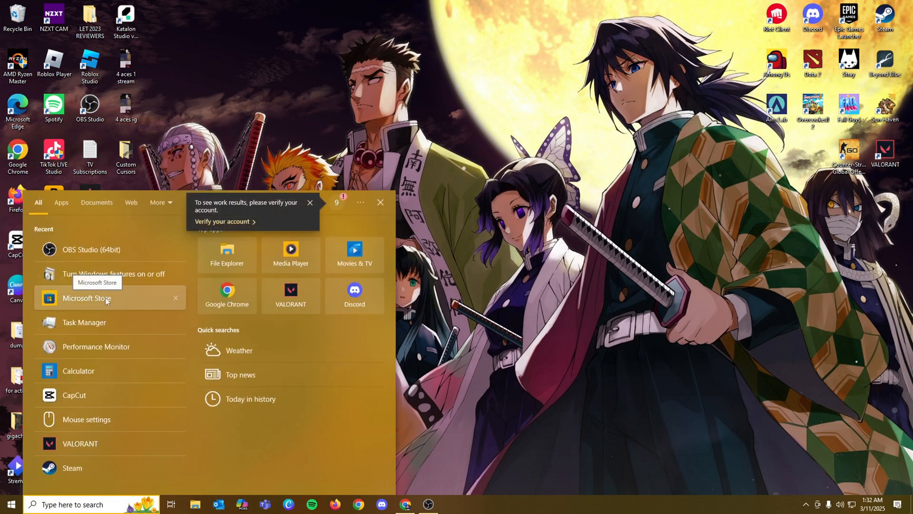
{"action": "left_click", "coordinate": [86, 298]}
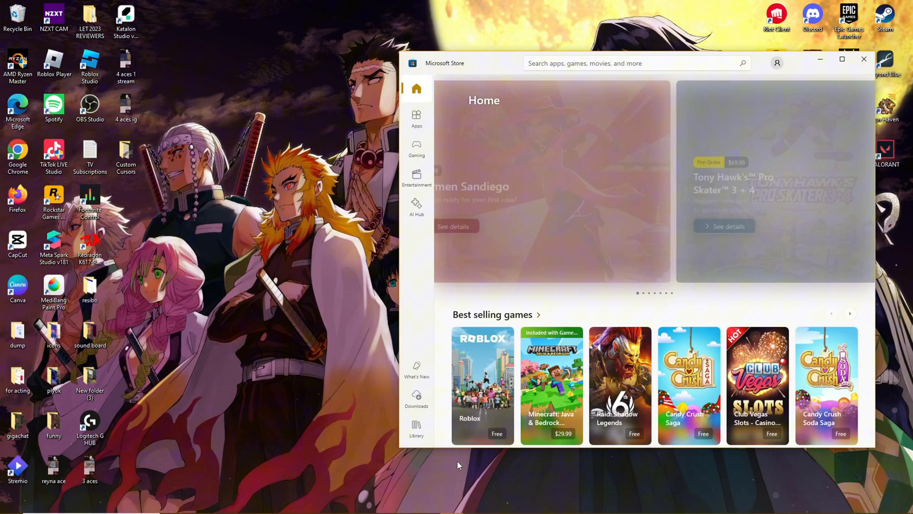
{"action": "left_click", "coordinate": [635, 63]}
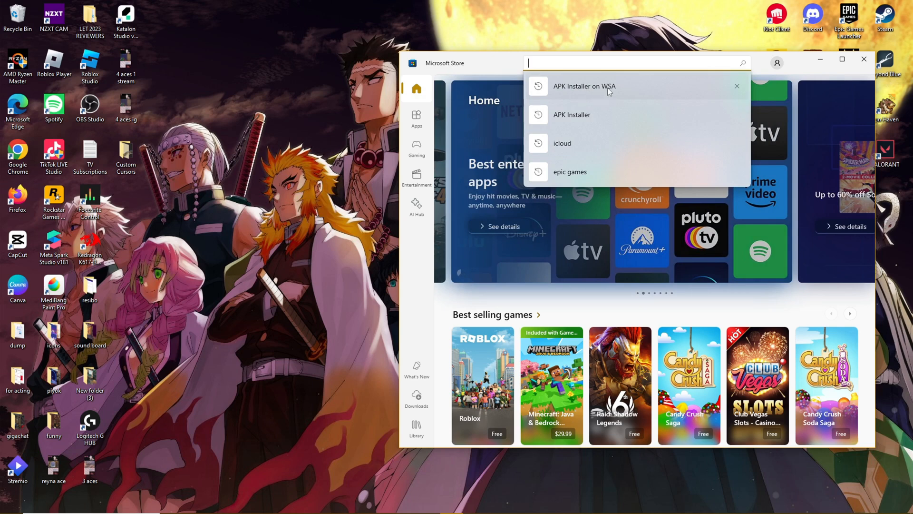
{"action": "left_click", "coordinate": [584, 87]}
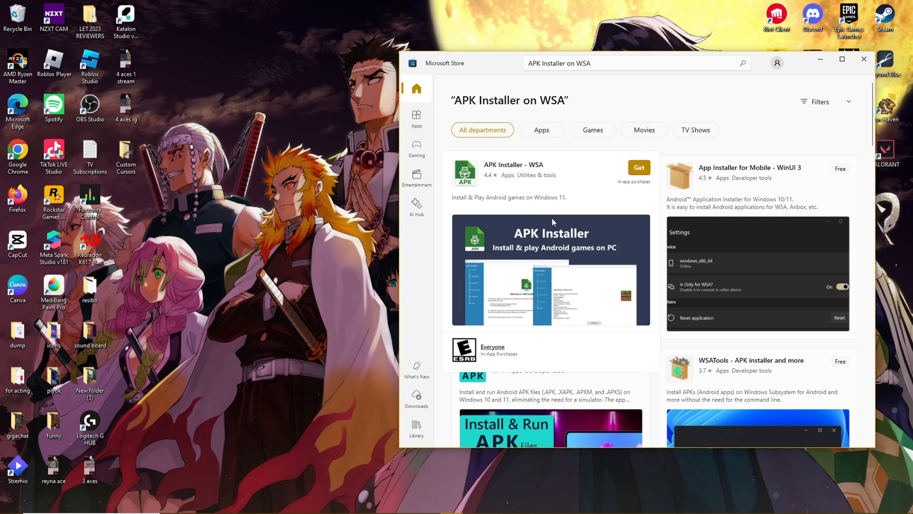
{"action": "mouse_move", "coordinate": [494, 184]}
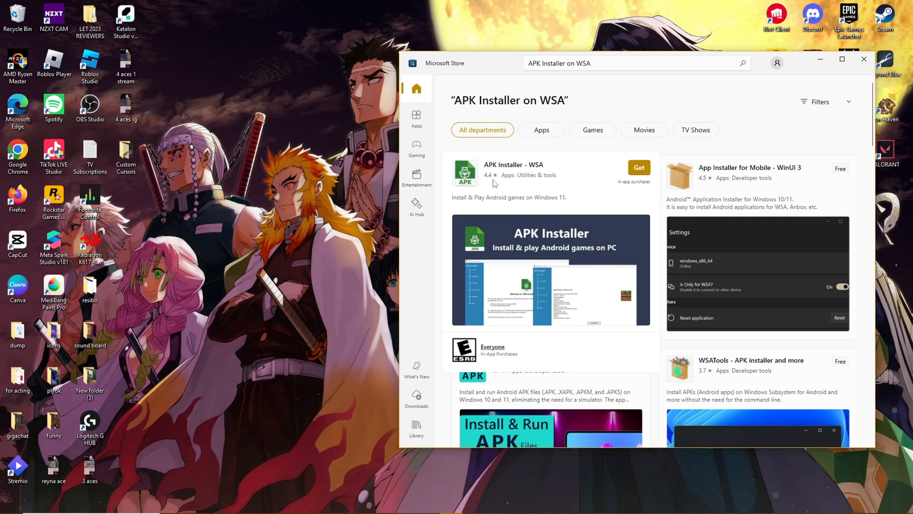
{"action": "mouse_move", "coordinate": [526, 172]}
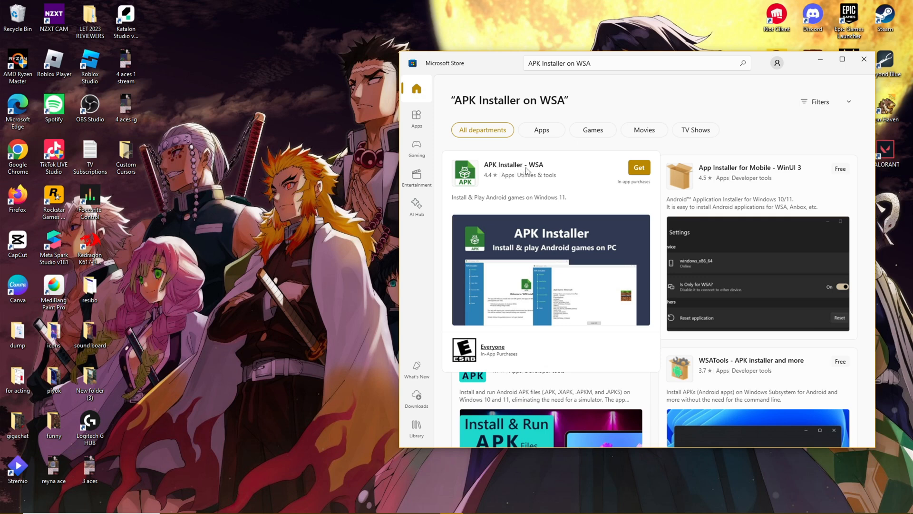
{"action": "mouse_move", "coordinate": [655, 168]}
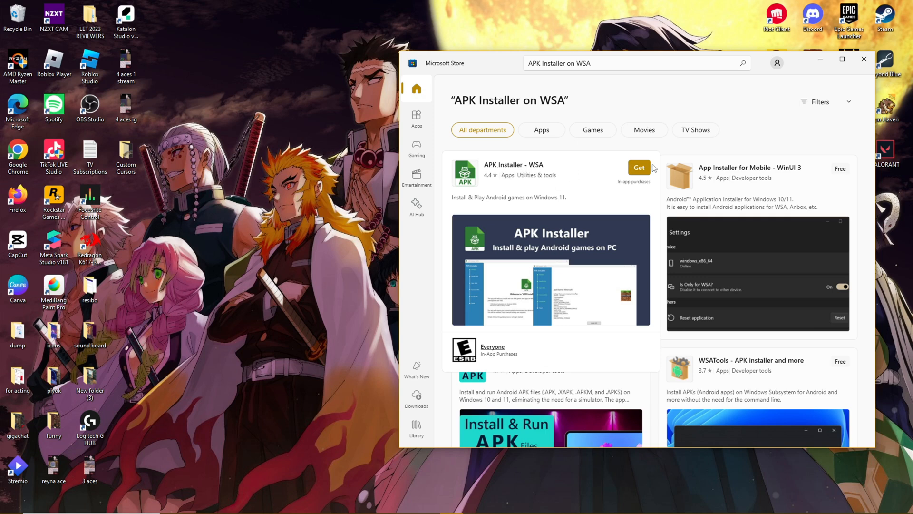
Step: Install APK Installer - WSA from the search results until its card shows Open
{"action": "left_click", "coordinate": [638, 167]}
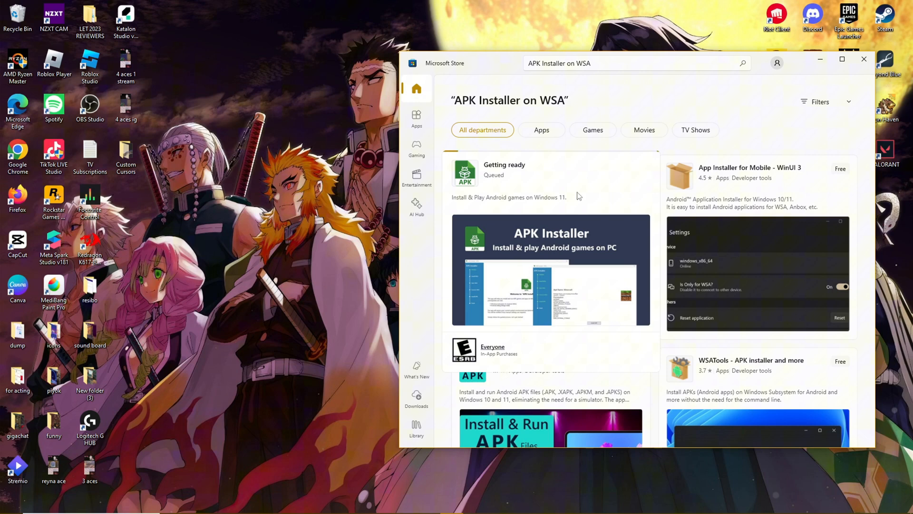
{"action": "mouse_move", "coordinate": [604, 237]}
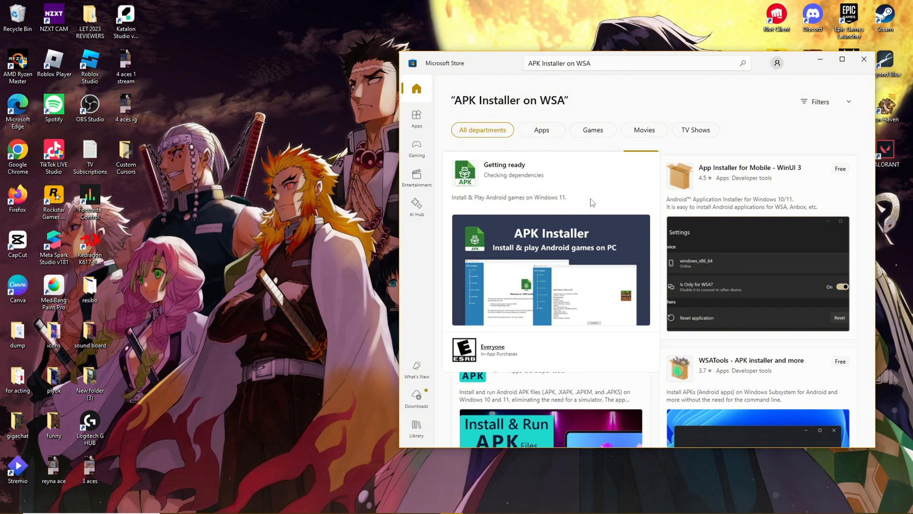
{"action": "mouse_move", "coordinate": [563, 202]}
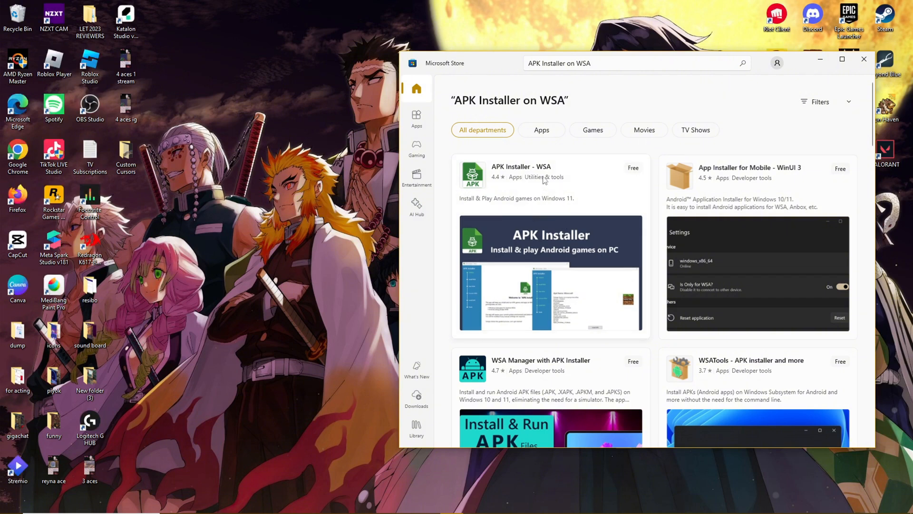
{"action": "mouse_move", "coordinate": [617, 176]}
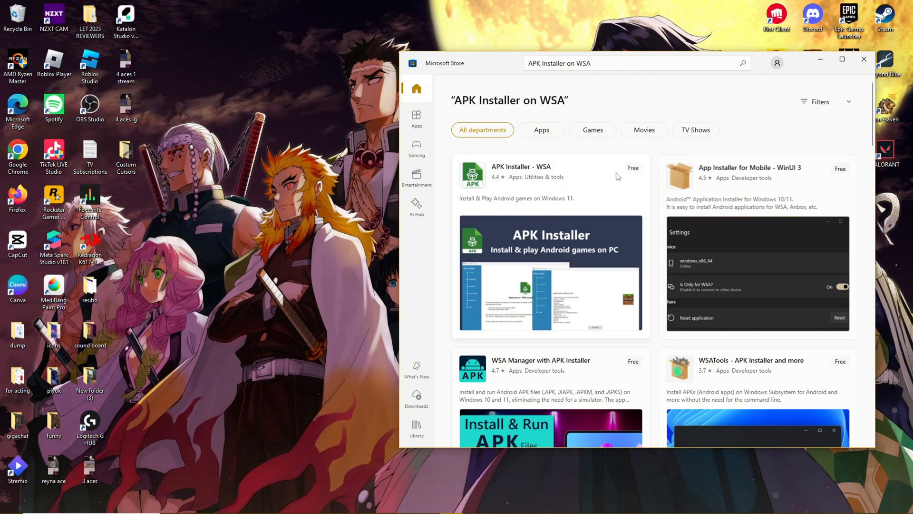
{"action": "left_click", "coordinate": [633, 167]}
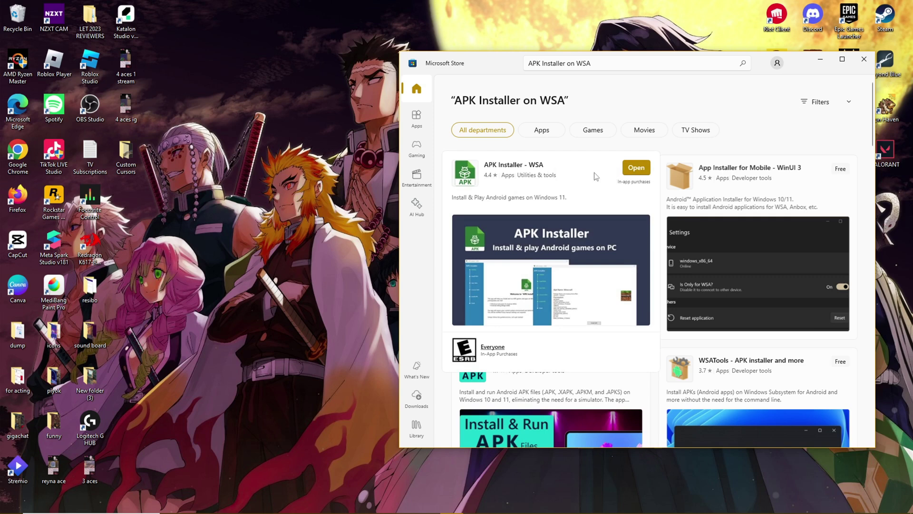
{"action": "mouse_move", "coordinate": [589, 173]}
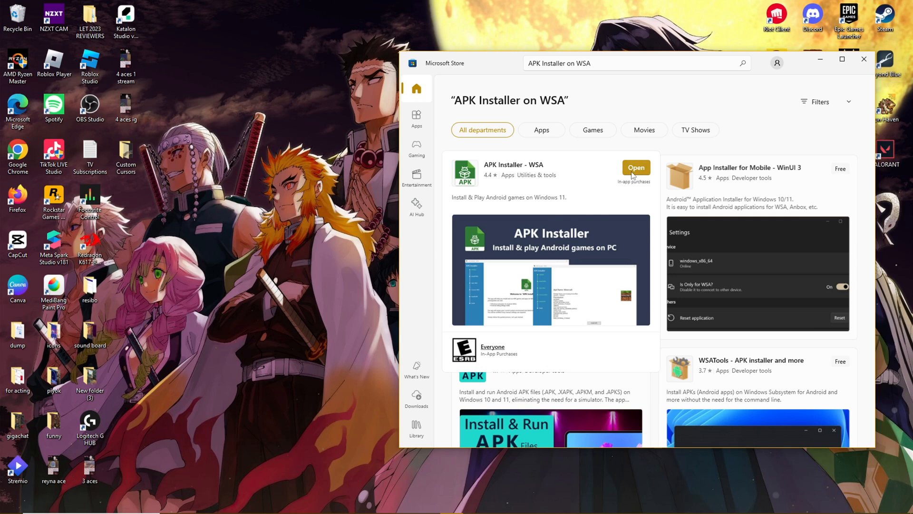
{"action": "mouse_move", "coordinate": [645, 204]}
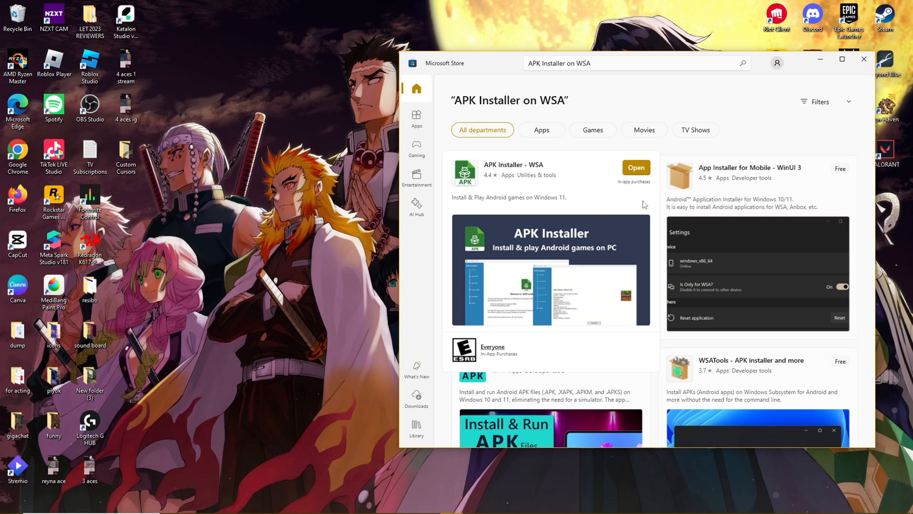
{"action": "mouse_move", "coordinate": [573, 231]}
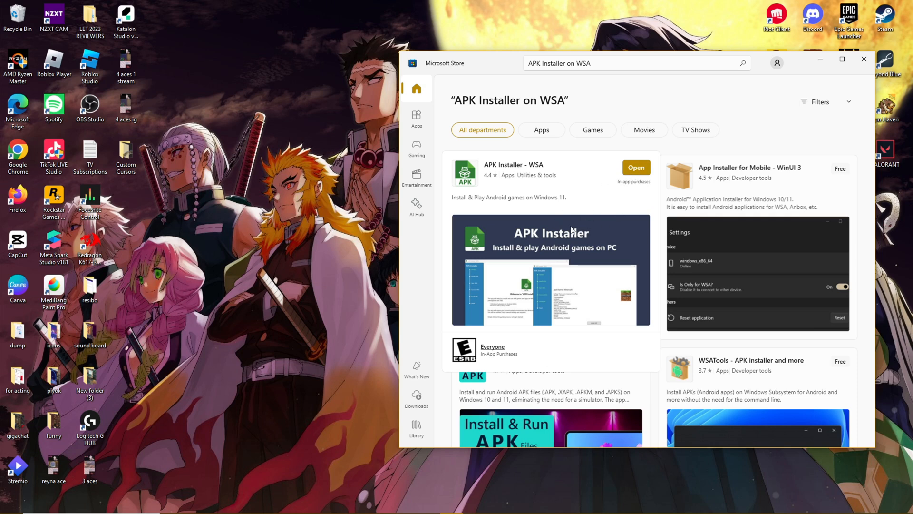
{"action": "mouse_move", "coordinate": [577, 226]}
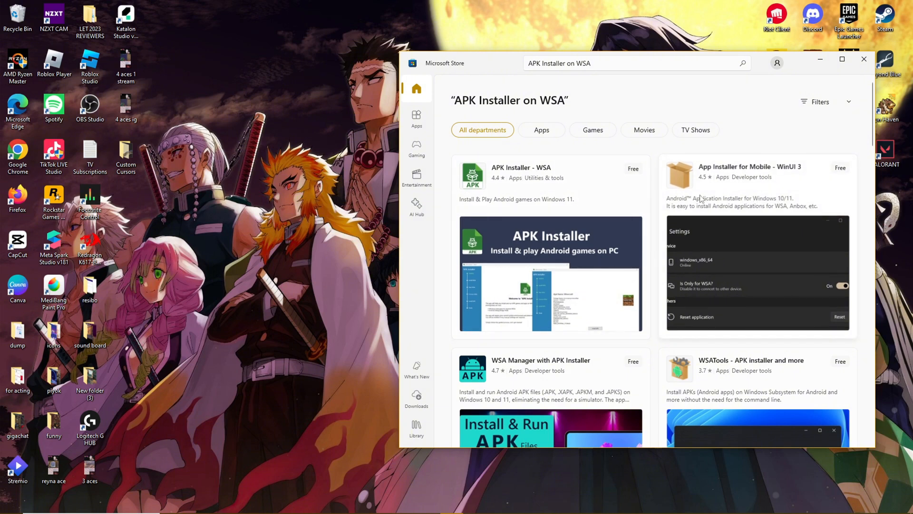
{"action": "scroll", "scroll_direction": "down", "scroll_amount": 3}
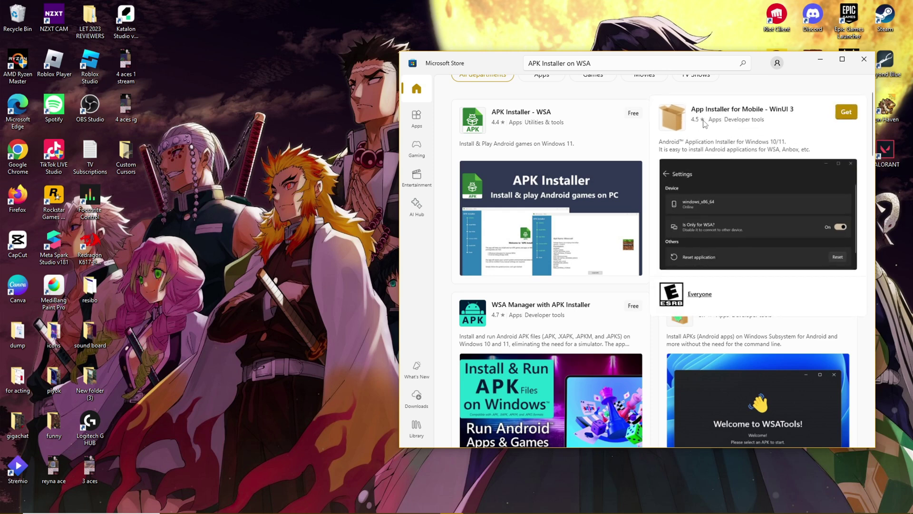
{"action": "mouse_move", "coordinate": [732, 128]}
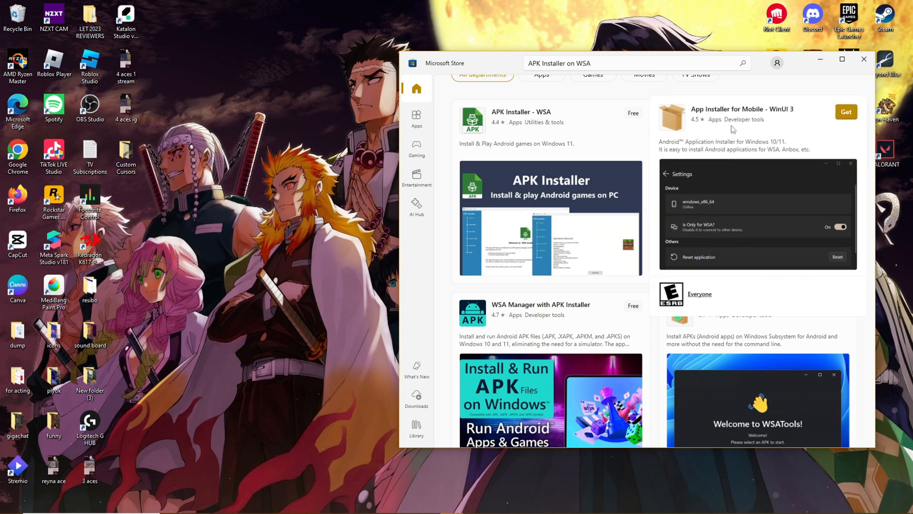
{"action": "scroll", "scroll_direction": "down", "scroll_amount": 3}
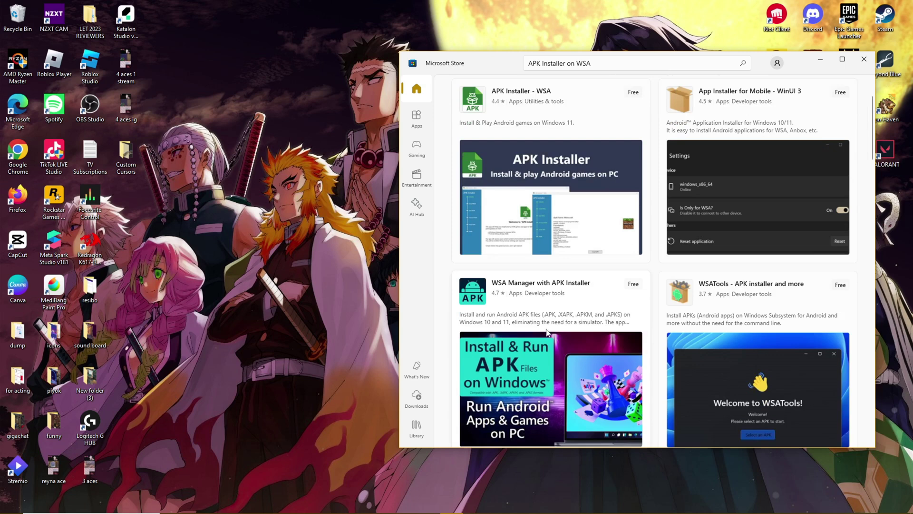
{"action": "scroll", "scroll_direction": "down", "scroll_amount": 3}
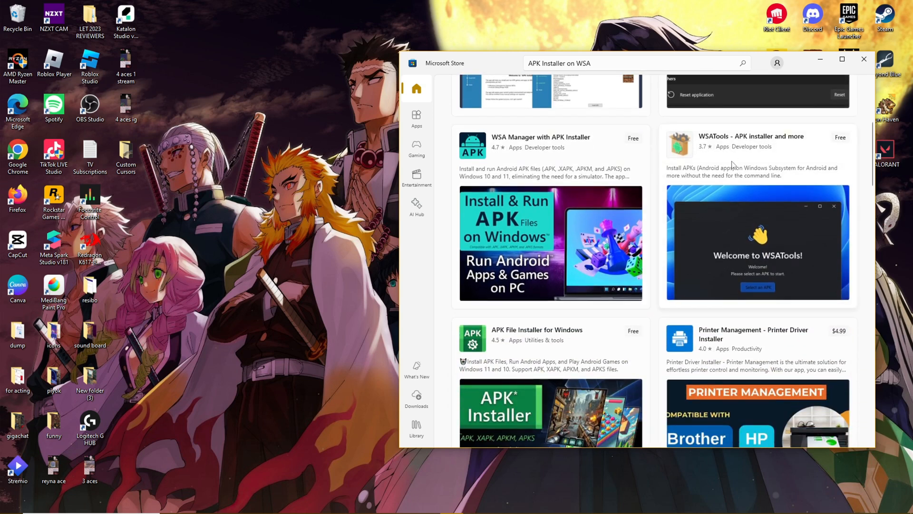
{"action": "scroll", "scroll_direction": "down", "scroll_amount": 3}
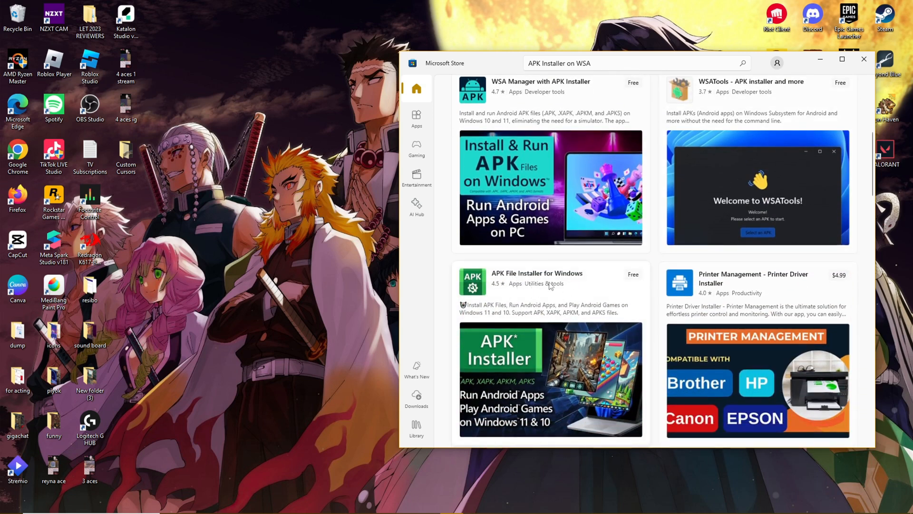
{"action": "scroll", "scroll_direction": "down", "scroll_amount": 3}
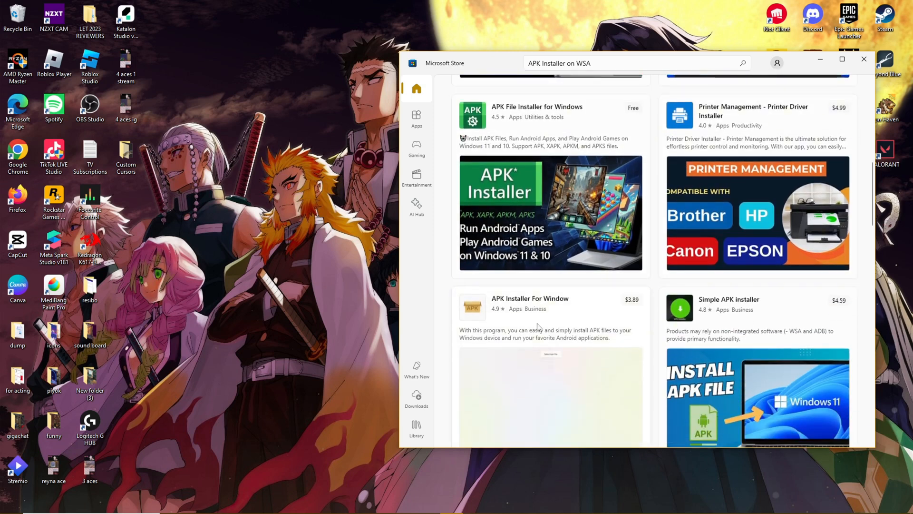
{"action": "scroll", "scroll_direction": "down", "scroll_amount": 3}
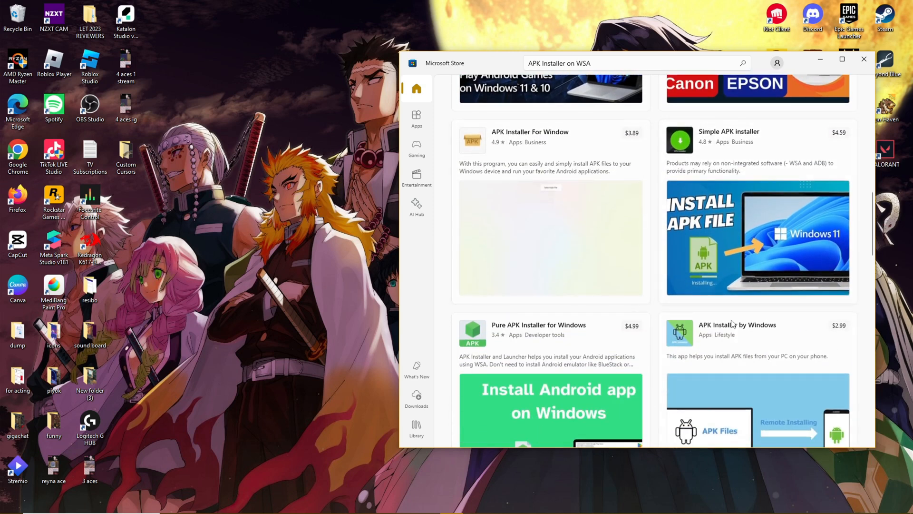
{"action": "scroll", "scroll_direction": "up", "scroll_amount": 3}
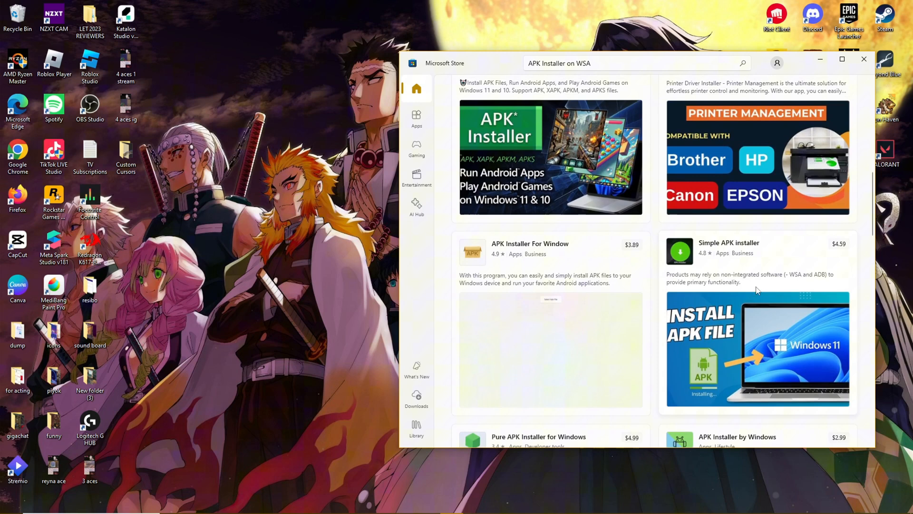
{"action": "scroll", "scroll_direction": "up", "scroll_amount": 3}
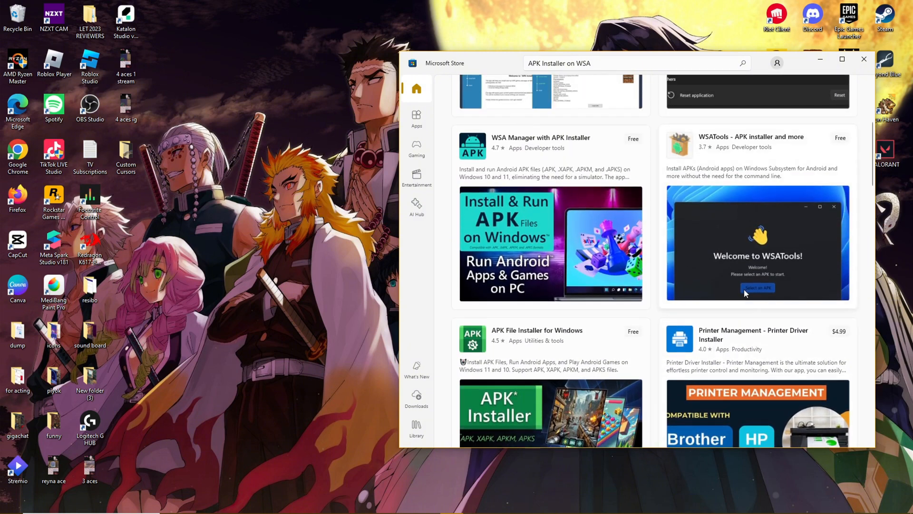
{"action": "scroll", "scroll_direction": "up", "scroll_amount": 3}
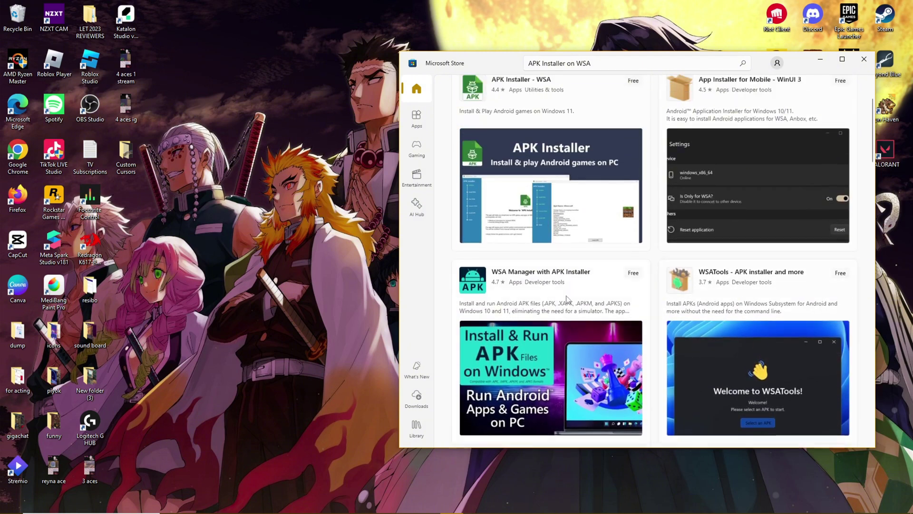
{"action": "scroll", "scroll_direction": "up", "scroll_amount": 3}
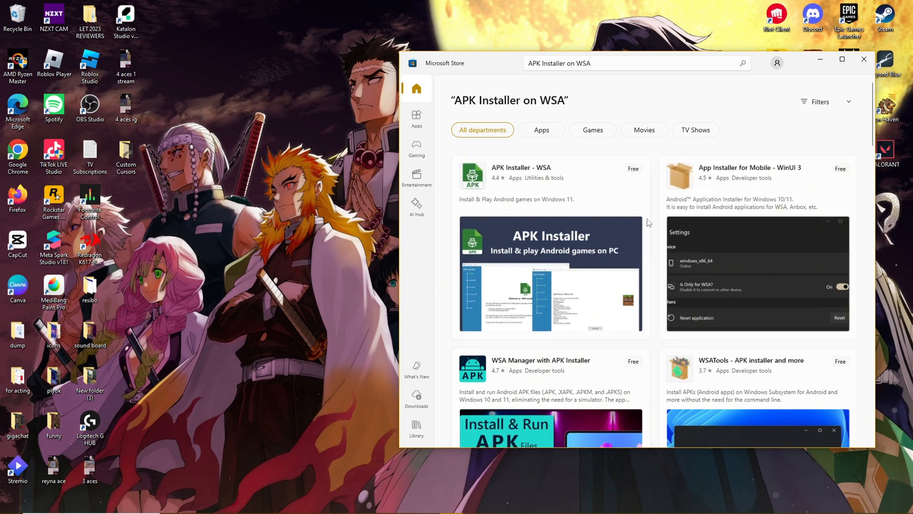
{"action": "mouse_move", "coordinate": [517, 133]}
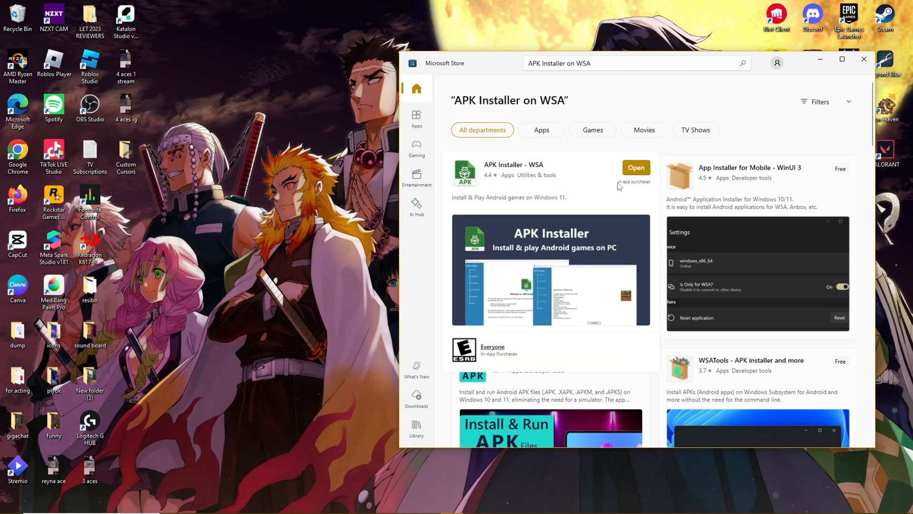
{"action": "mouse_move", "coordinate": [573, 186]}
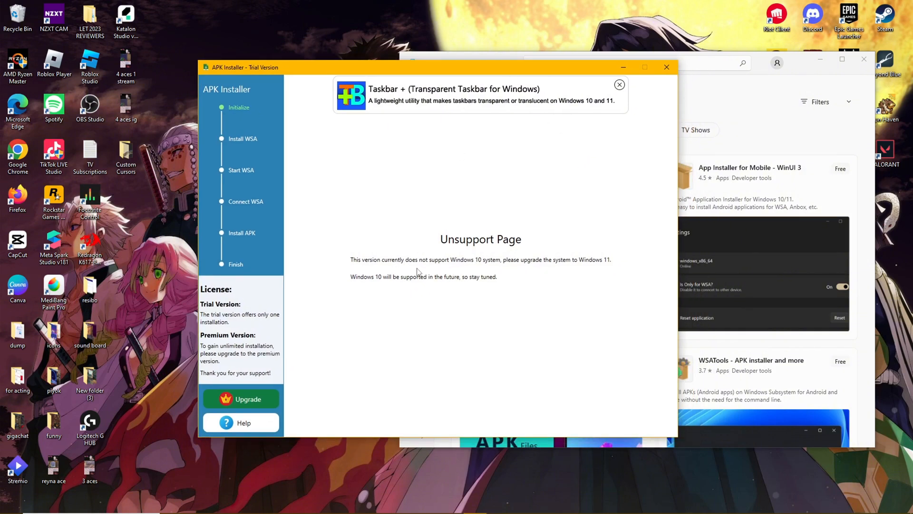
{"action": "mouse_move", "coordinate": [554, 268]}
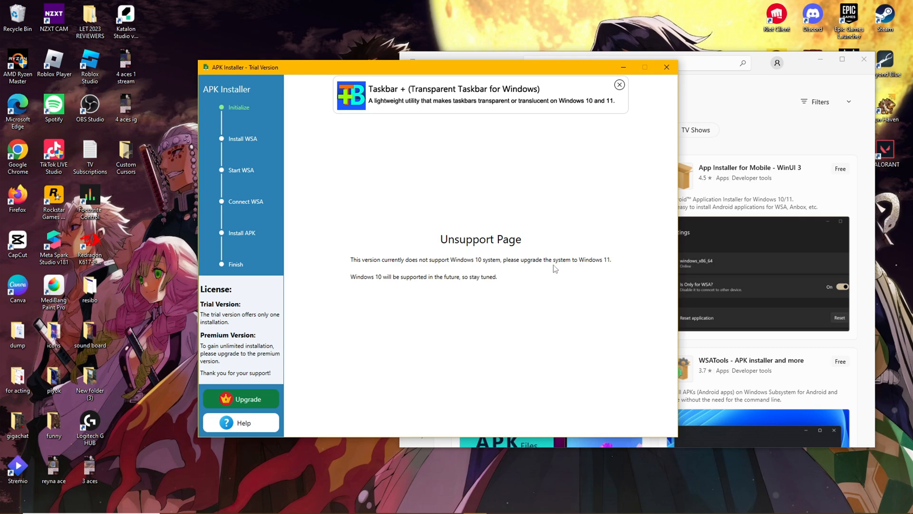
{"action": "mouse_move", "coordinate": [567, 272]}
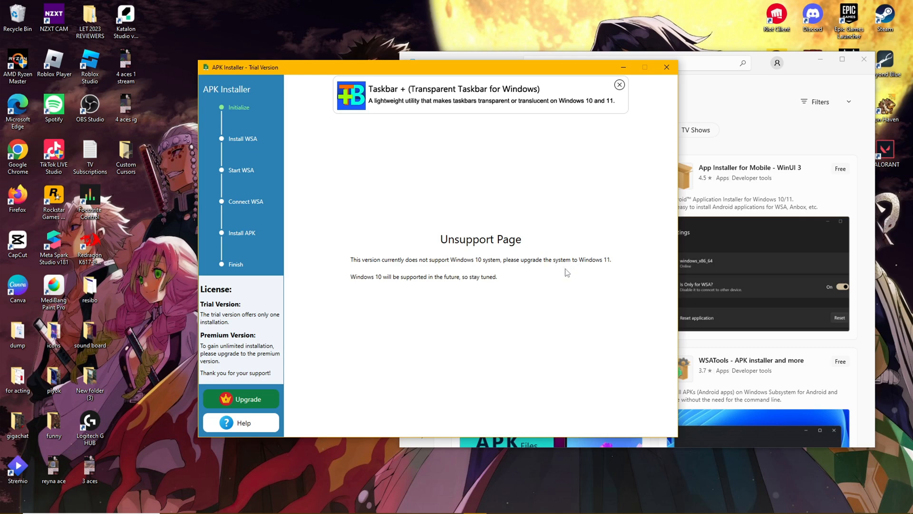
{"action": "mouse_move", "coordinate": [576, 268]}
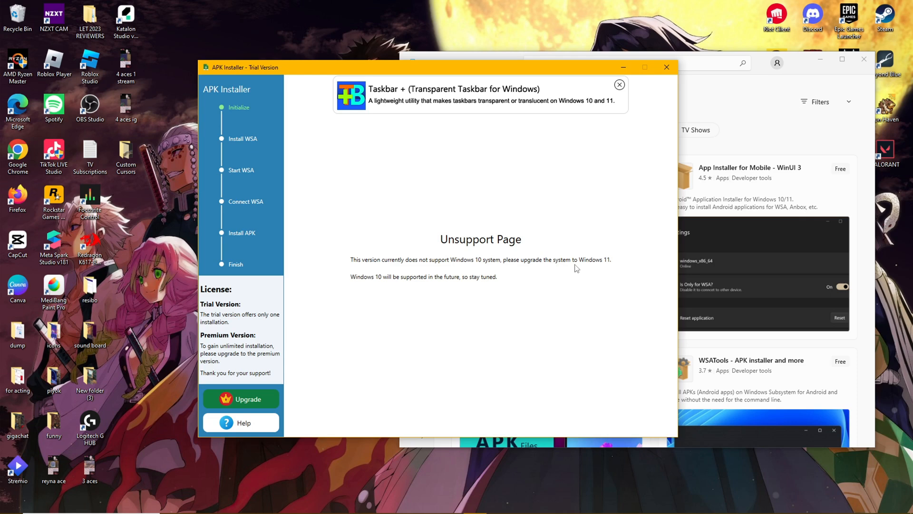
{"action": "mouse_move", "coordinate": [514, 274]}
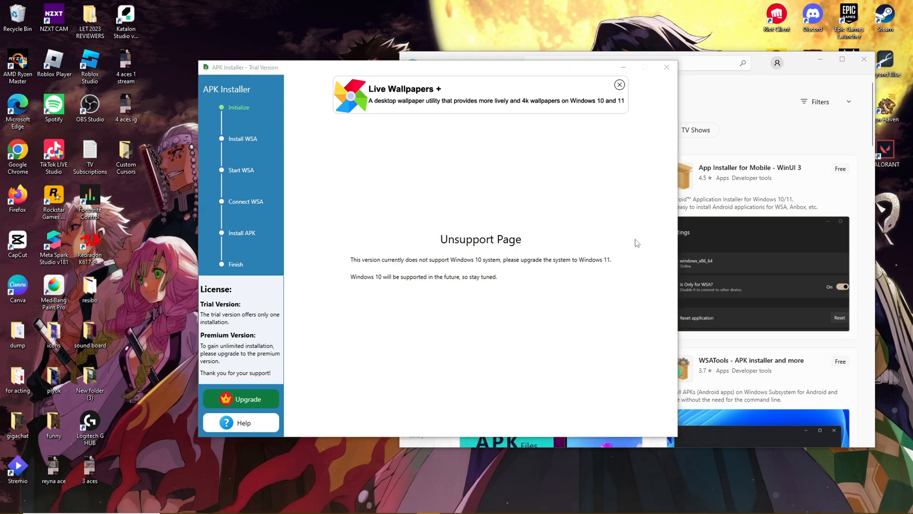
Step: Close the APK Installer window after its Windows 10 unsupported message
{"action": "left_click", "coordinate": [619, 85]}
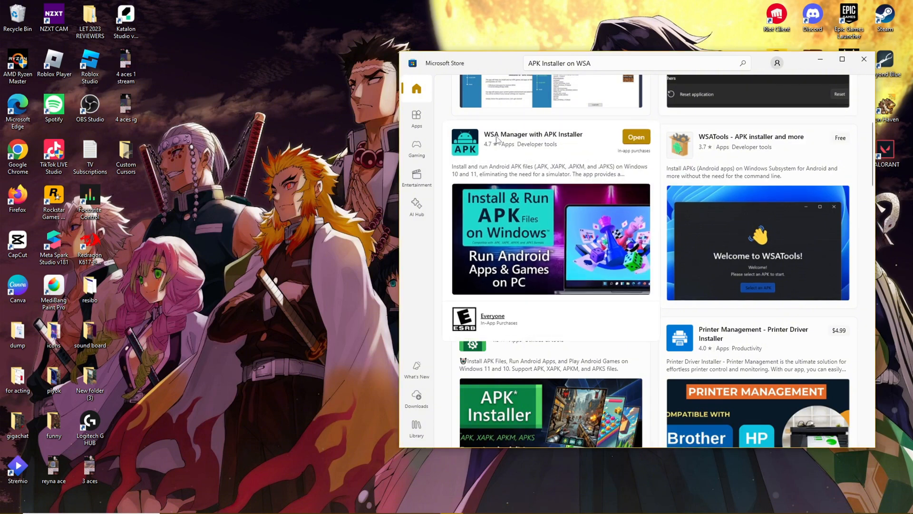
{"action": "mouse_move", "coordinate": [546, 142]}
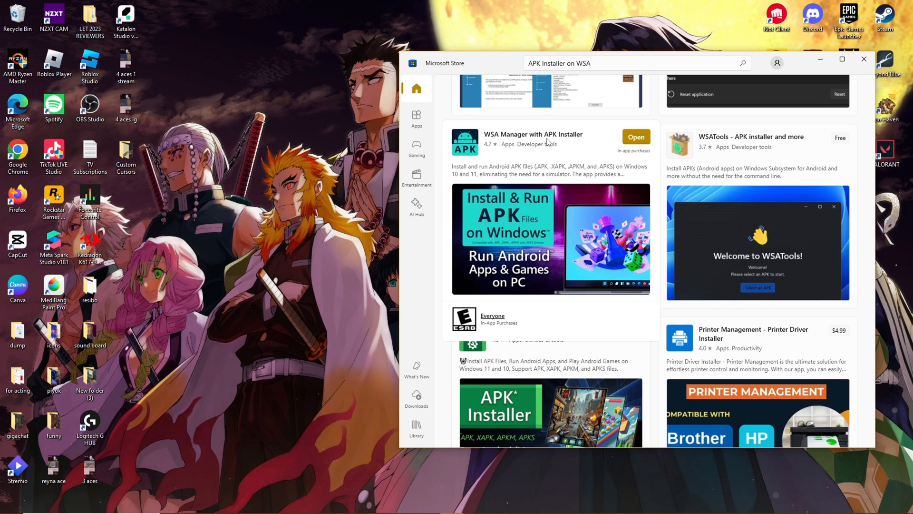
{"action": "mouse_move", "coordinate": [572, 149]}
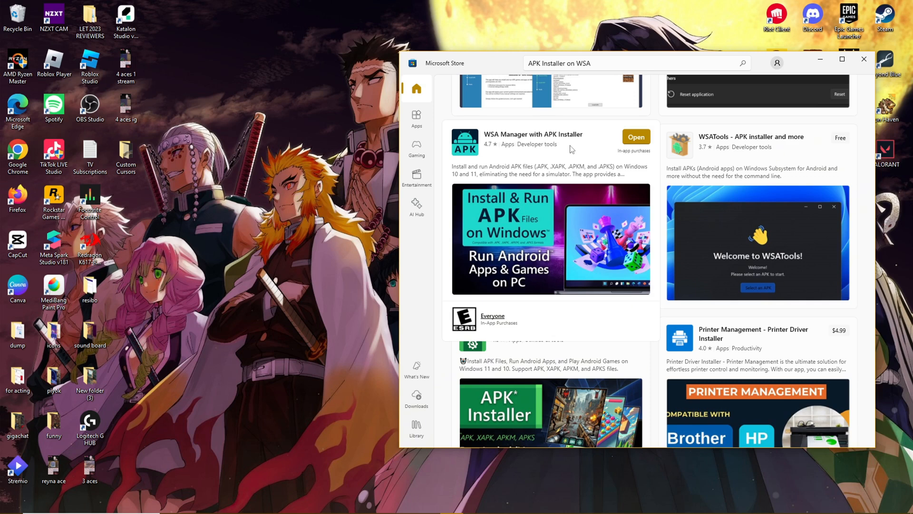
{"action": "mouse_move", "coordinate": [571, 210]}
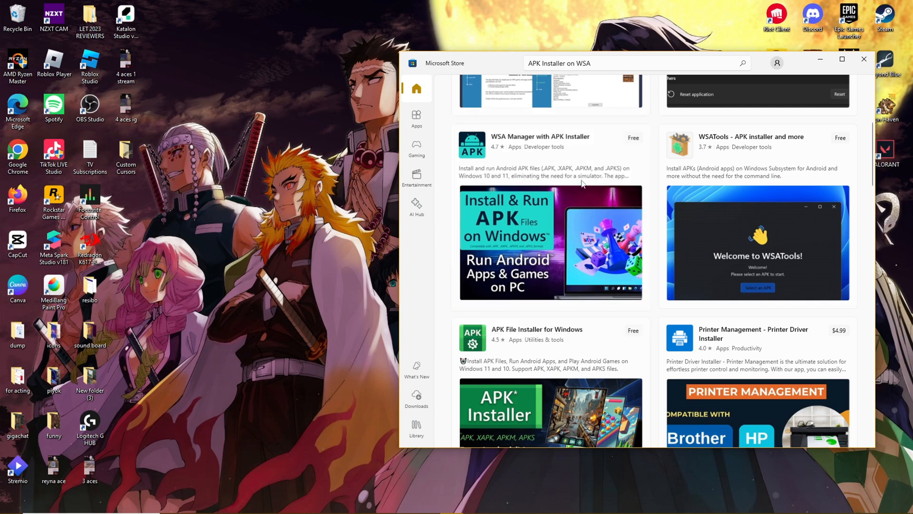
Step: Launch WSA Manager with APK Installer from its Microsoft Store product page
{"action": "scroll", "scroll_direction": "up", "scroll_amount": 3}
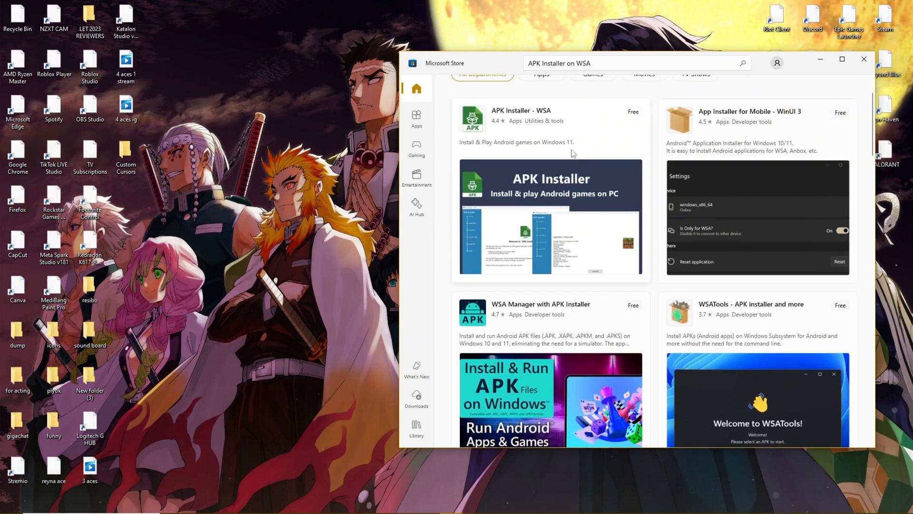
{"action": "scroll", "scroll_direction": "down", "scroll_amount": 3}
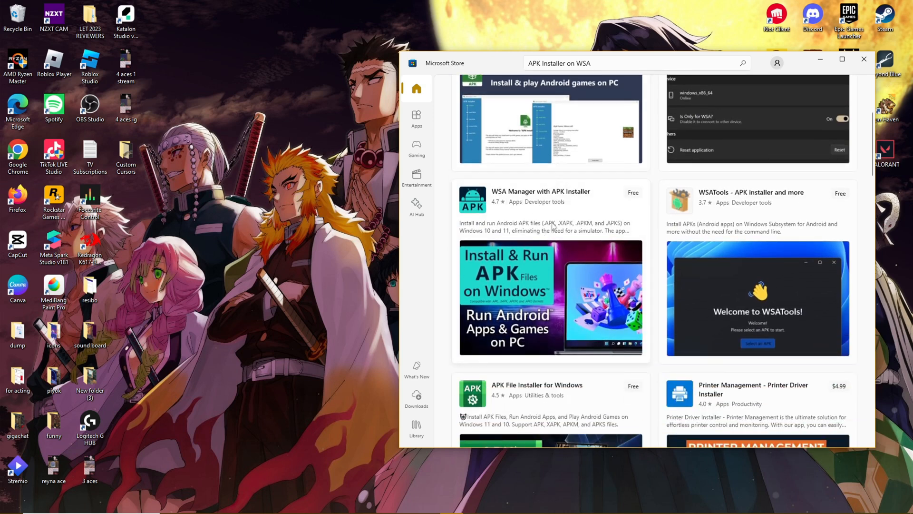
{"action": "mouse_move", "coordinate": [530, 188]}
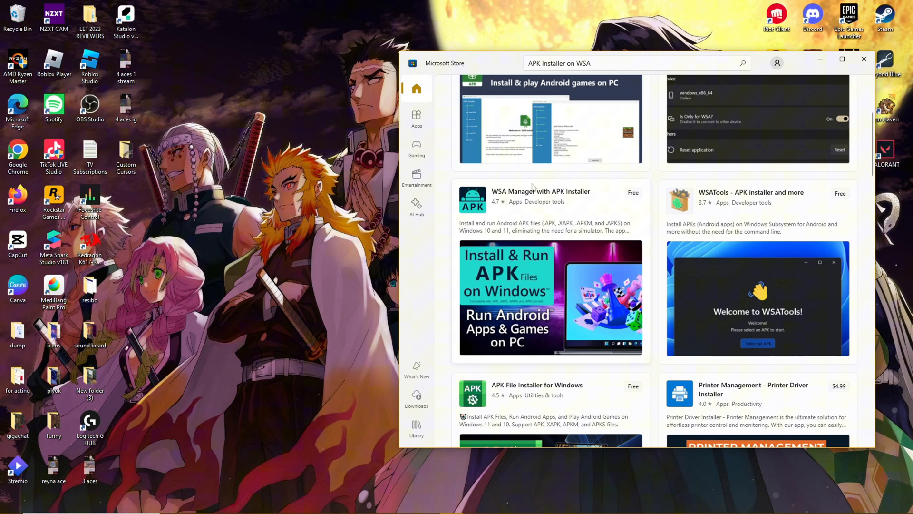
{"action": "left_click", "coordinate": [541, 191]}
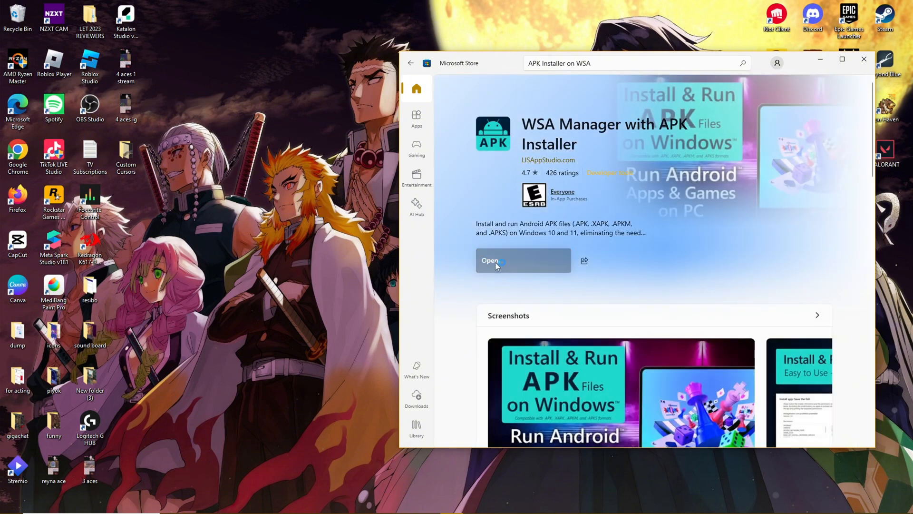
{"action": "left_click", "coordinate": [492, 259]}
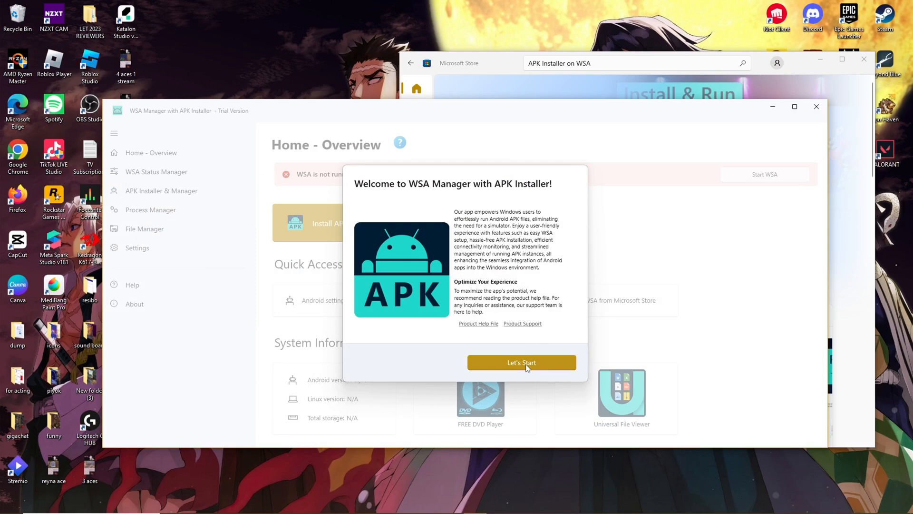
Step: Try Install APK installer, dismiss the WSA-not-launched warning, and show the WSA Status page
{"action": "left_click", "coordinate": [520, 363]}
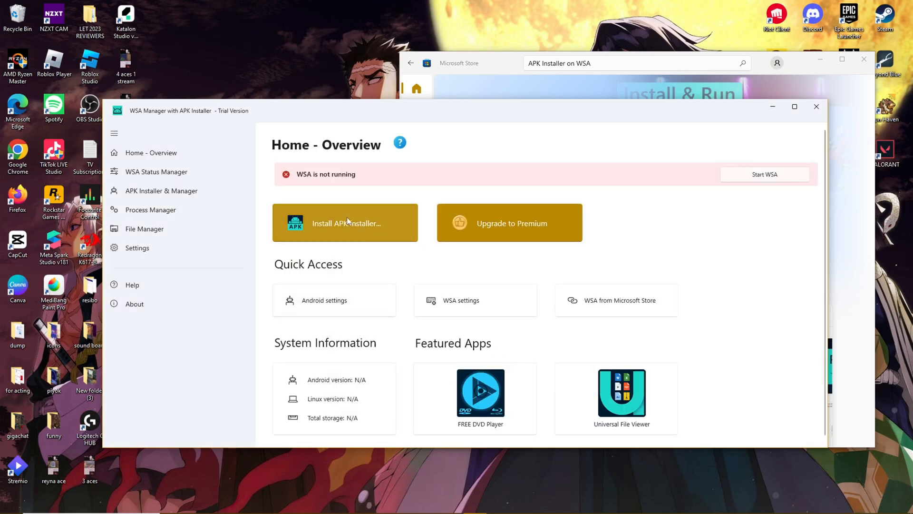
{"action": "left_click", "coordinate": [344, 223]}
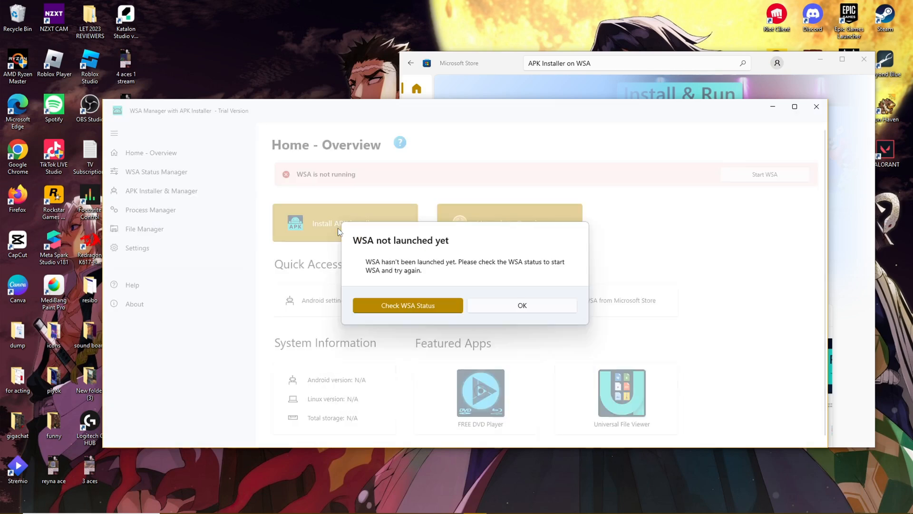
{"action": "mouse_move", "coordinate": [564, 239]}
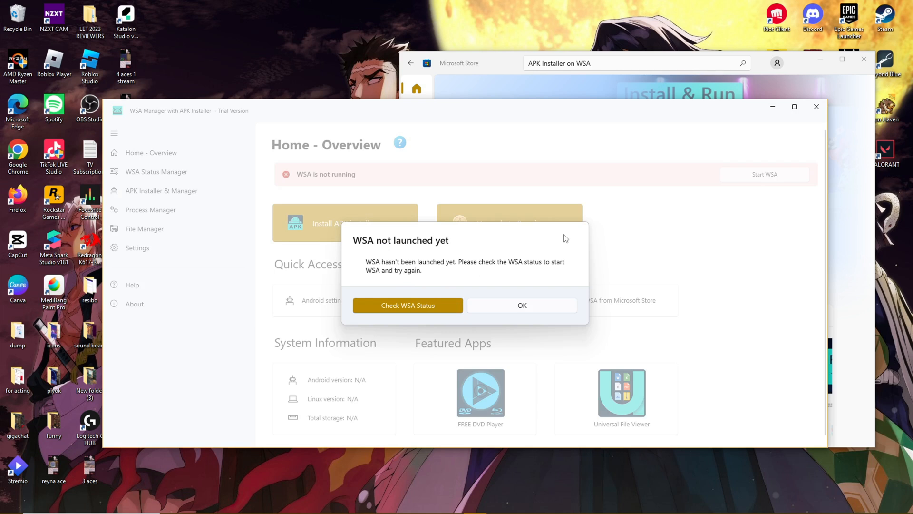
{"action": "mouse_move", "coordinate": [526, 300]}
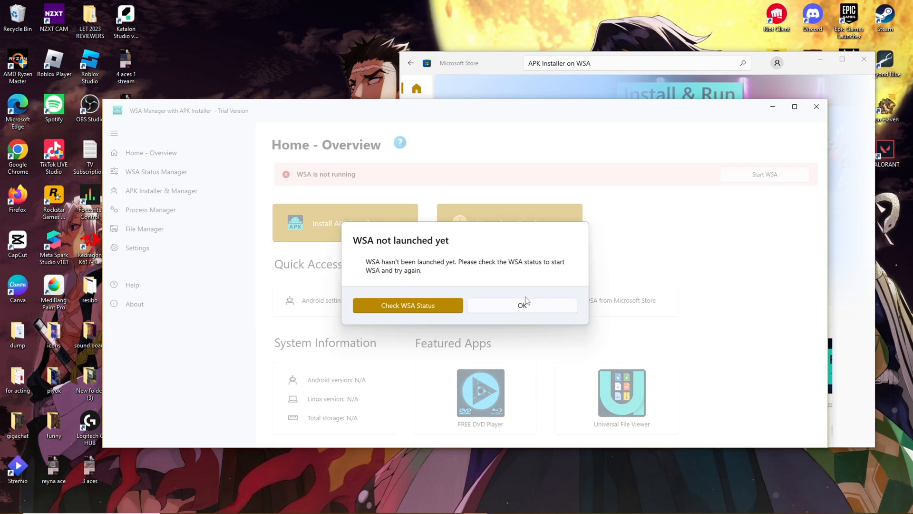
{"action": "left_click", "coordinate": [521, 305]}
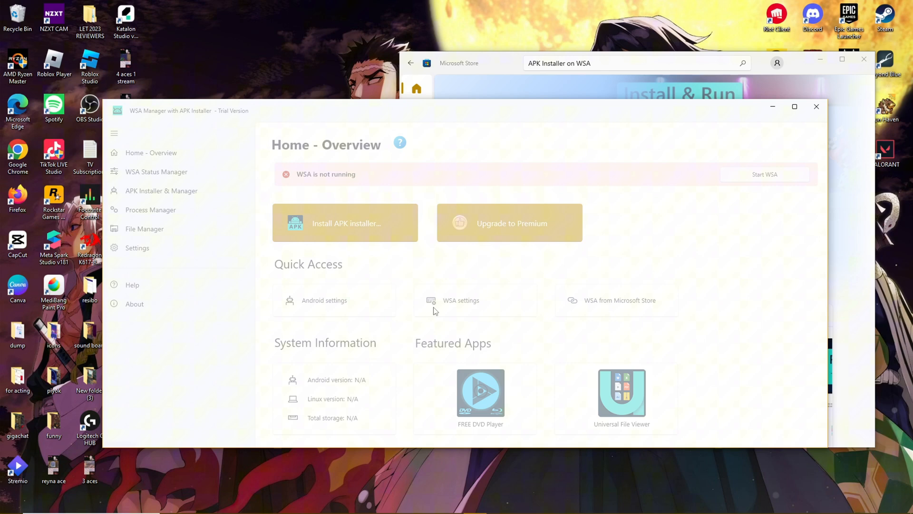
{"action": "left_click", "coordinate": [156, 171]}
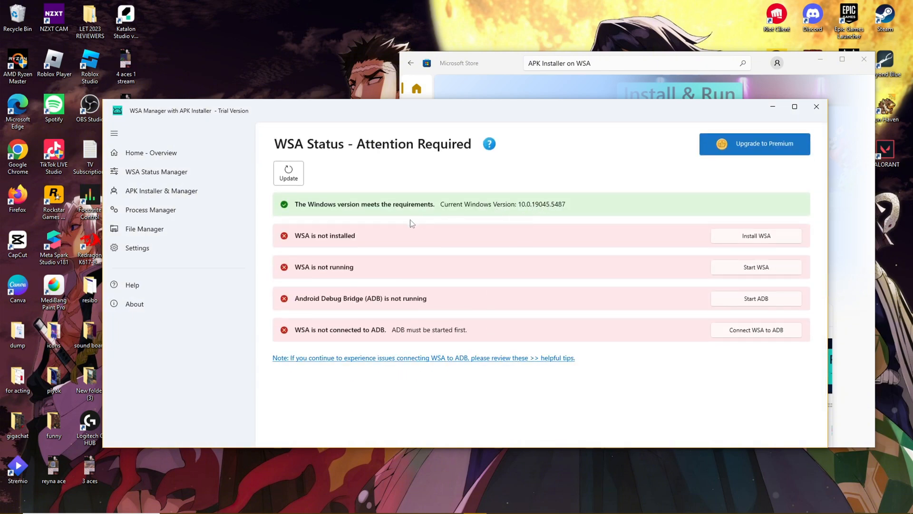
{"action": "mouse_move", "coordinate": [618, 348]}
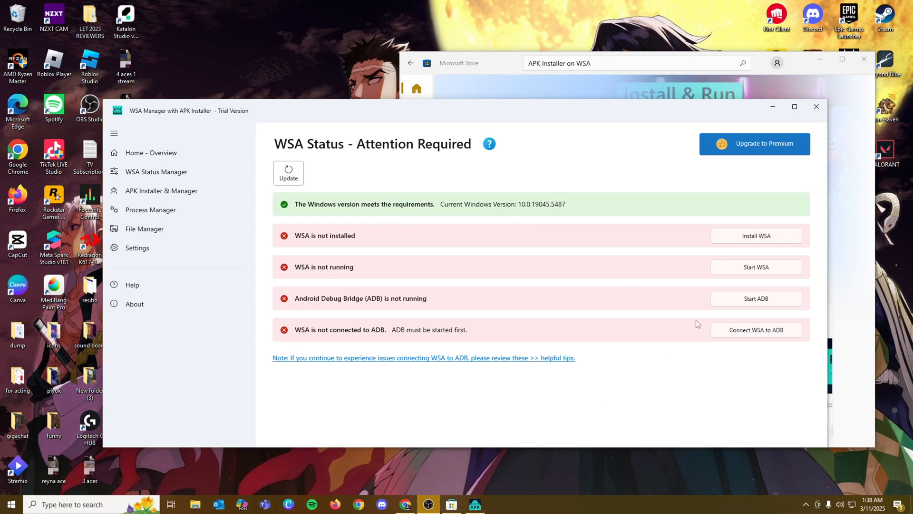
{"action": "mouse_move", "coordinate": [766, 340]}
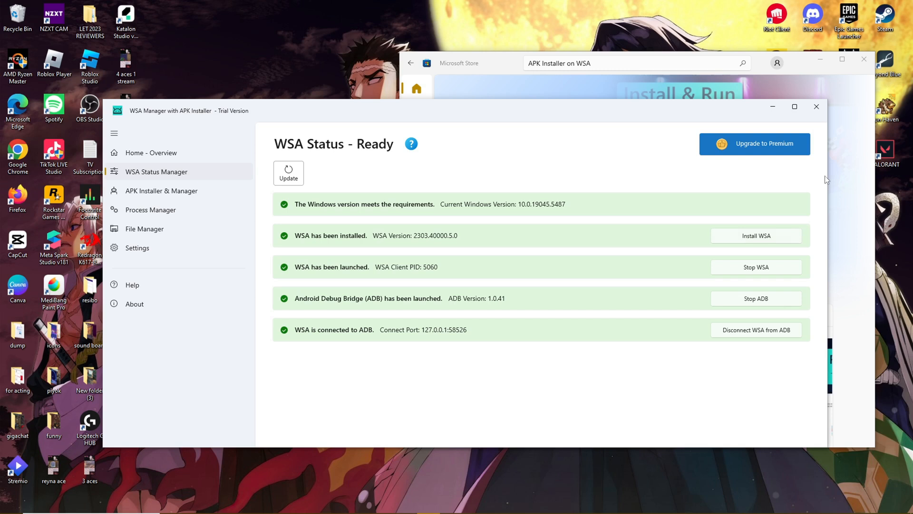
{"action": "mouse_move", "coordinate": [616, 237]}
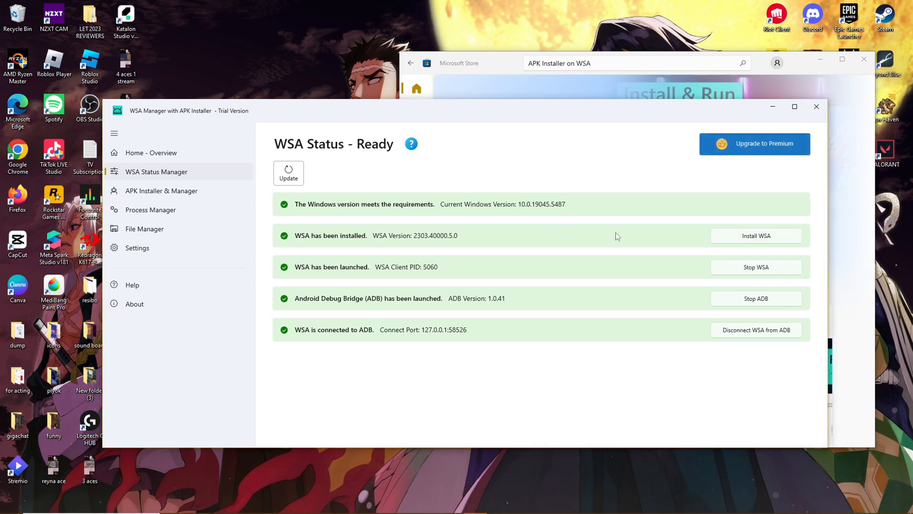
{"action": "mouse_move", "coordinate": [258, 224]}
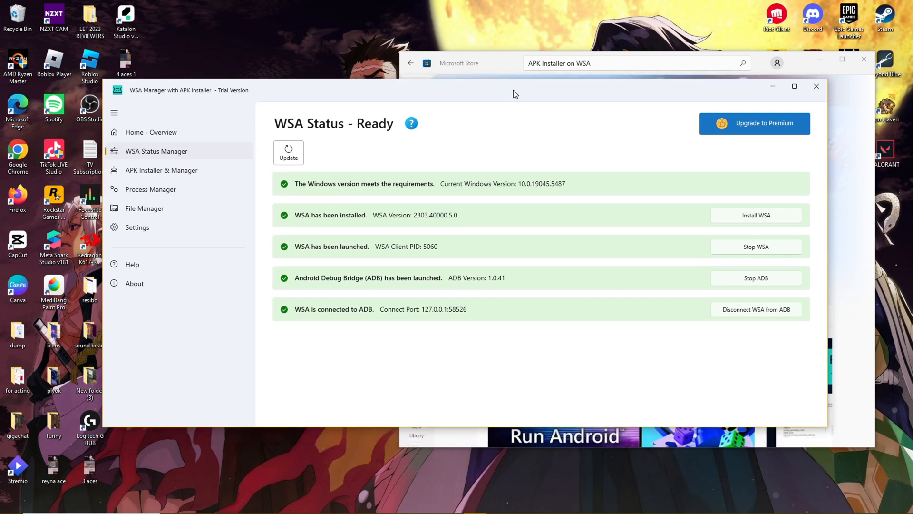
{"action": "mouse_move", "coordinate": [748, 184]}
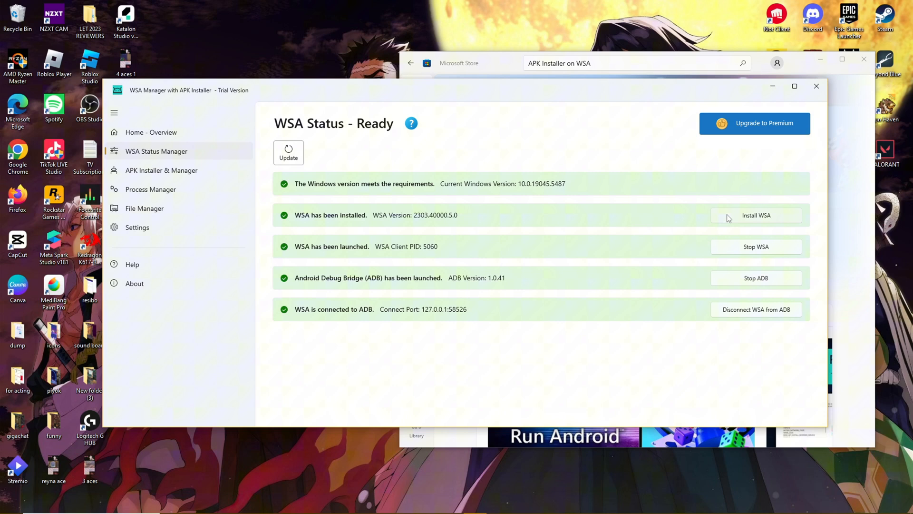
{"action": "mouse_move", "coordinate": [723, 219]}
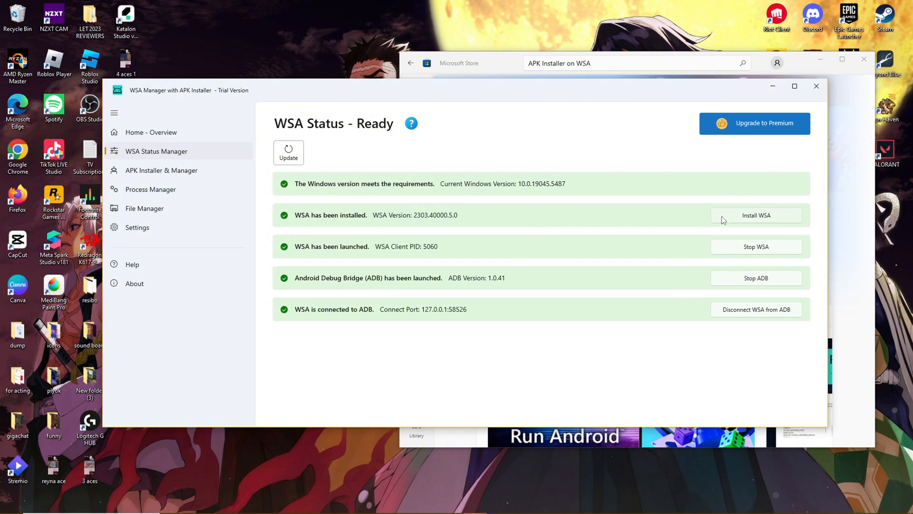
{"action": "mouse_move", "coordinate": [456, 220]}
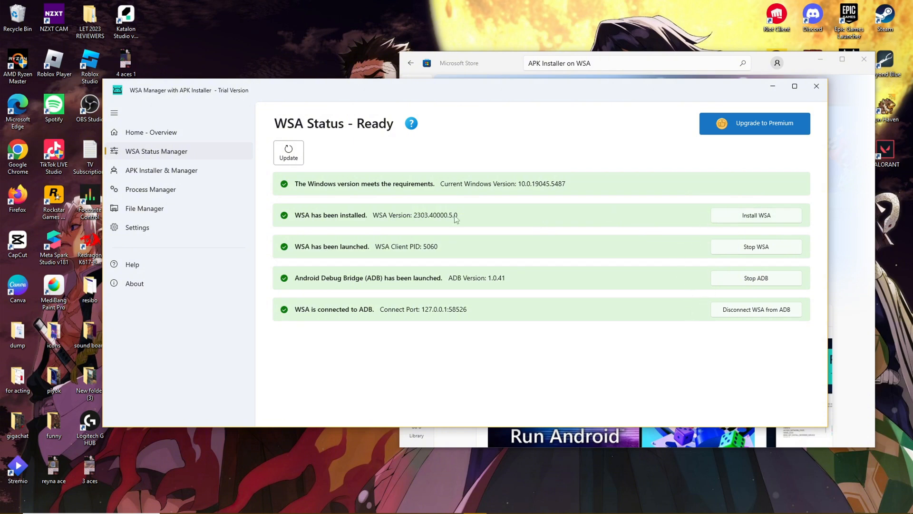
{"action": "mouse_move", "coordinate": [324, 221]}
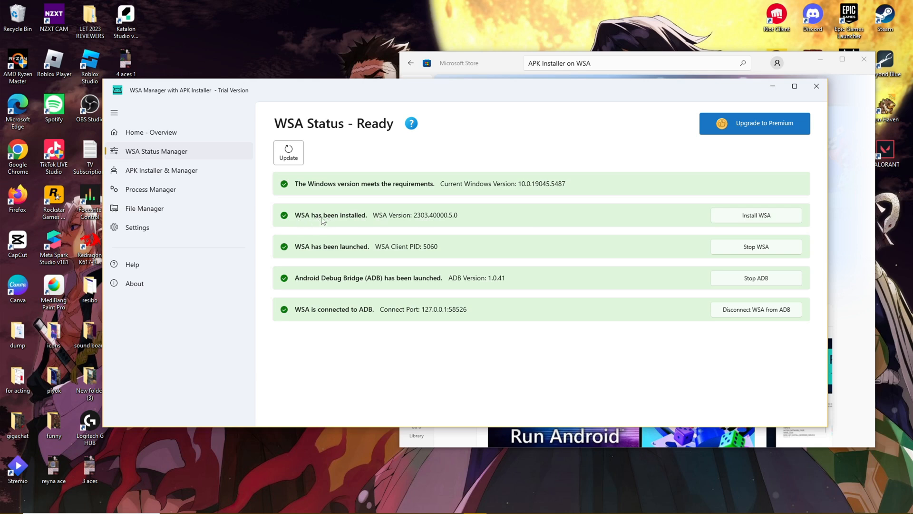
{"action": "mouse_move", "coordinate": [462, 155]}
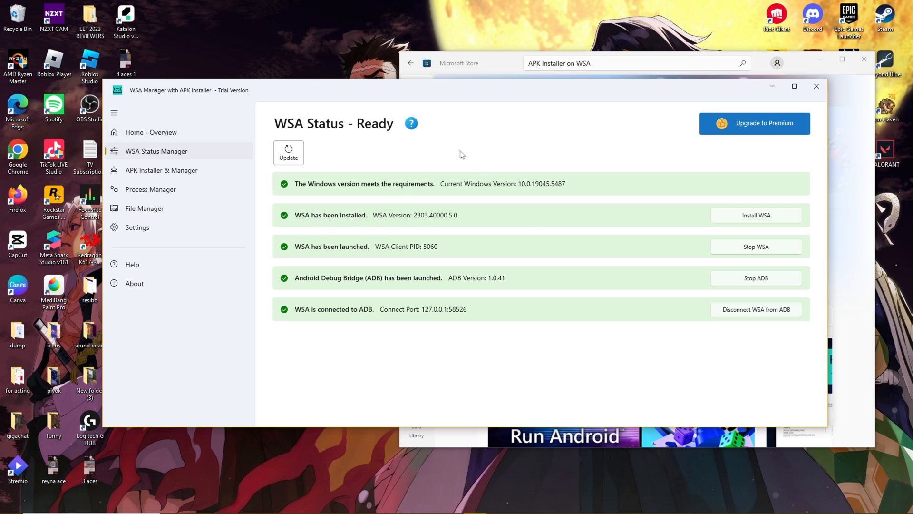
{"action": "mouse_move", "coordinate": [333, 257]}
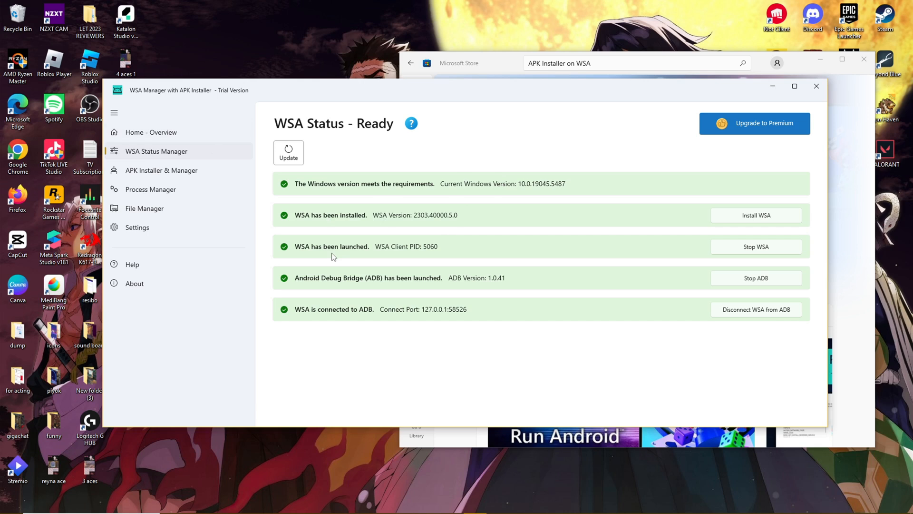
{"action": "mouse_move", "coordinate": [651, 259]}
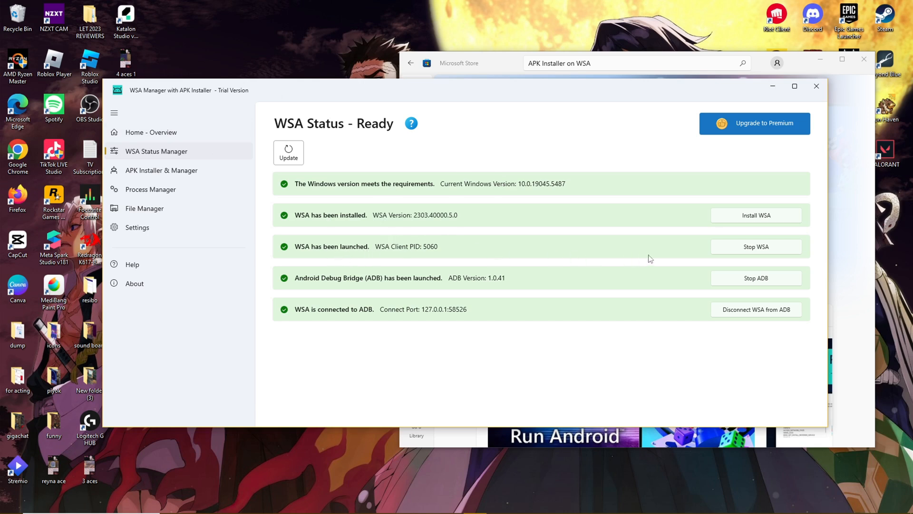
{"action": "mouse_move", "coordinate": [348, 284]}
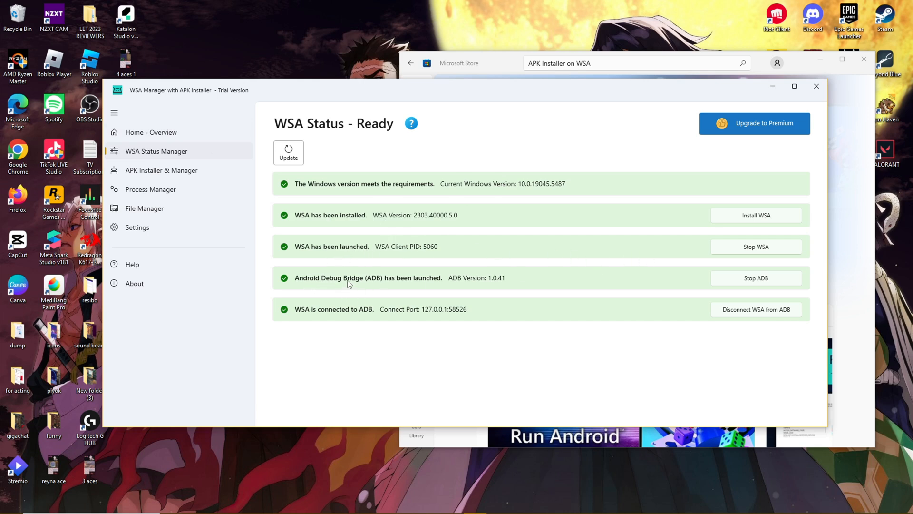
{"action": "mouse_move", "coordinate": [377, 285]}
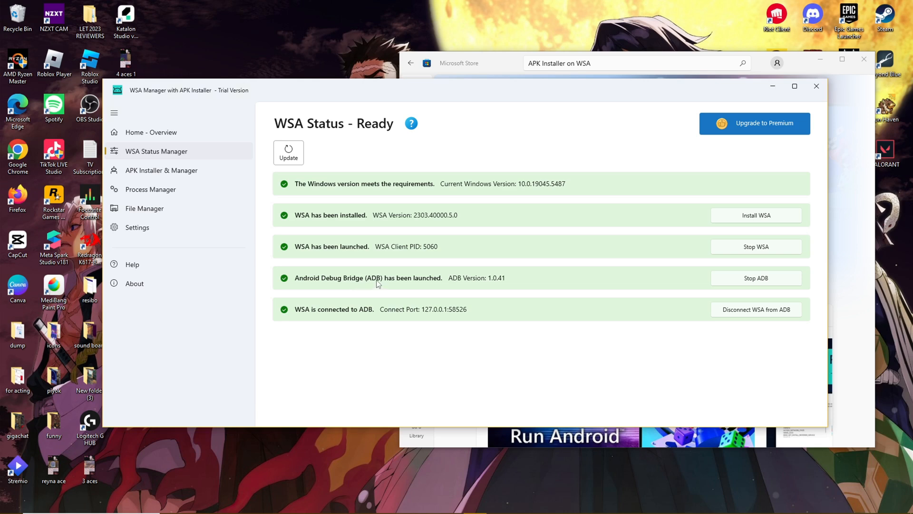
{"action": "mouse_move", "coordinate": [317, 312]}
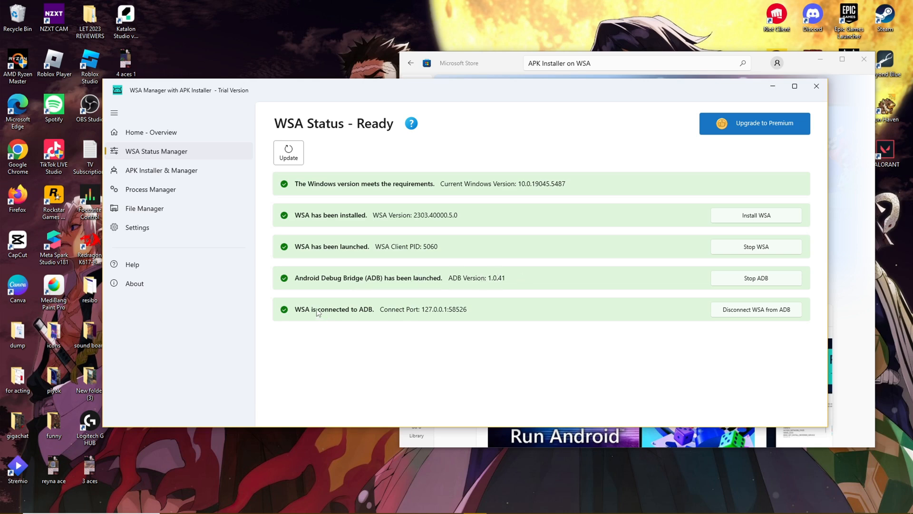
{"action": "mouse_move", "coordinate": [344, 314]}
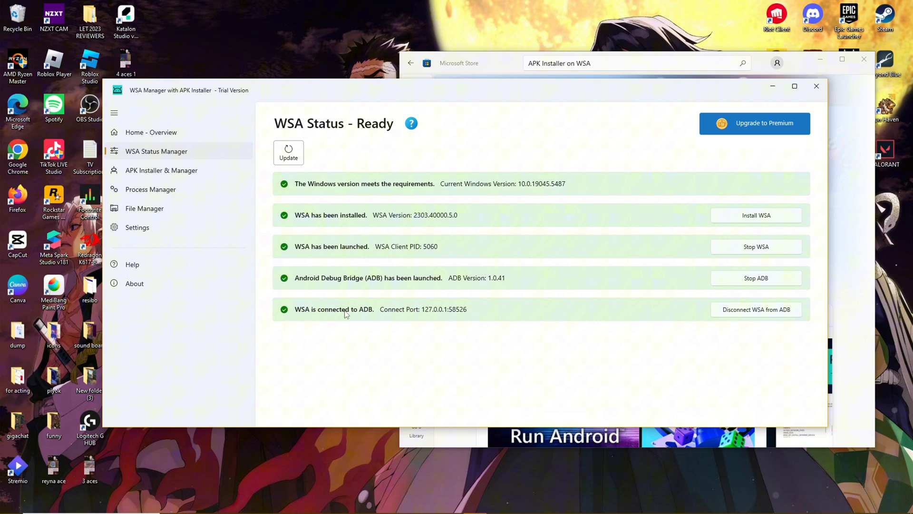
{"action": "mouse_move", "coordinate": [551, 238]}
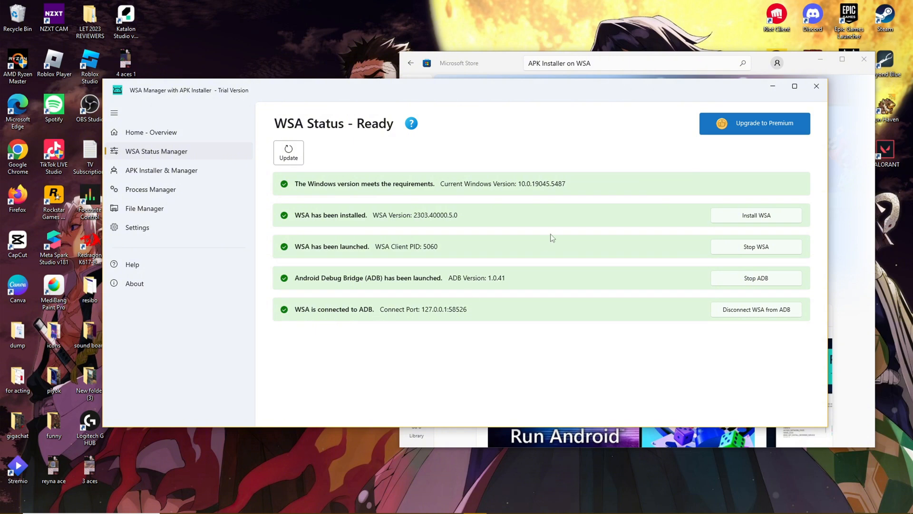
{"action": "mouse_move", "coordinate": [656, 261]}
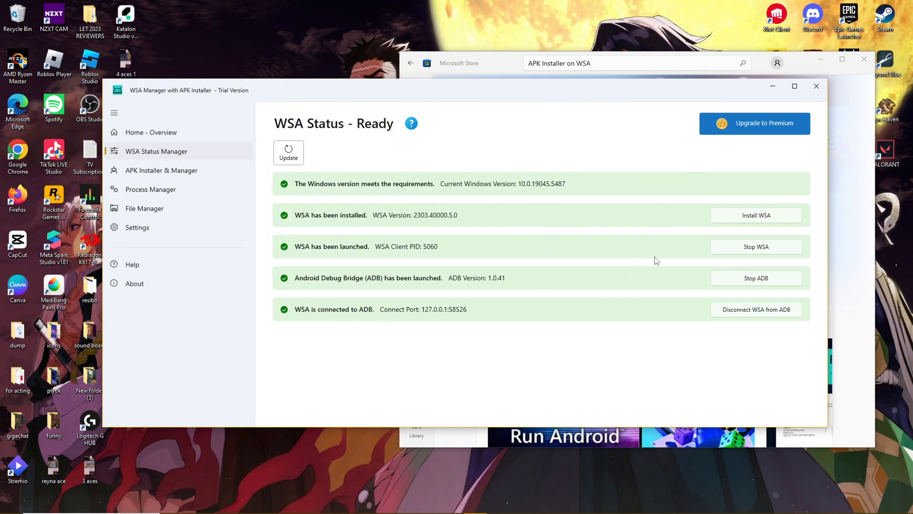
{"action": "mouse_move", "coordinate": [605, 210]}
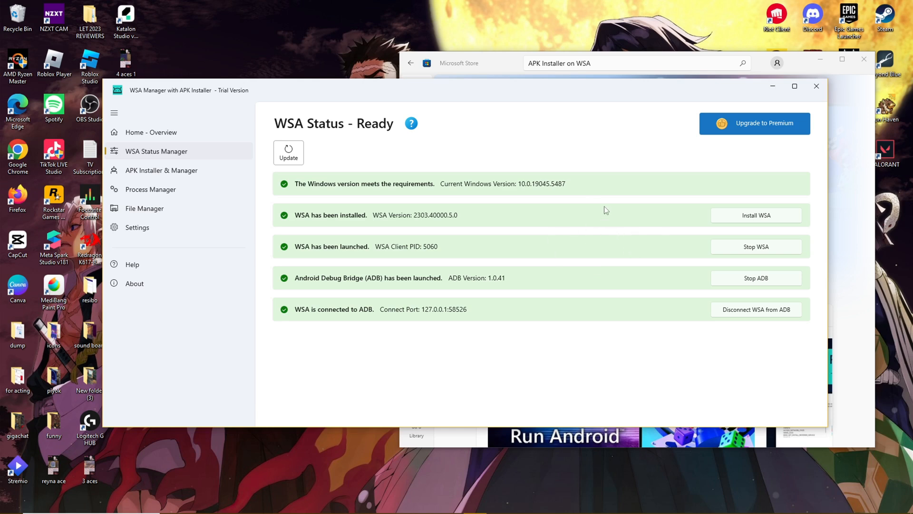
{"action": "mouse_move", "coordinate": [730, 242]}
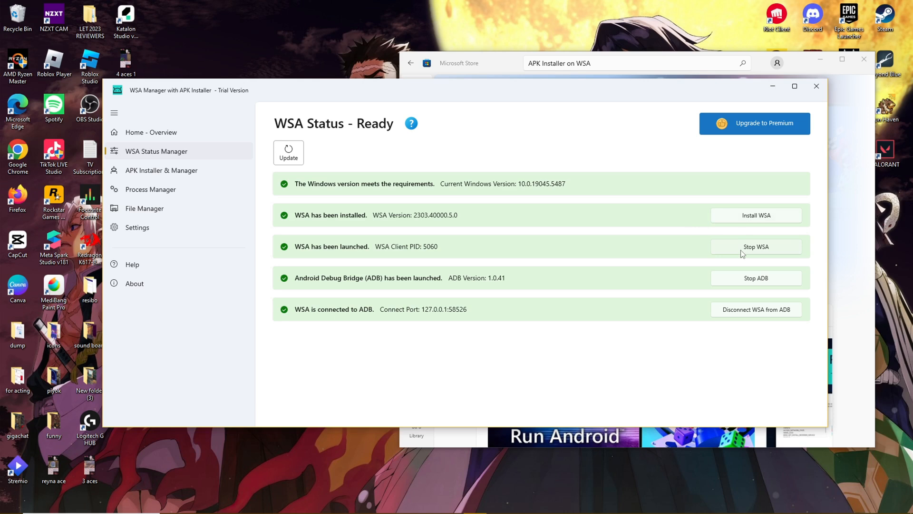
{"action": "mouse_move", "coordinate": [633, 253]}
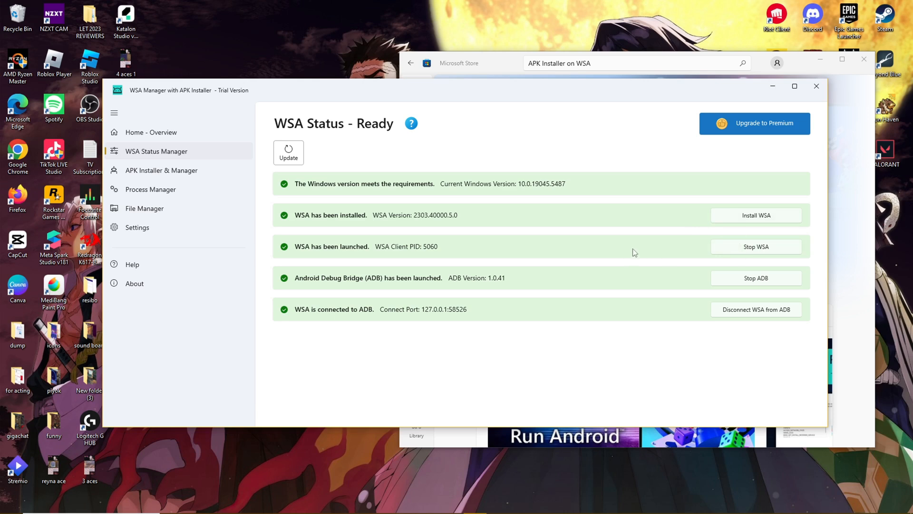
{"action": "mouse_move", "coordinate": [671, 208]}
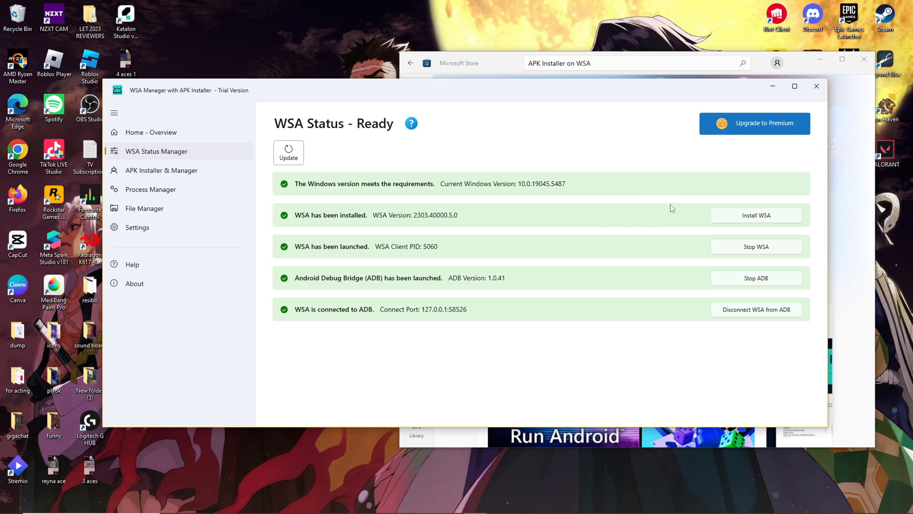
{"action": "mouse_move", "coordinate": [478, 203]}
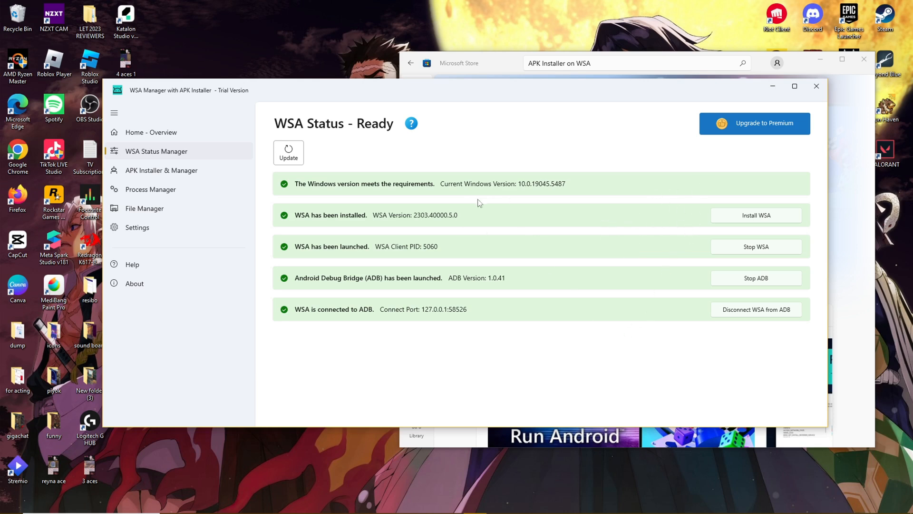
{"action": "mouse_move", "coordinate": [161, 97]}
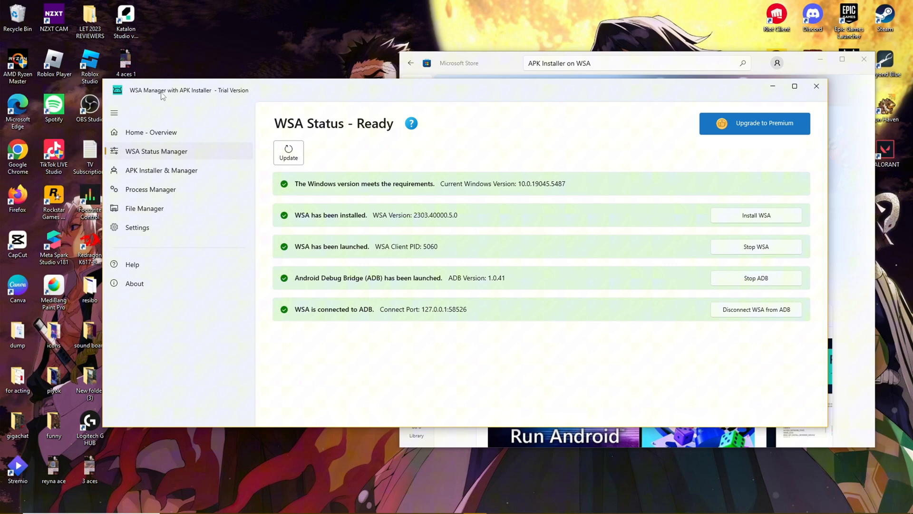
{"action": "mouse_move", "coordinate": [394, 273]}
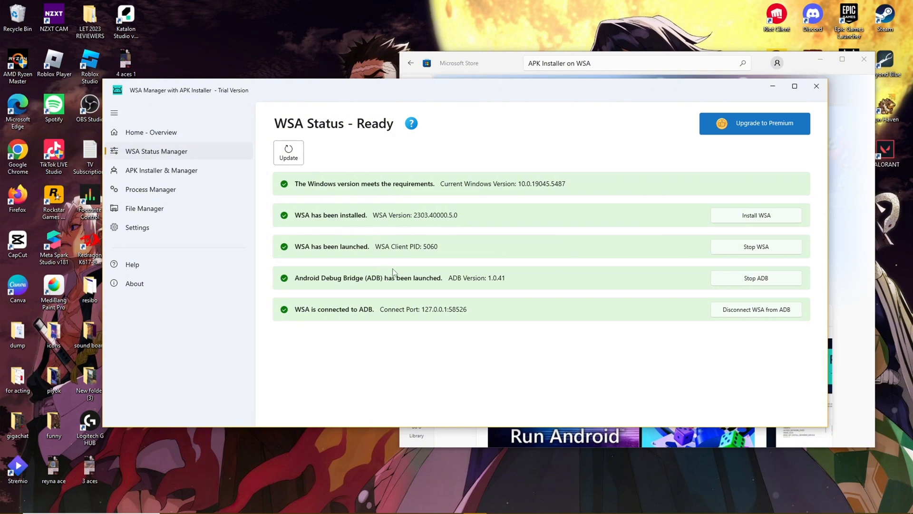
{"action": "mouse_move", "coordinate": [417, 465]}
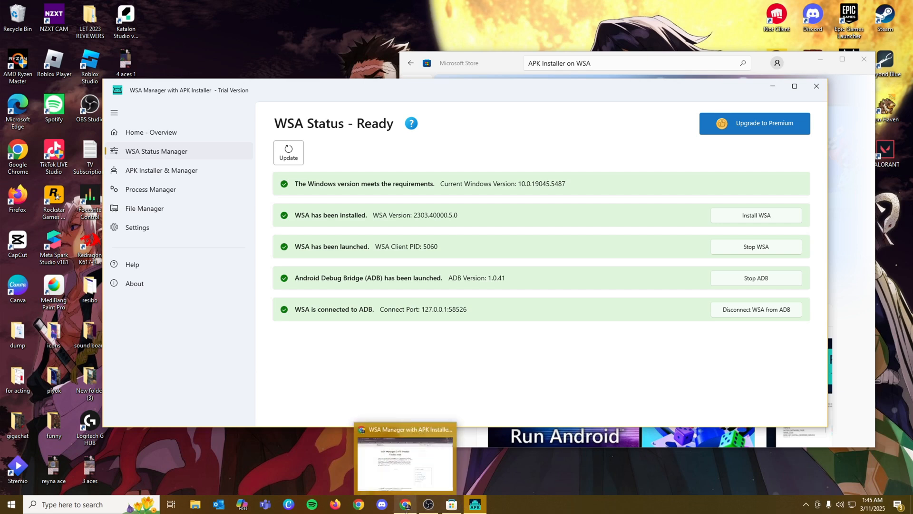
{"action": "mouse_move", "coordinate": [404, 455]}
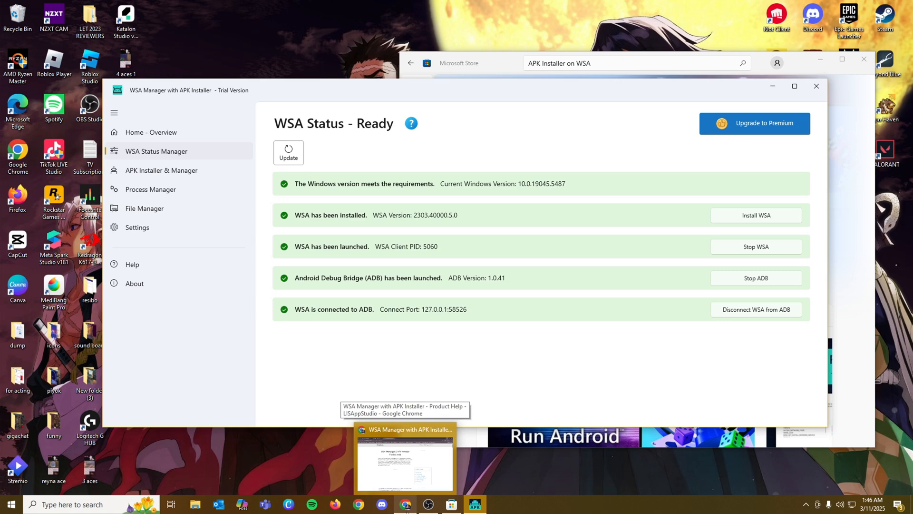
Step: Close the LISAppStudio and PERO Software help tabs and go back to Mobile Legends: Bang Bang on APKPure
{"action": "left_click", "coordinate": [404, 460]}
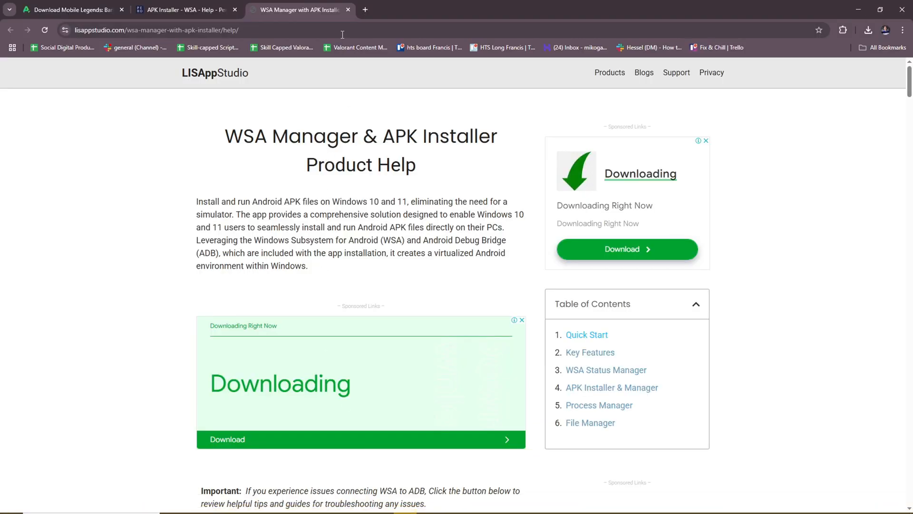
{"action": "left_click", "coordinate": [348, 9]}
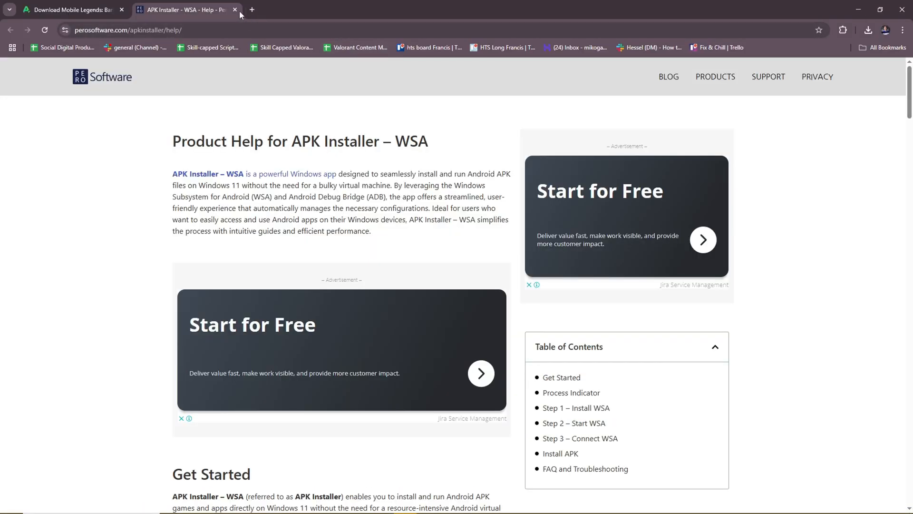
{"action": "left_click", "coordinate": [235, 9]}
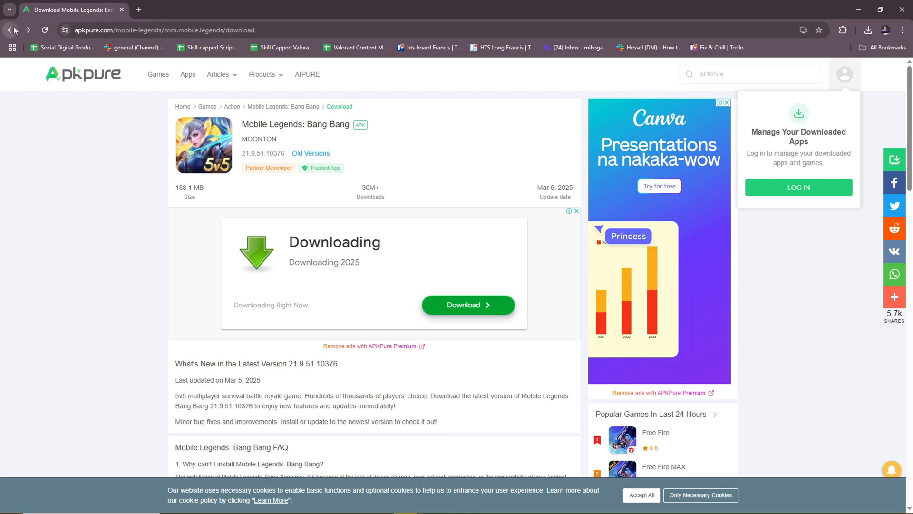
{"action": "left_click", "coordinate": [11, 29]}
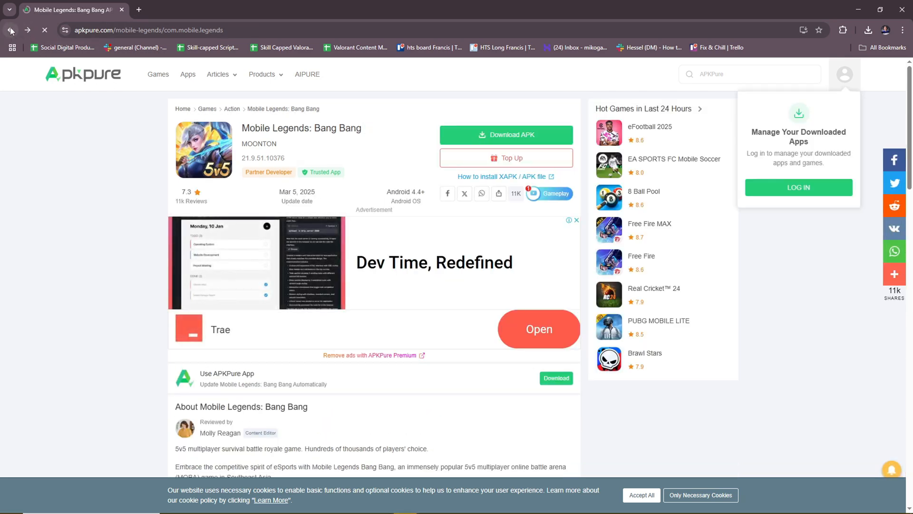
Step: Load APKPure's home page and browse its Discover, Popular Games and Popular Apps sections
{"action": "left_click", "coordinate": [10, 30]}
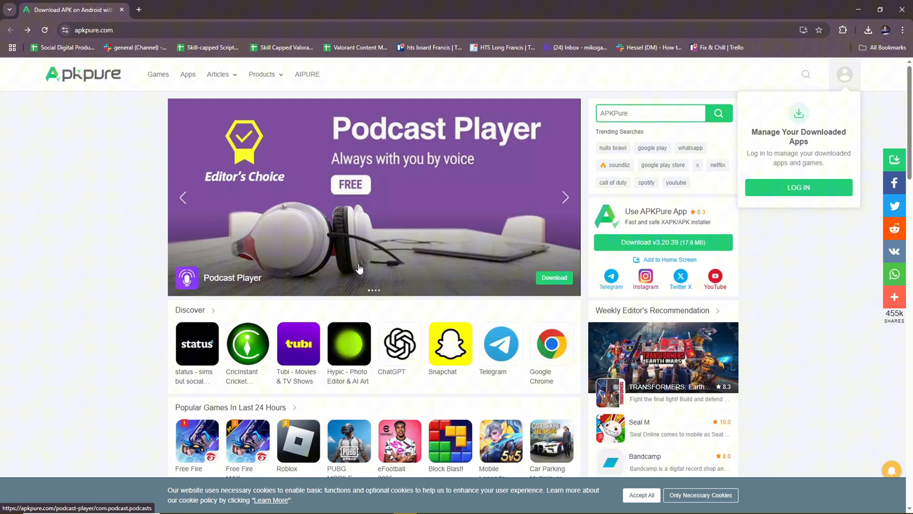
{"action": "scroll", "scroll_direction": "down", "scroll_amount": 3}
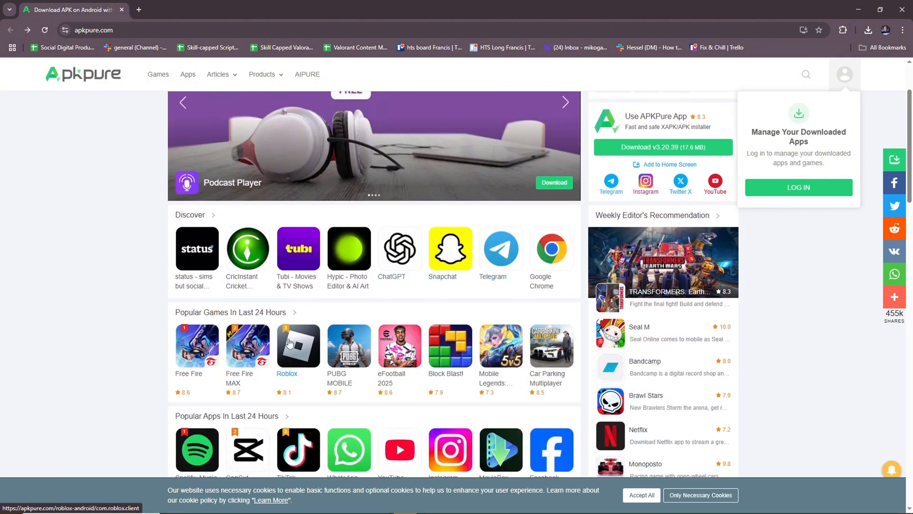
{"action": "scroll", "scroll_direction": "down", "scroll_amount": 3}
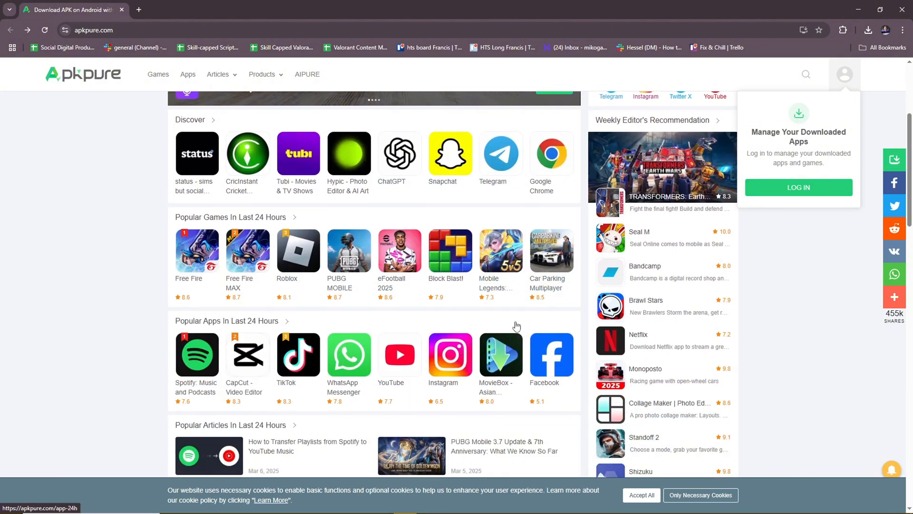
{"action": "mouse_move", "coordinate": [510, 310]}
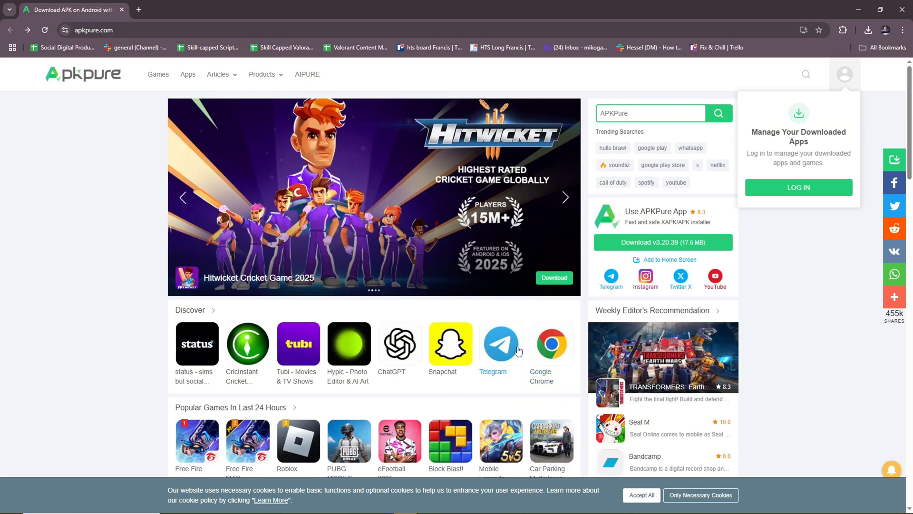
{"action": "left_click", "coordinate": [564, 197]}
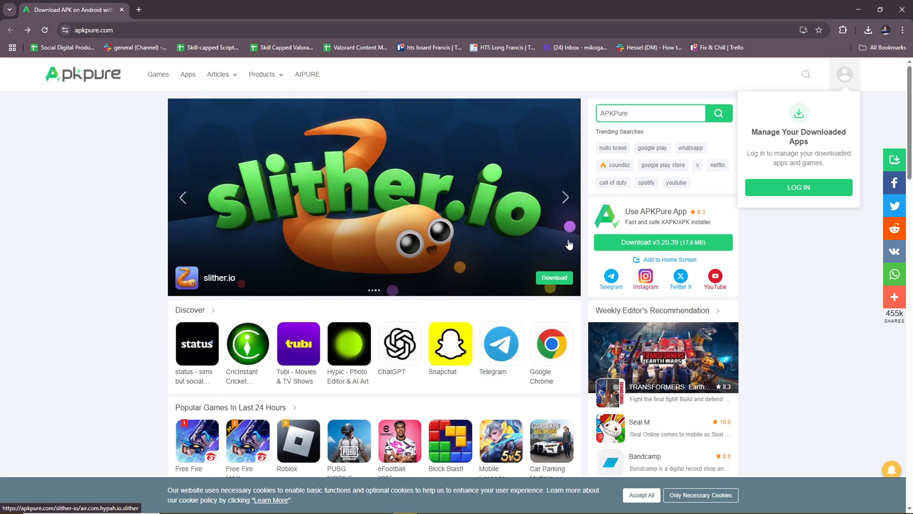
{"action": "mouse_move", "coordinate": [130, 51]}
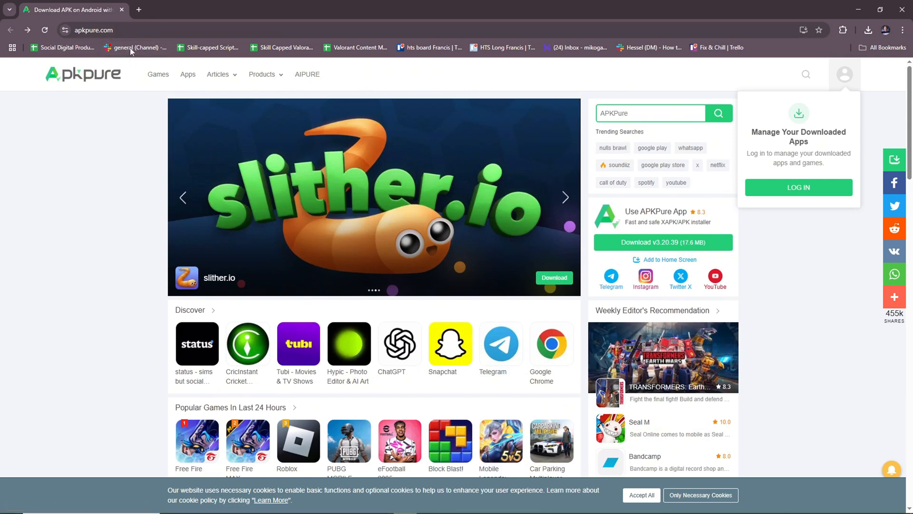
{"action": "mouse_move", "coordinate": [333, 129]}
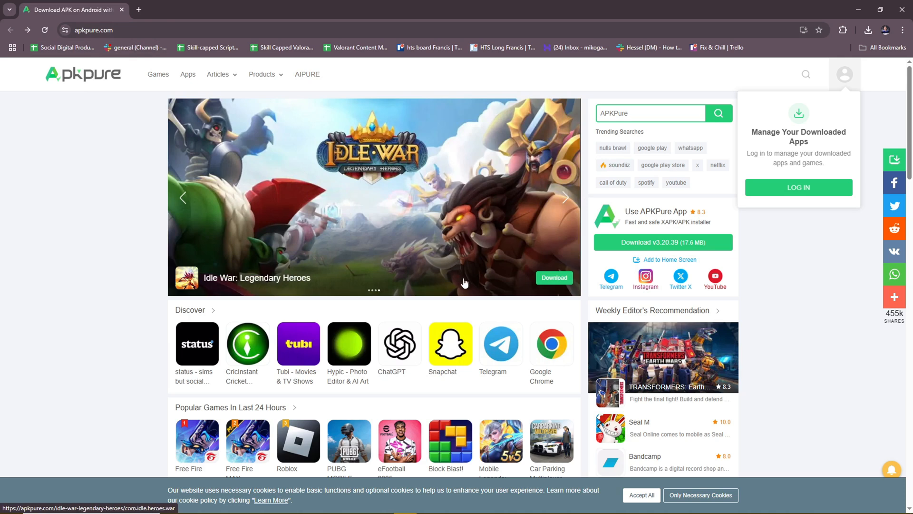
{"action": "scroll", "scroll_direction": "down", "scroll_amount": 3}
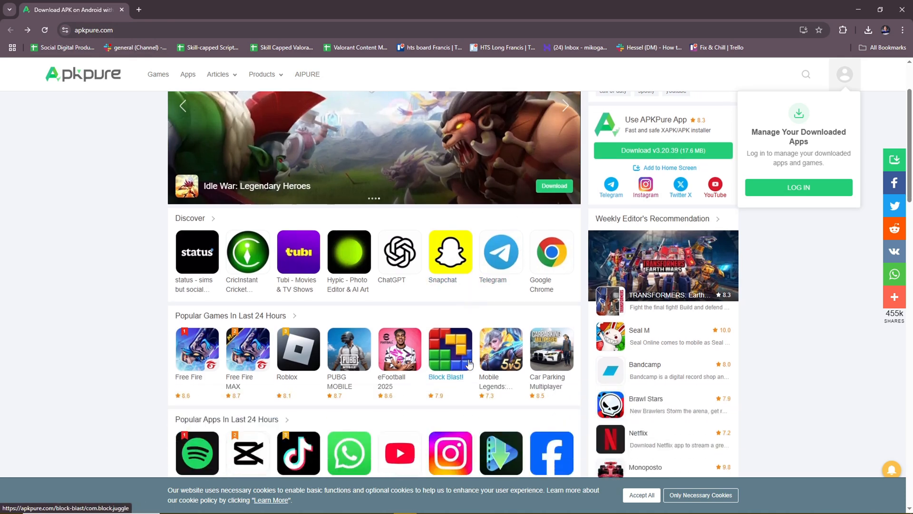
{"action": "scroll", "scroll_direction": "down", "scroll_amount": 3}
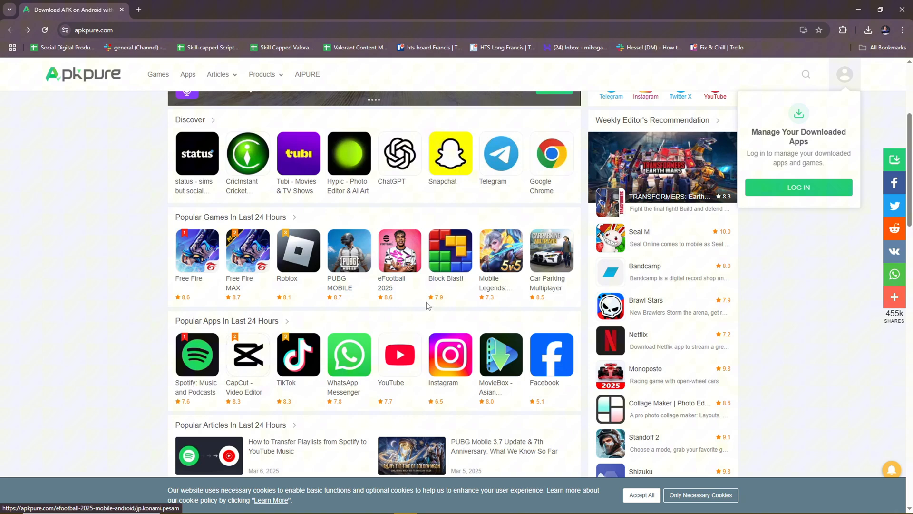
{"action": "scroll", "scroll_direction": "down", "scroll_amount": 3}
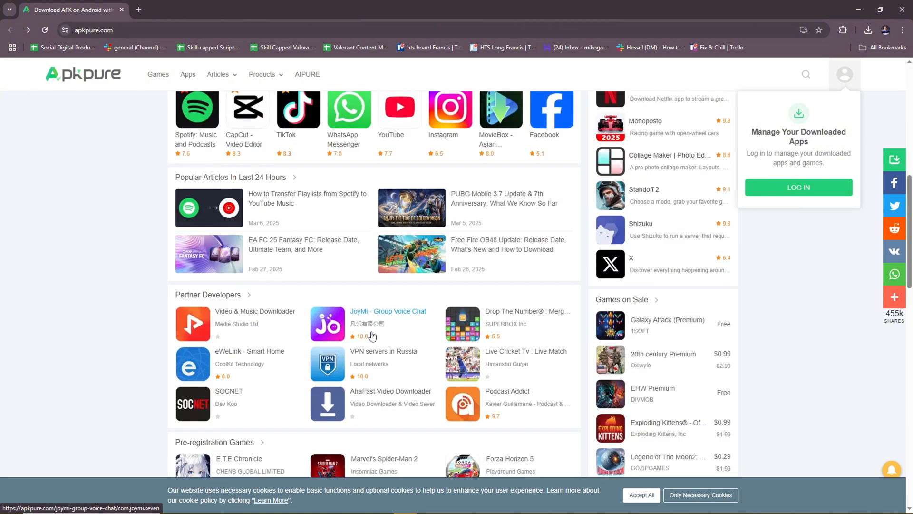
{"action": "scroll", "scroll_direction": "up", "scroll_amount": 3}
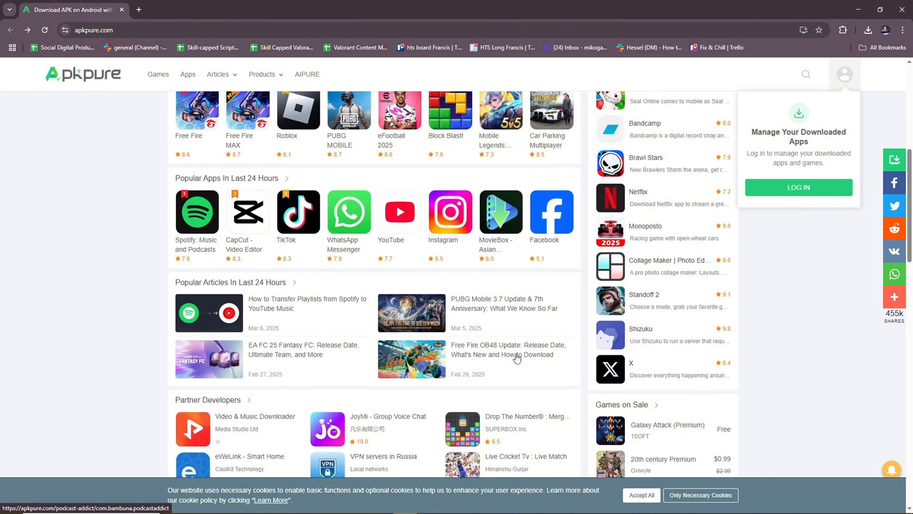
{"action": "scroll", "scroll_direction": "down", "scroll_amount": 3}
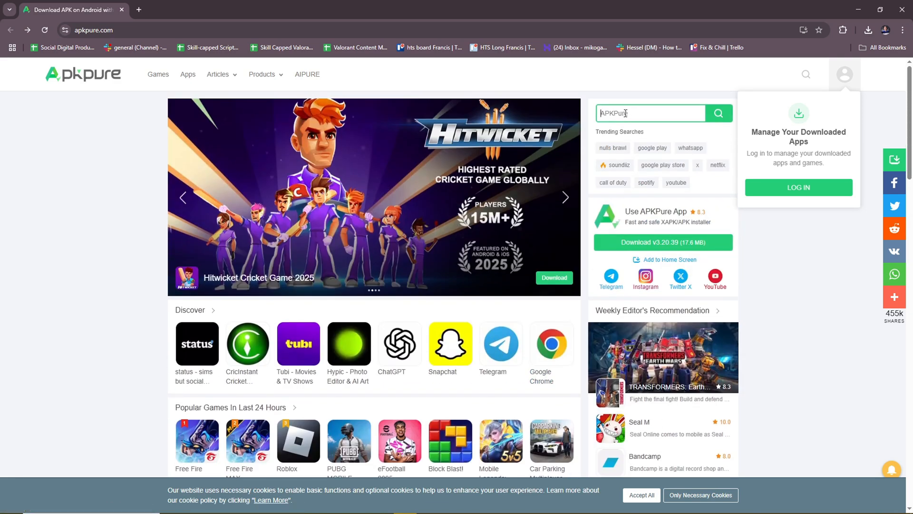
Step: Search APKPure for 'Subway Surfers', showing SYBO Games' 175.7 MB Download APK listing
{"action": "left_click", "coordinate": [563, 197]}
{"action": "type", "text": "Subwa"}
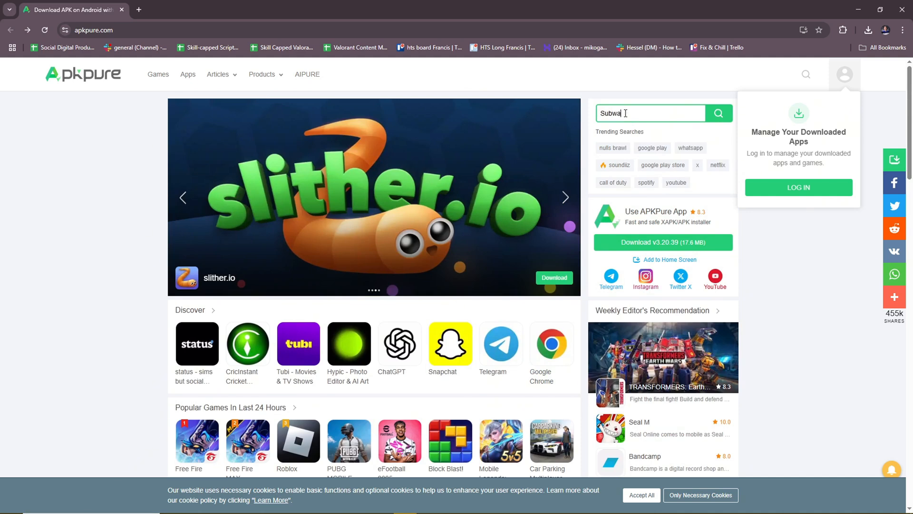
{"action": "type", "text": "y Surfers"}
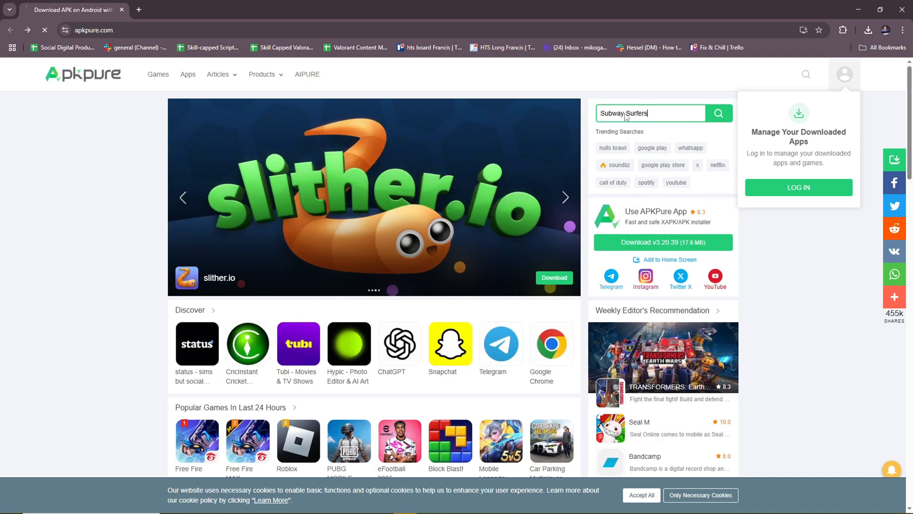
{"action": "left_click", "coordinate": [718, 113]}
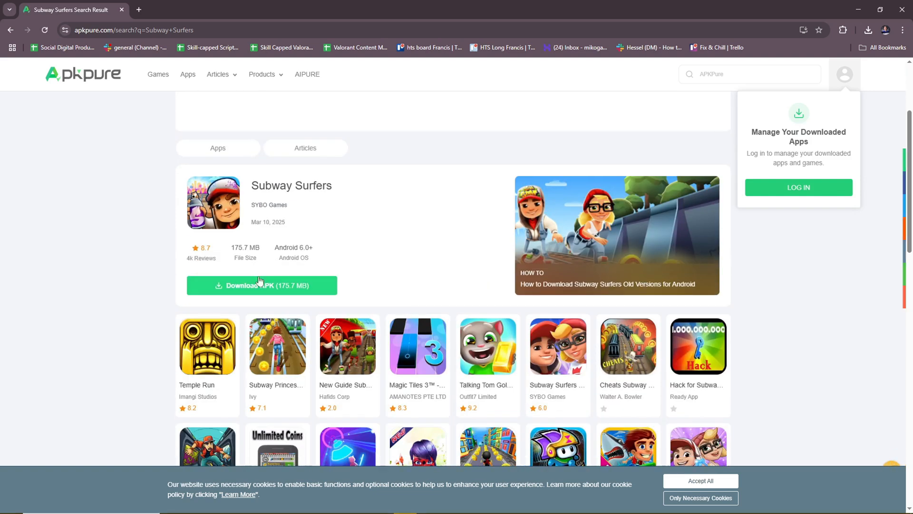
{"action": "mouse_move", "coordinate": [334, 263]}
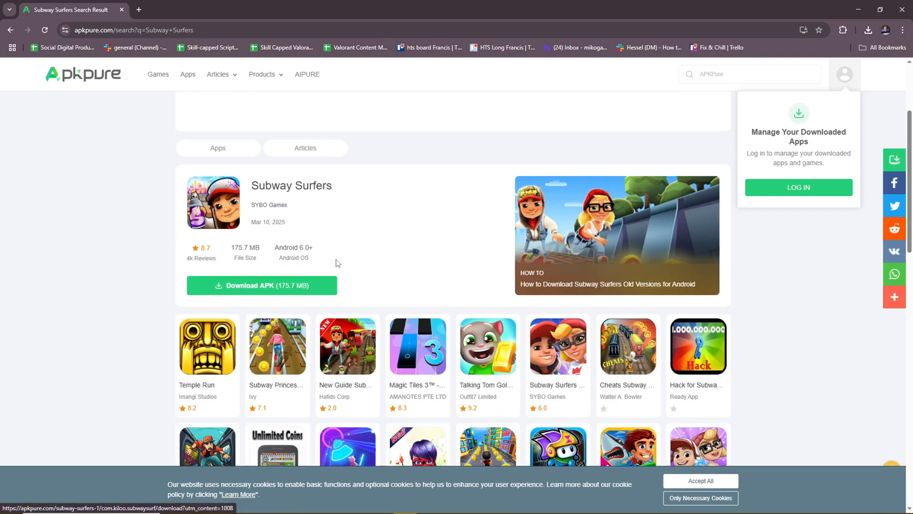
{"action": "mouse_move", "coordinate": [369, 228]}
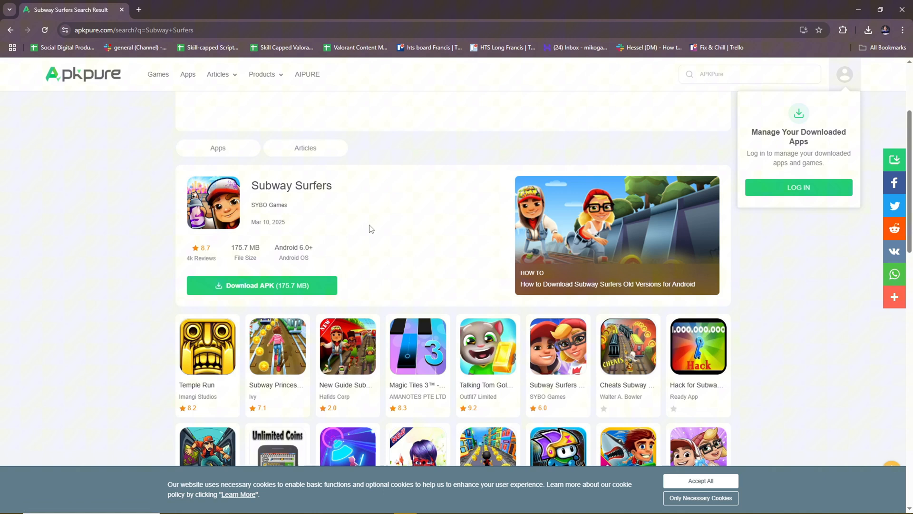
{"action": "mouse_move", "coordinate": [412, 476]}
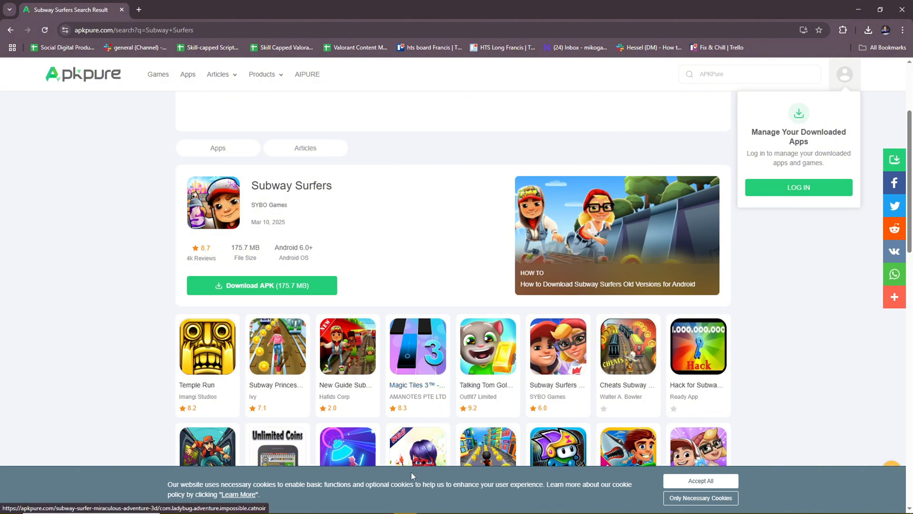
{"action": "mouse_move", "coordinate": [819, 388]}
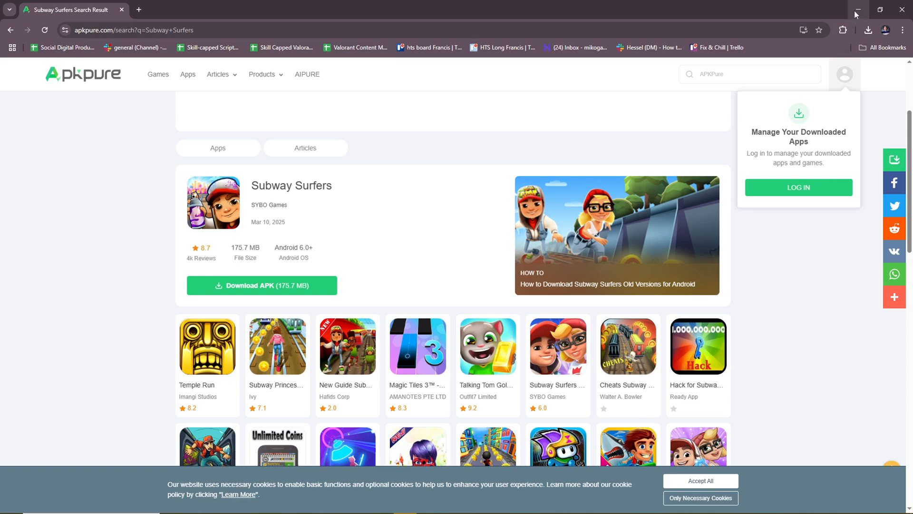
Step: Minimize Chrome to reveal WSA Manager and switch to its APK Manager page
{"action": "left_click", "coordinate": [855, 9]}
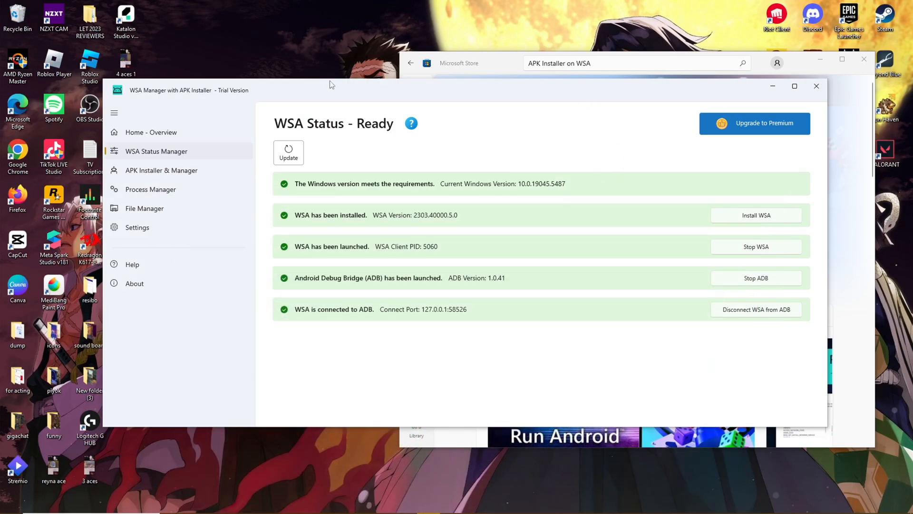
{"action": "mouse_move", "coordinate": [353, 135]}
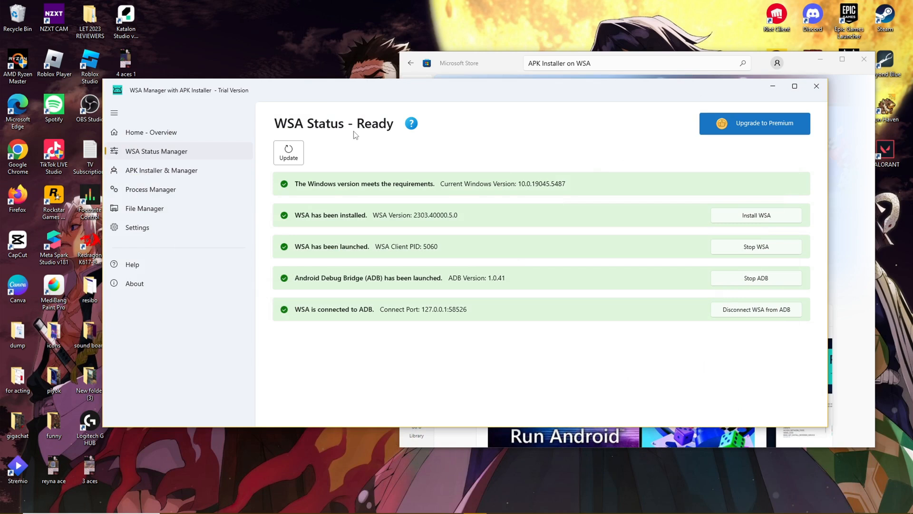
{"action": "mouse_move", "coordinate": [284, 139]}
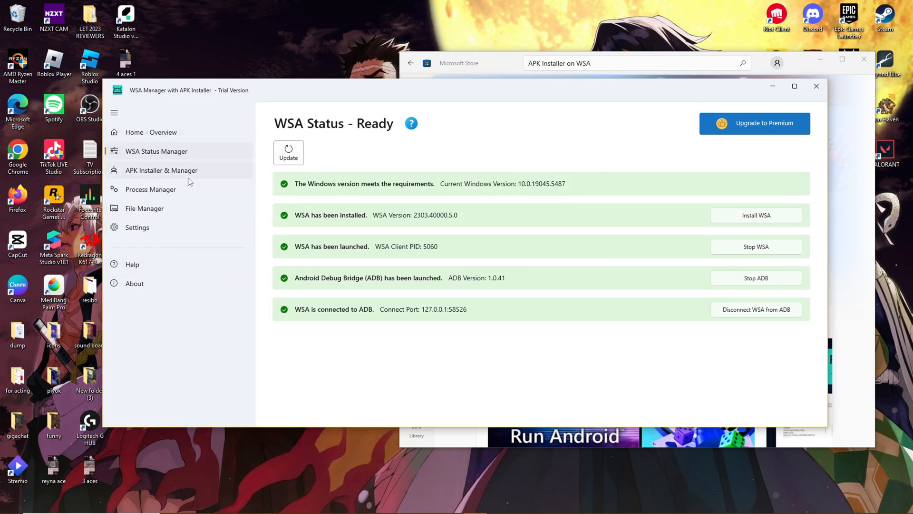
{"action": "mouse_move", "coordinate": [143, 209]}
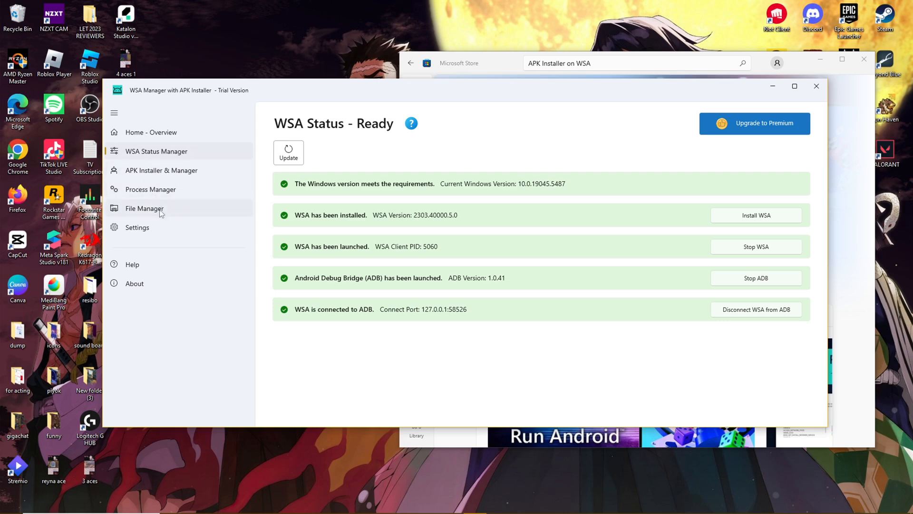
{"action": "left_click", "coordinate": [162, 170]}
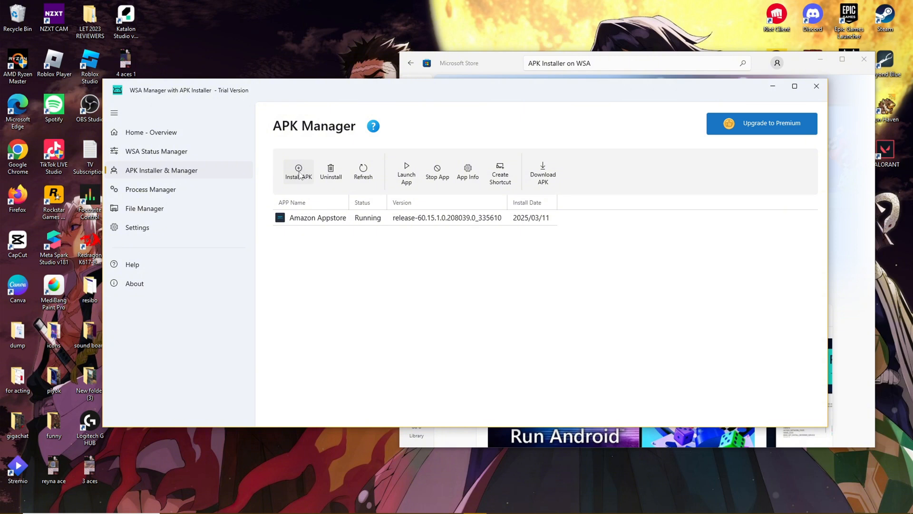
{"action": "mouse_move", "coordinate": [519, 154]}
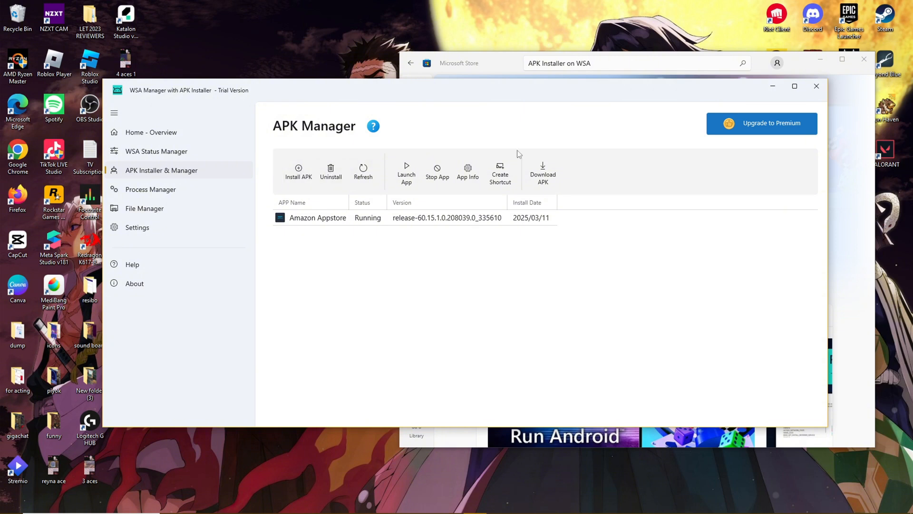
{"action": "mouse_move", "coordinate": [586, 179]}
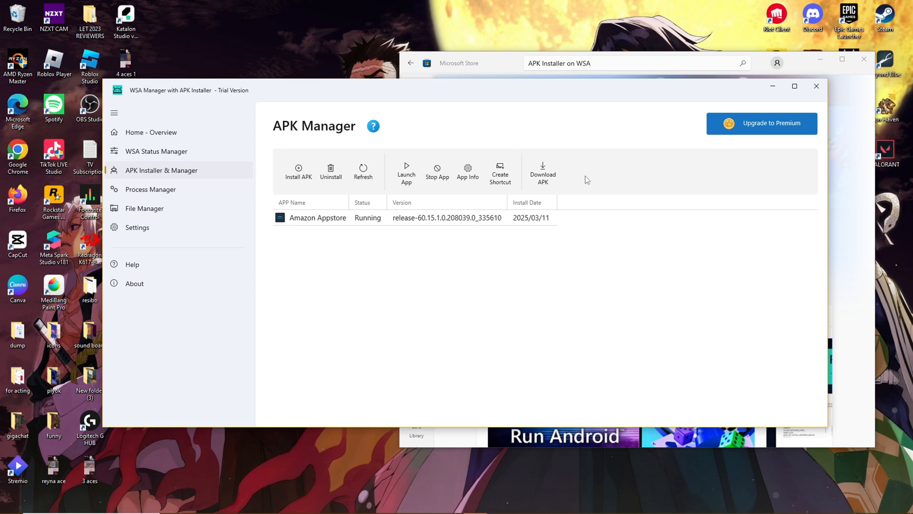
{"action": "mouse_move", "coordinate": [715, 139]}
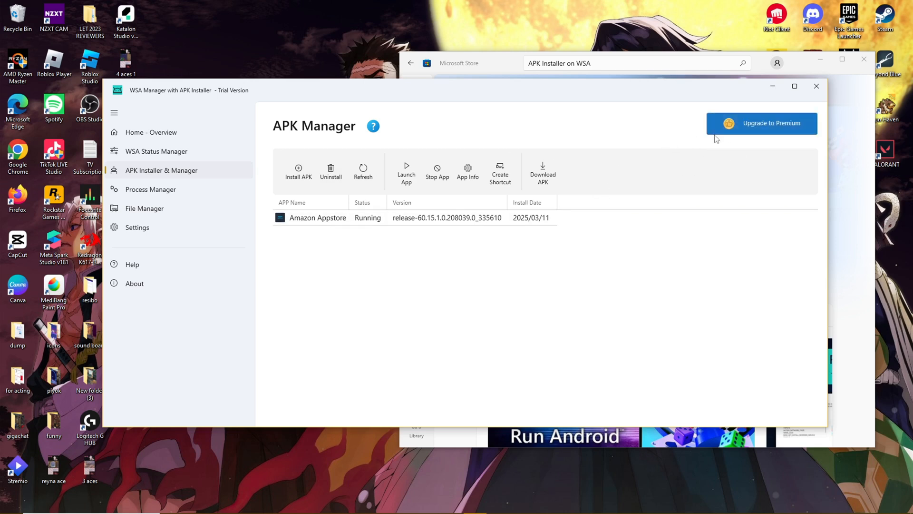
{"action": "mouse_move", "coordinate": [555, 134]}
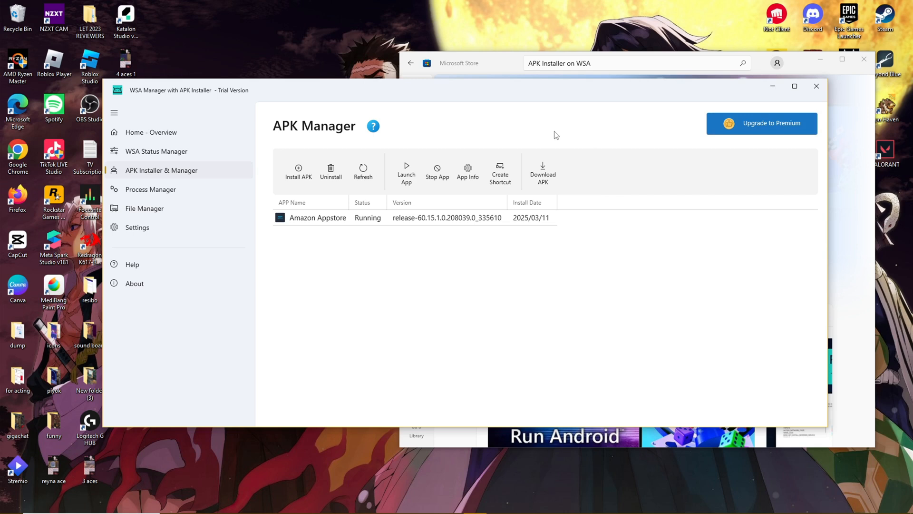
{"action": "mouse_move", "coordinate": [533, 145]}
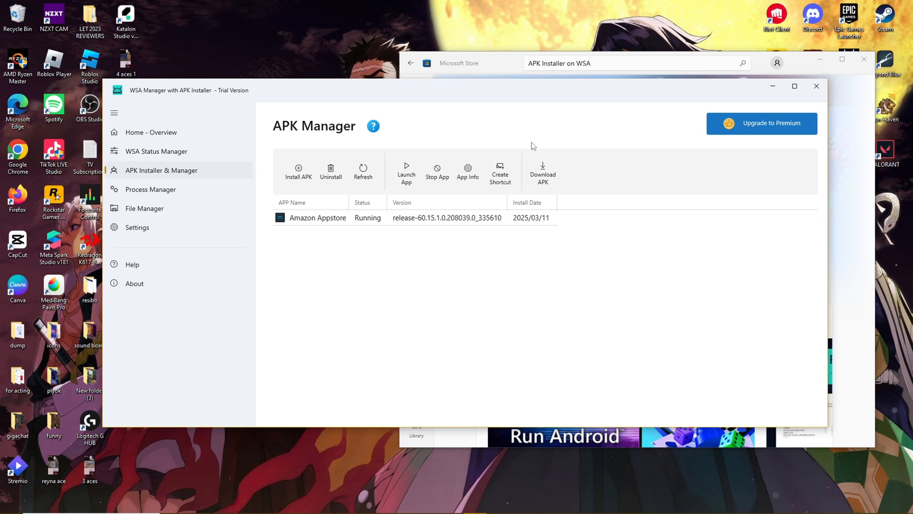
{"action": "mouse_move", "coordinate": [521, 136]}
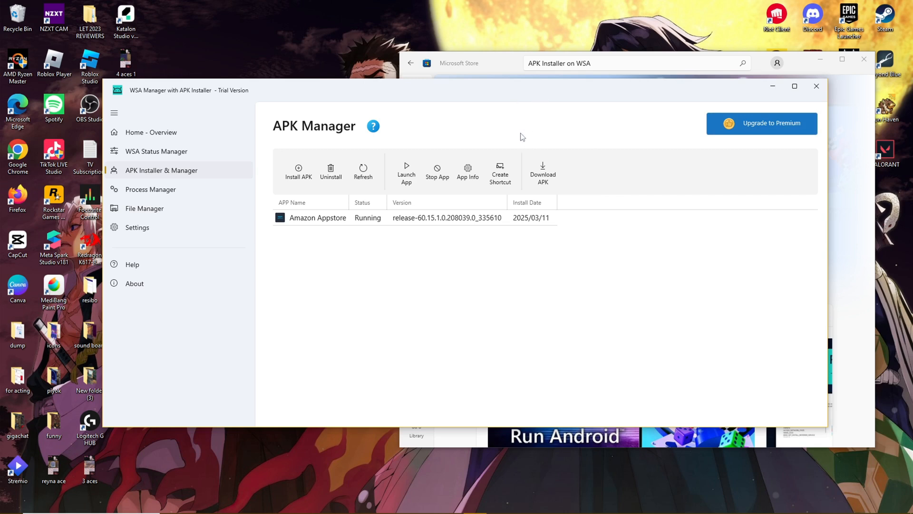
{"action": "mouse_move", "coordinate": [648, 266]}
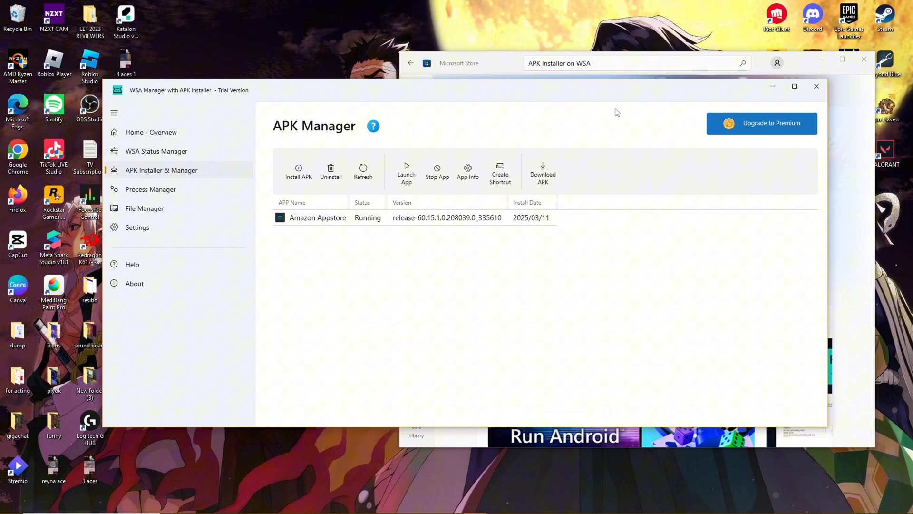
{"action": "mouse_move", "coordinate": [622, 82]}
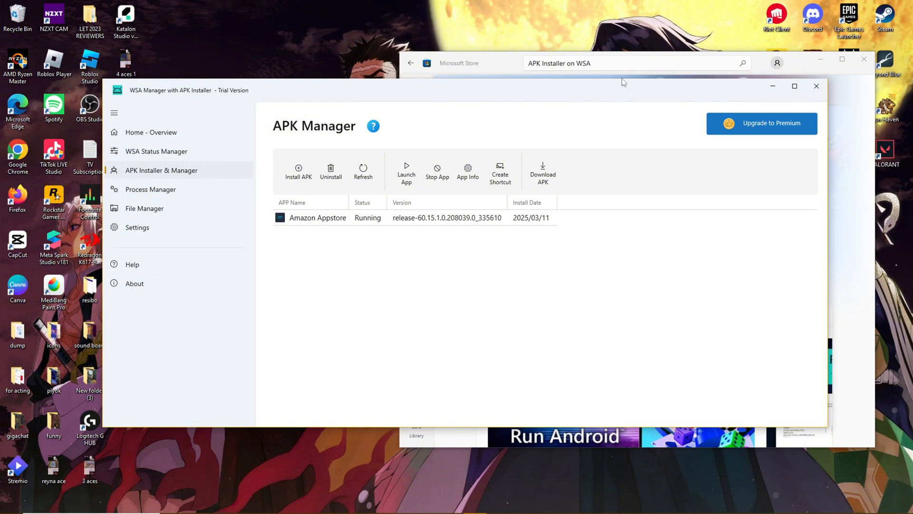
{"action": "mouse_move", "coordinate": [543, 195]}
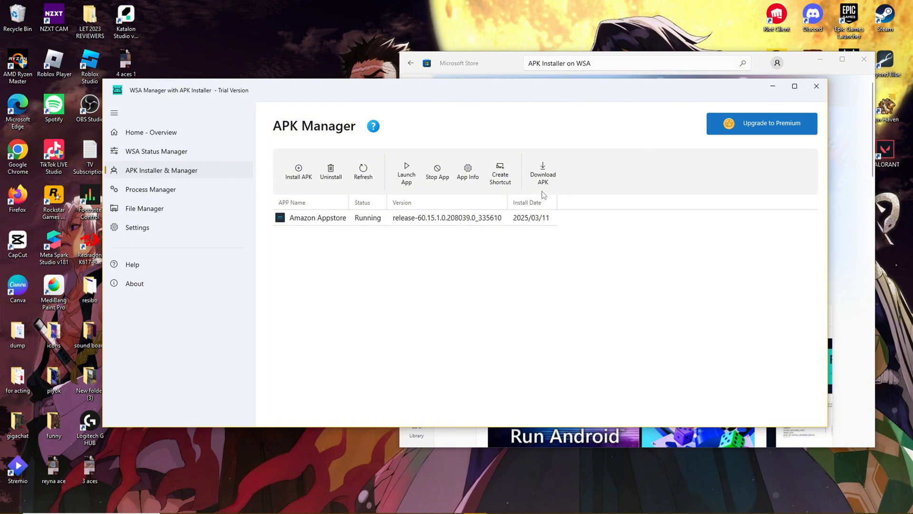
{"action": "mouse_move", "coordinate": [531, 208]}
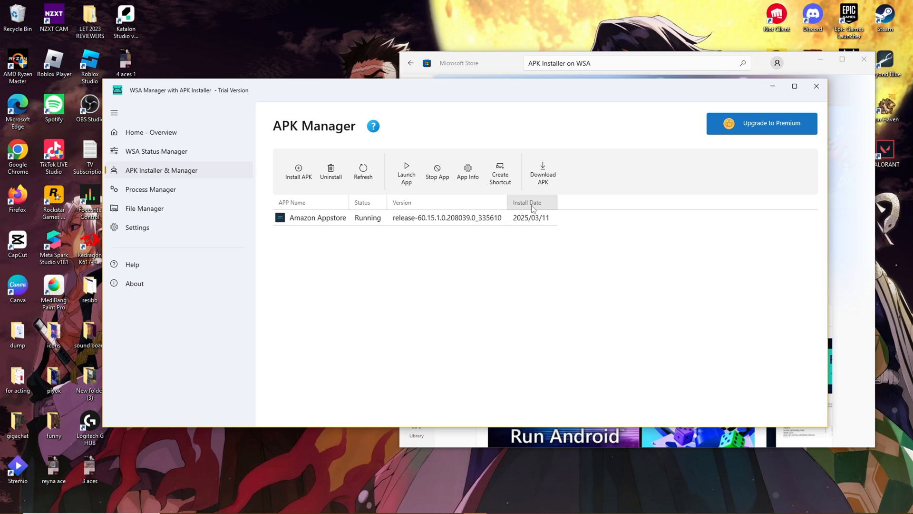
{"action": "mouse_move", "coordinate": [422, 249]}
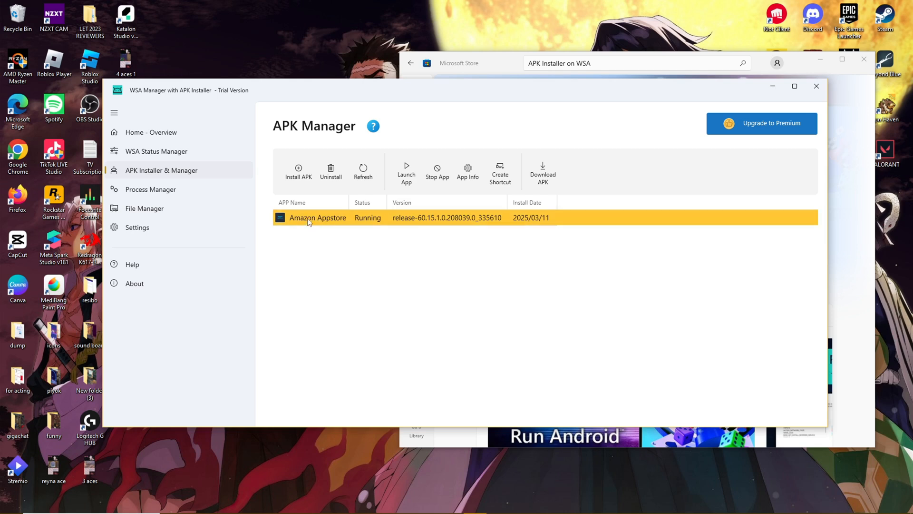
{"action": "mouse_move", "coordinate": [320, 225]}
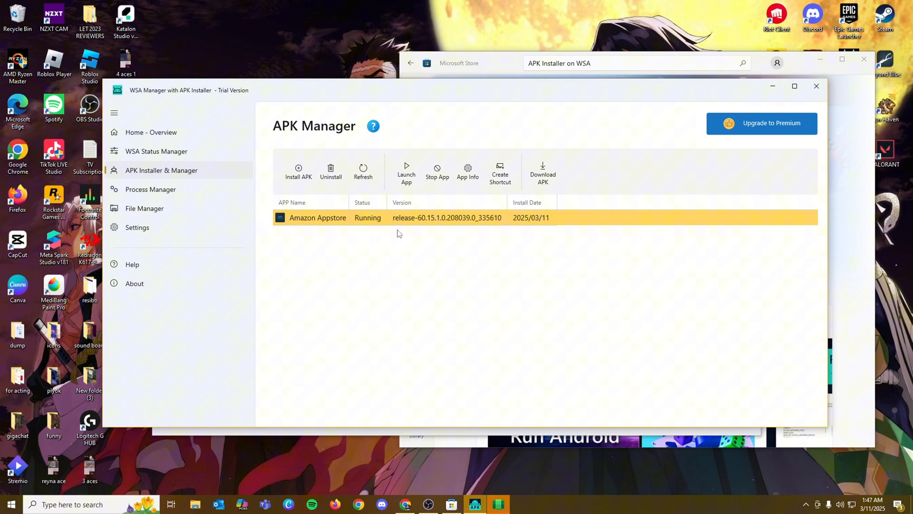
{"action": "mouse_move", "coordinate": [541, 140]}
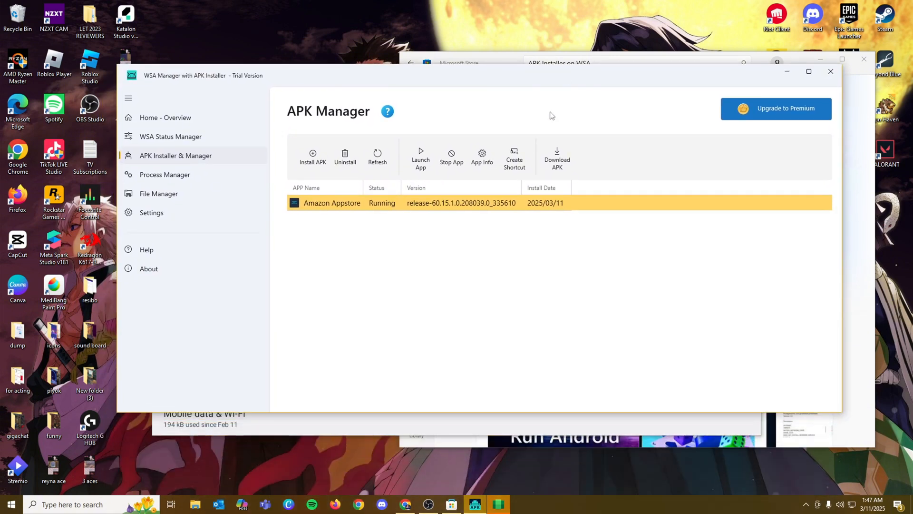
Step: Bring up the Android App info screen for the selected Amazon Appstore entry
{"action": "left_click", "coordinate": [481, 157]}
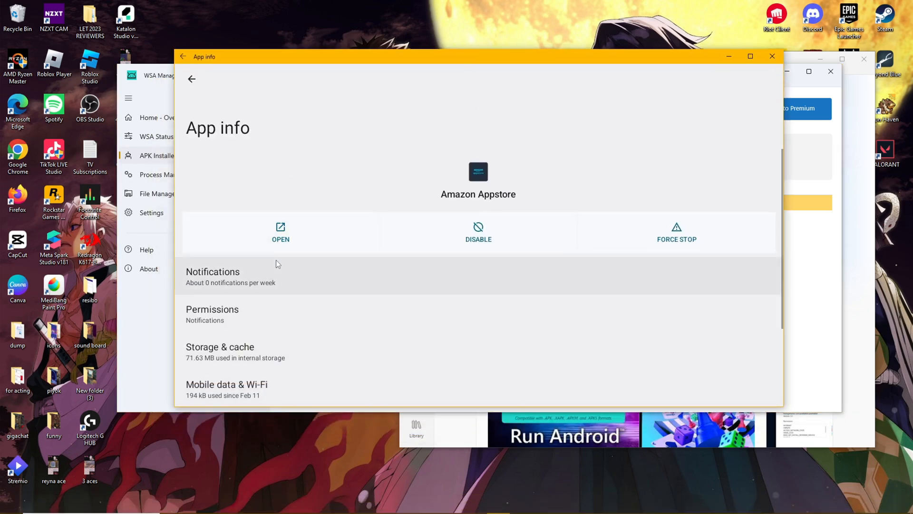
Step: Review the App info page, then launch Amazon Appstore so its login prompt appears
{"action": "scroll", "scroll_direction": "down", "scroll_amount": 3}
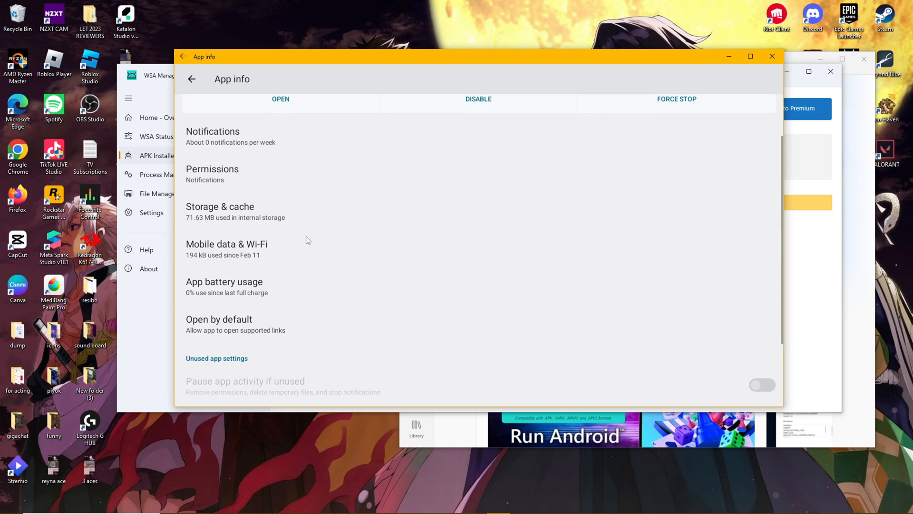
{"action": "scroll", "scroll_direction": "down", "scroll_amount": 3}
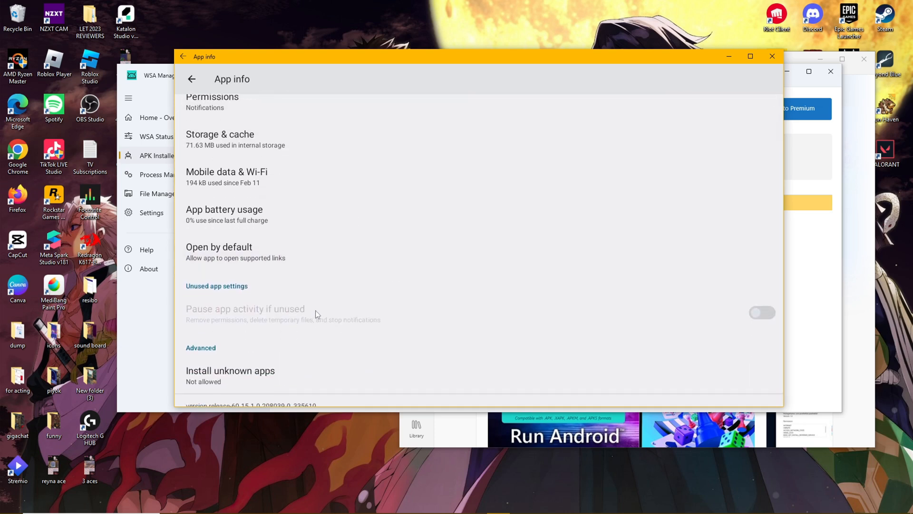
{"action": "scroll", "scroll_direction": "up", "scroll_amount": 3}
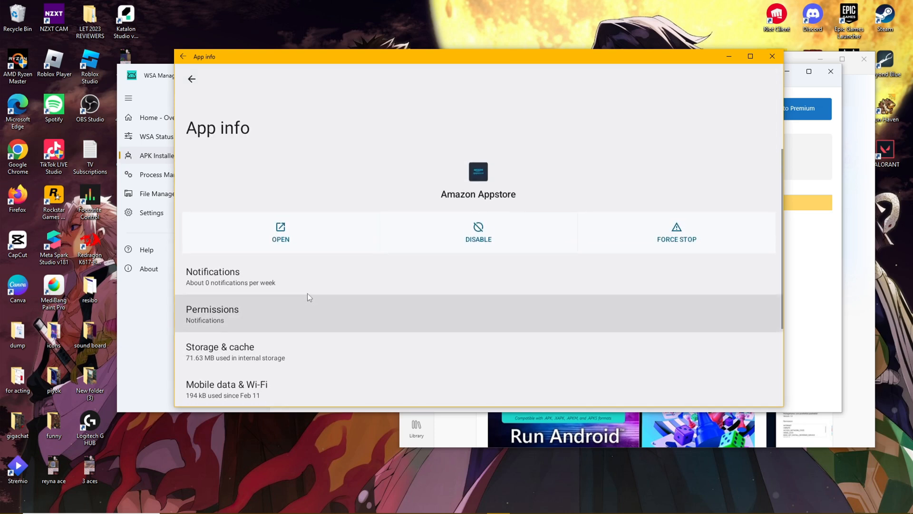
{"action": "mouse_move", "coordinate": [280, 239]}
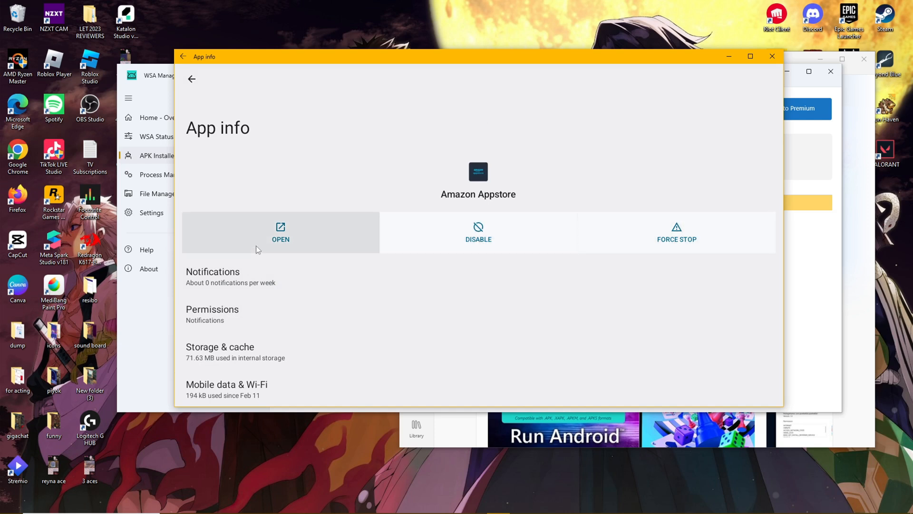
{"action": "mouse_move", "coordinate": [455, 269]}
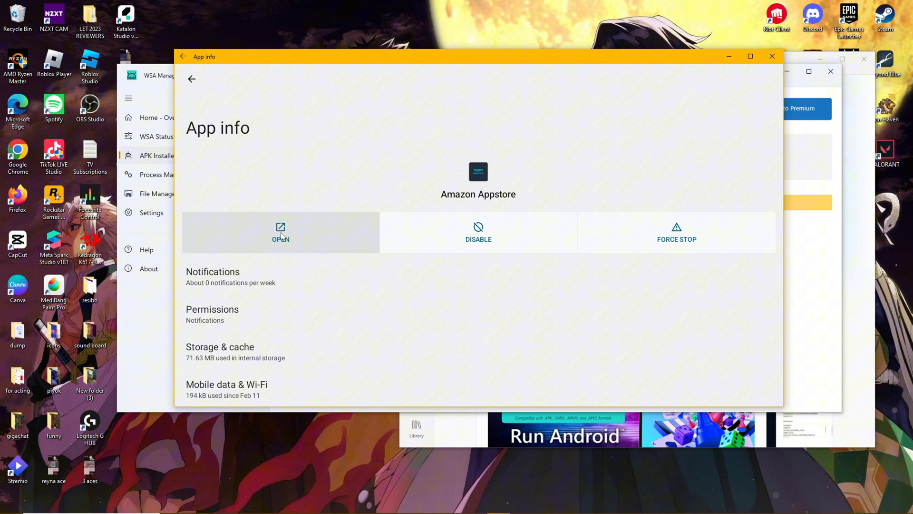
{"action": "left_click", "coordinate": [280, 232]}
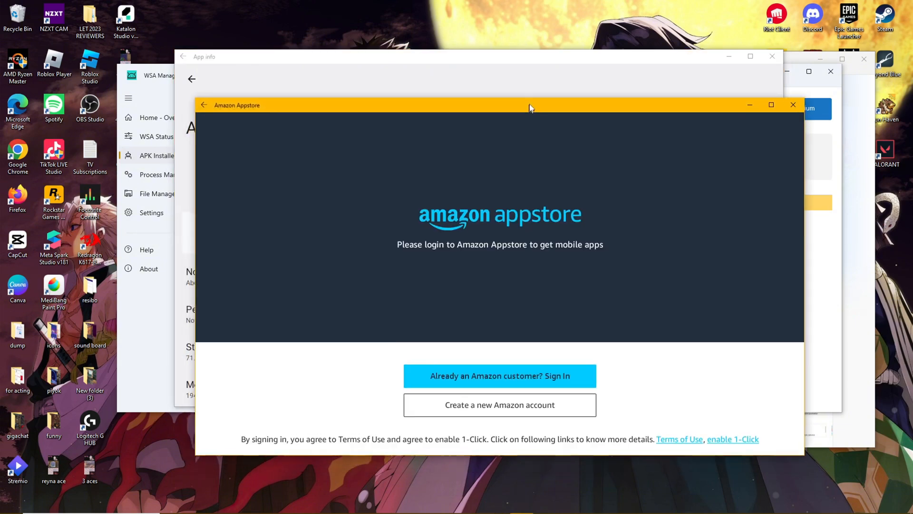
Step: Maximize the Amazon Appstore sign-in window, then close it to return to APK Manager
{"action": "left_click", "coordinate": [770, 104]}
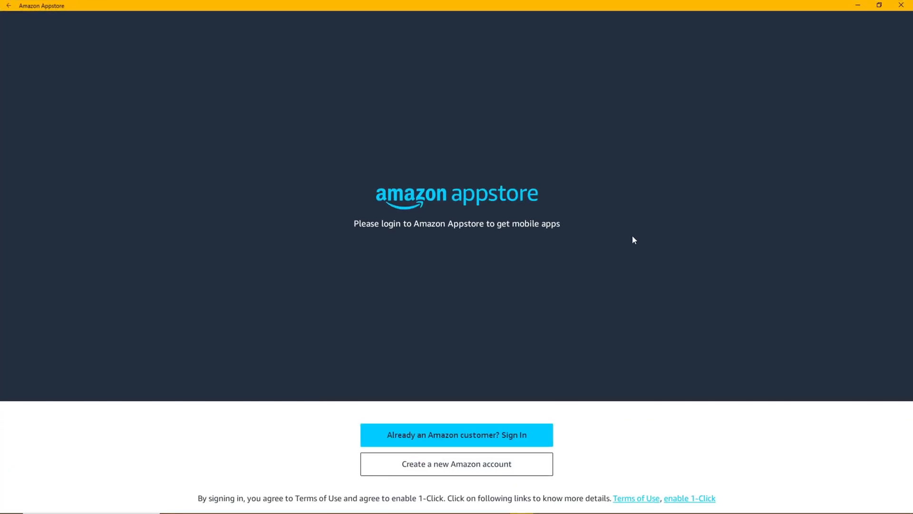
{"action": "mouse_move", "coordinate": [535, 231]}
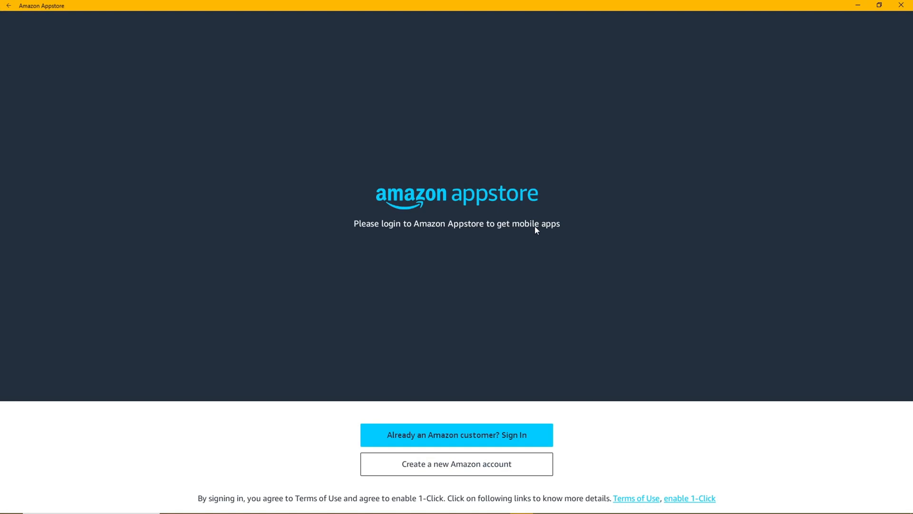
{"action": "mouse_move", "coordinate": [460, 458]}
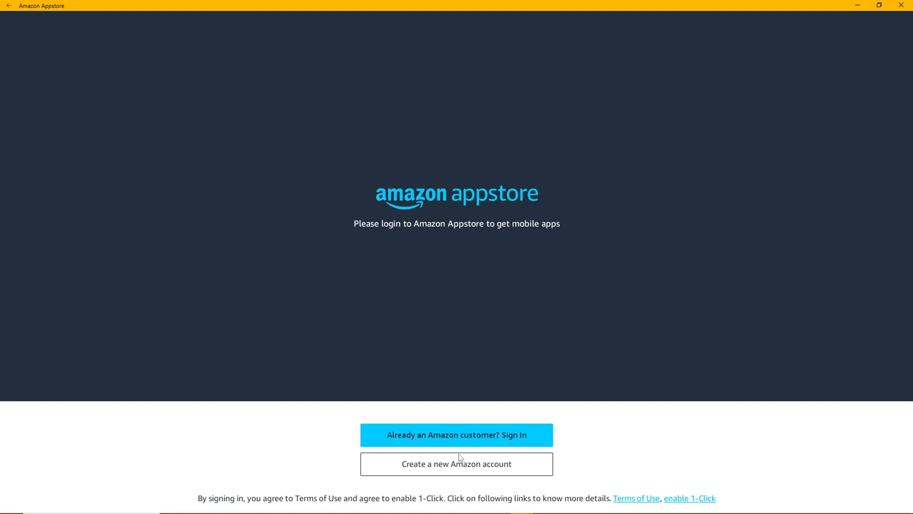
{"action": "mouse_move", "coordinate": [494, 482]}
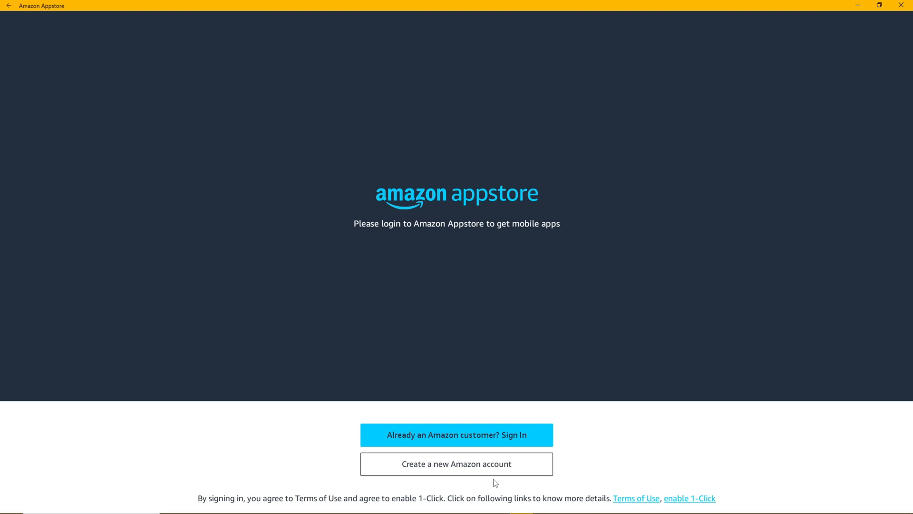
{"action": "mouse_move", "coordinate": [459, 444]}
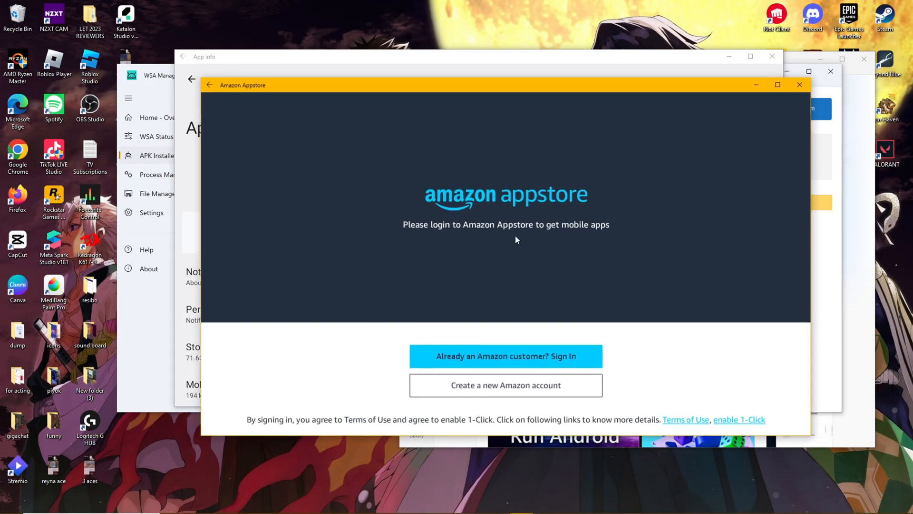
{"action": "left_click", "coordinate": [799, 85]}
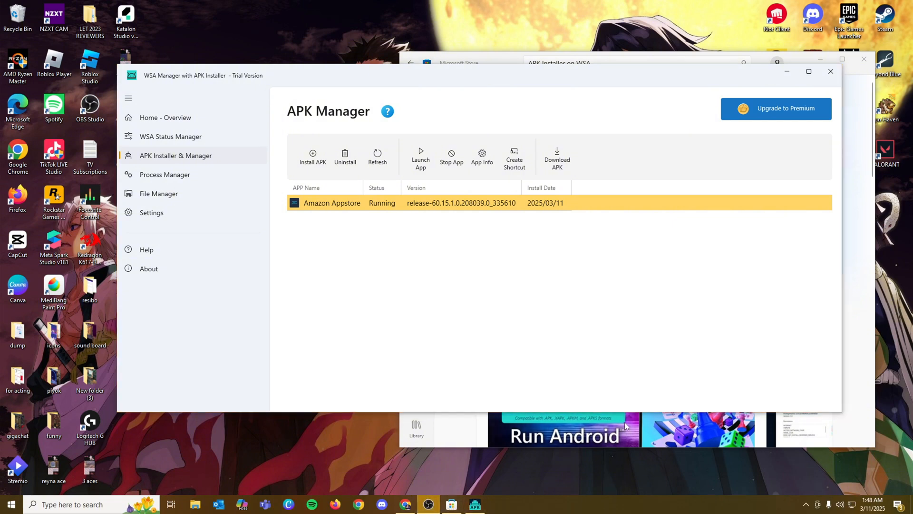
{"action": "mouse_move", "coordinate": [495, 119]}
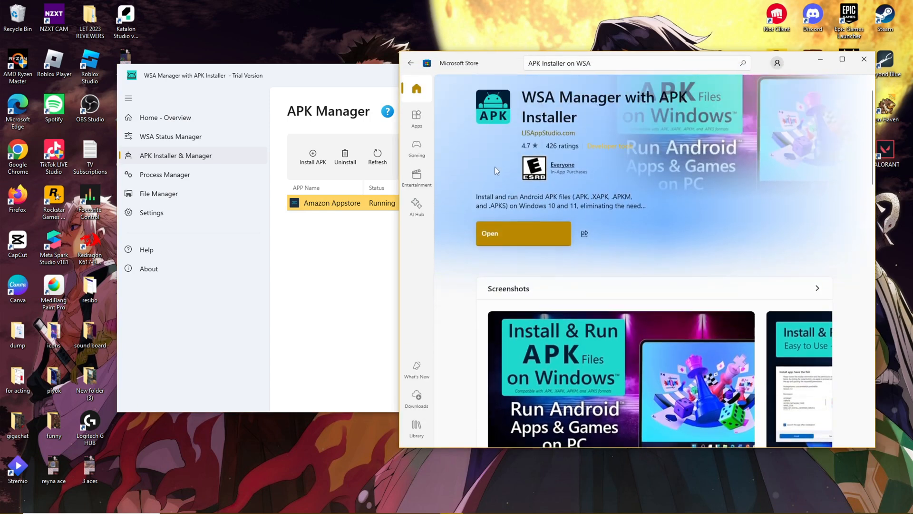
Step: Scroll through the Microsoft Store search results listing WSATools and APK Installer - WSA
{"action": "scroll", "scroll_direction": "down", "scroll_amount": 3}
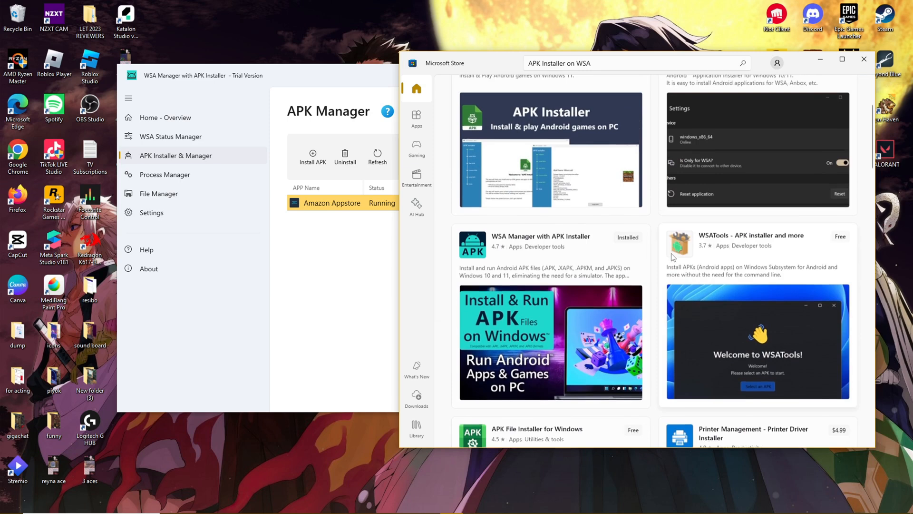
{"action": "scroll", "scroll_direction": "up", "scroll_amount": 3}
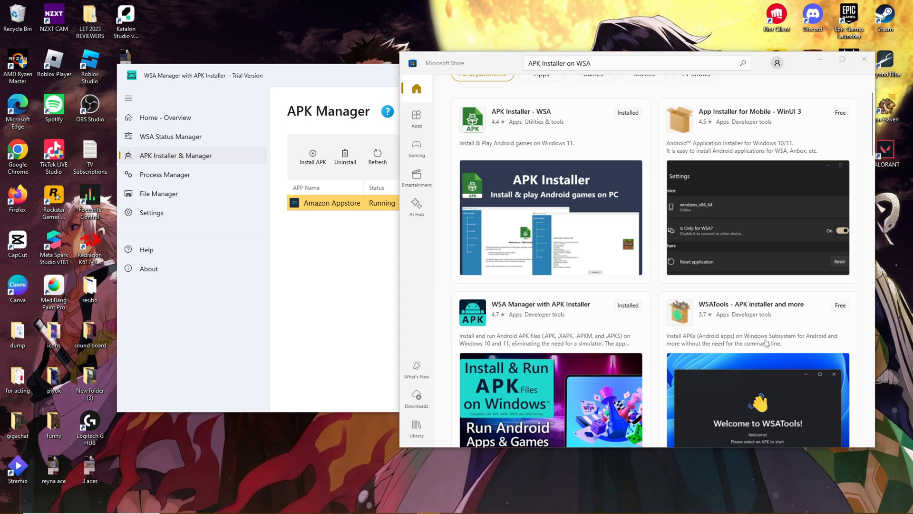
{"action": "mouse_move", "coordinate": [766, 343]}
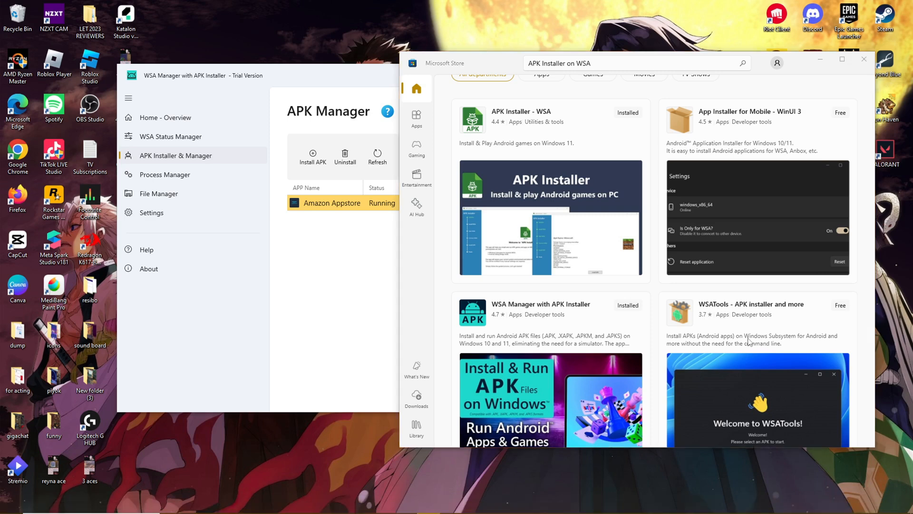